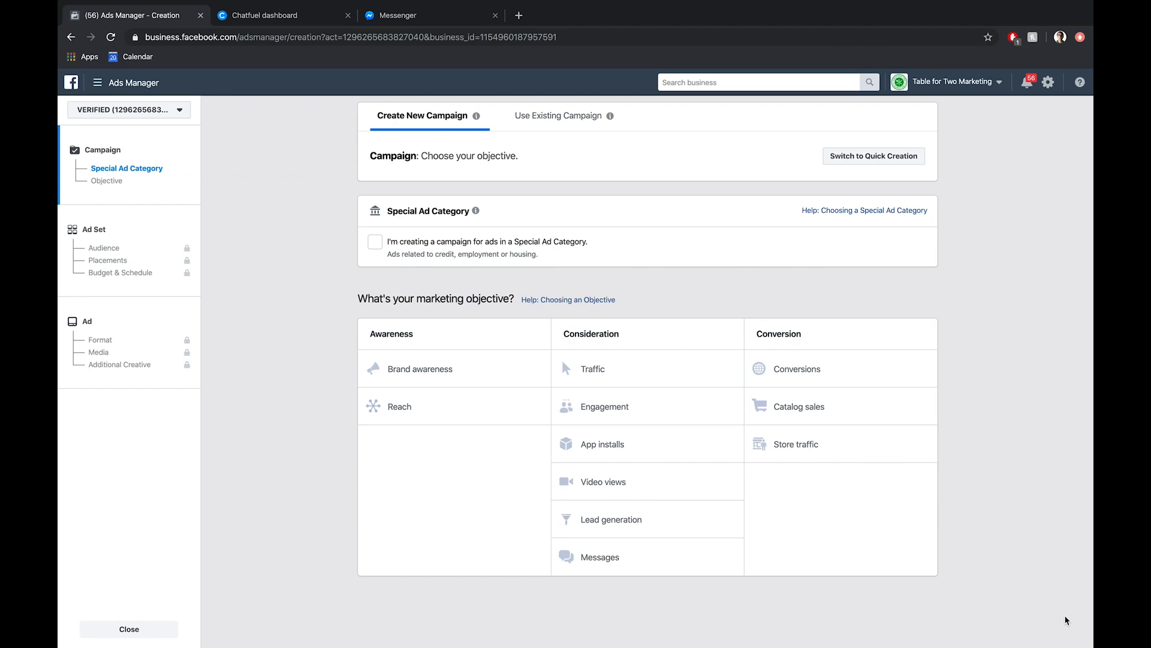
mouse_move(1047, 611)
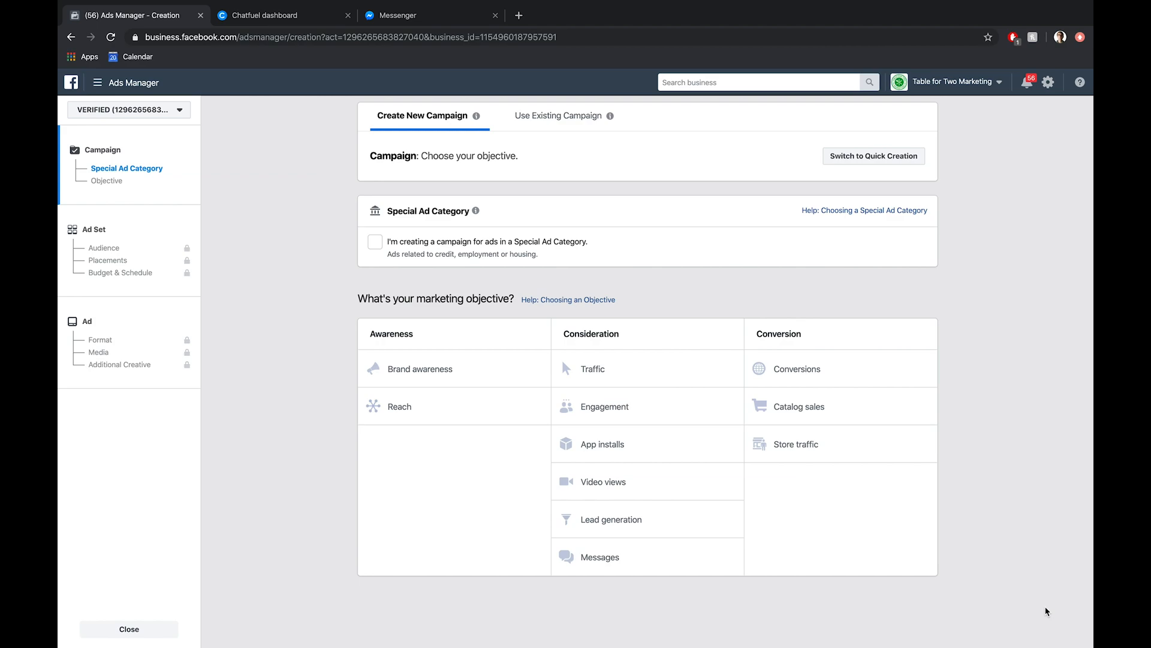
mouse_move(689, 556)
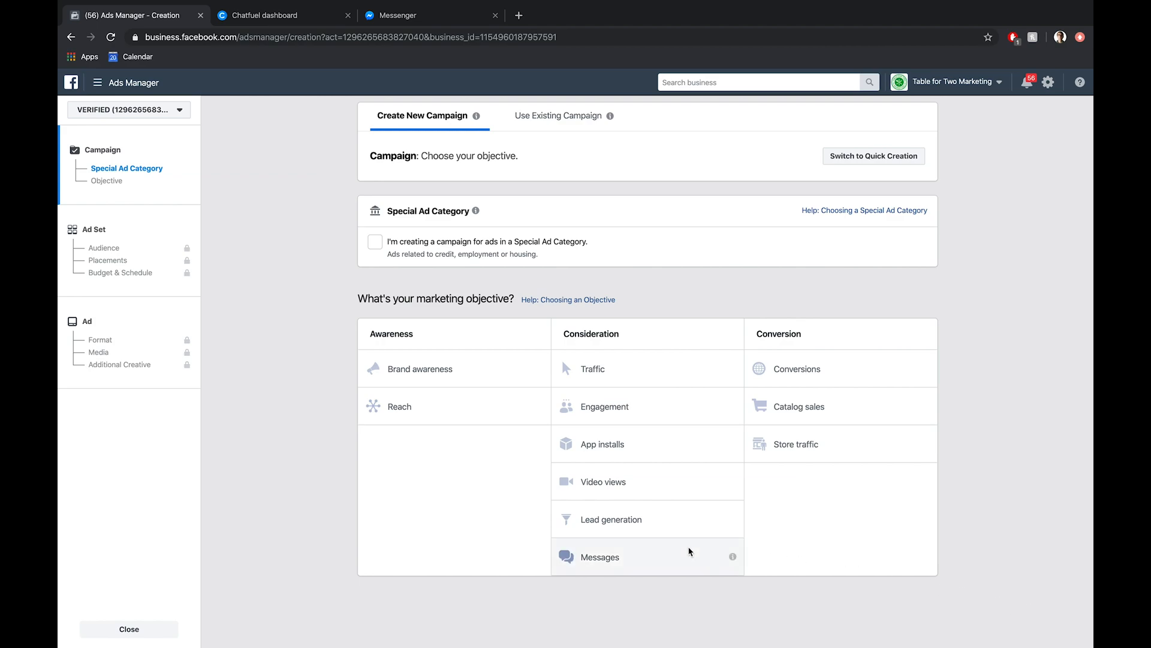
Step: Choose Messages under Consideration as the new campaign's objective
left_click(600, 556)
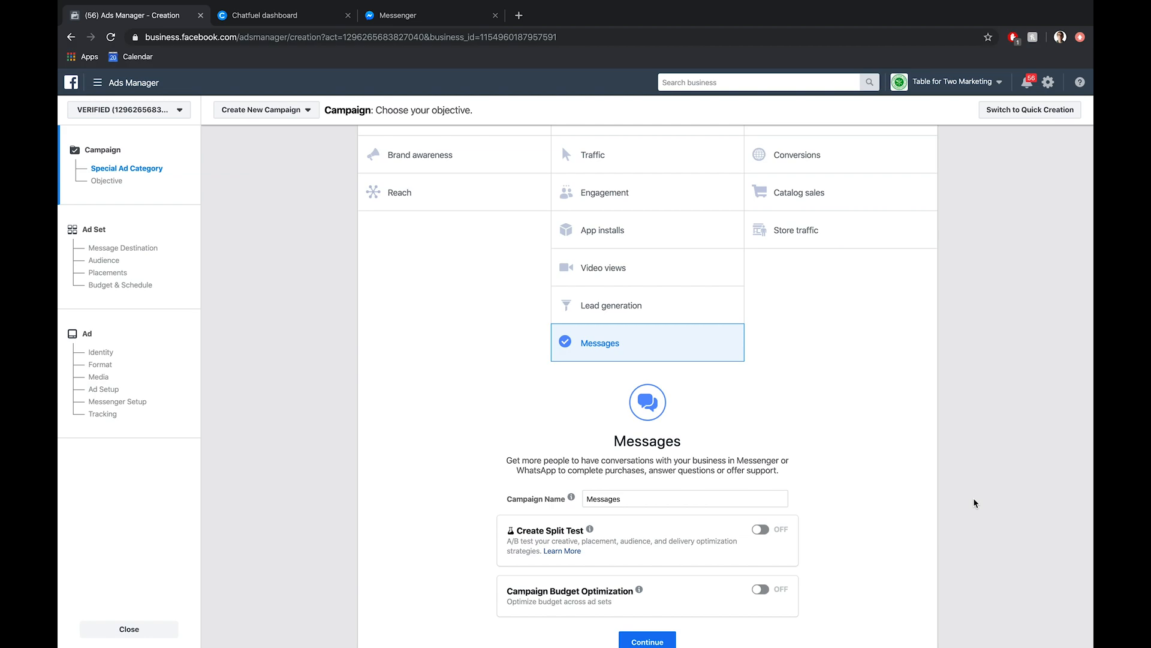
scroll("down", 3)
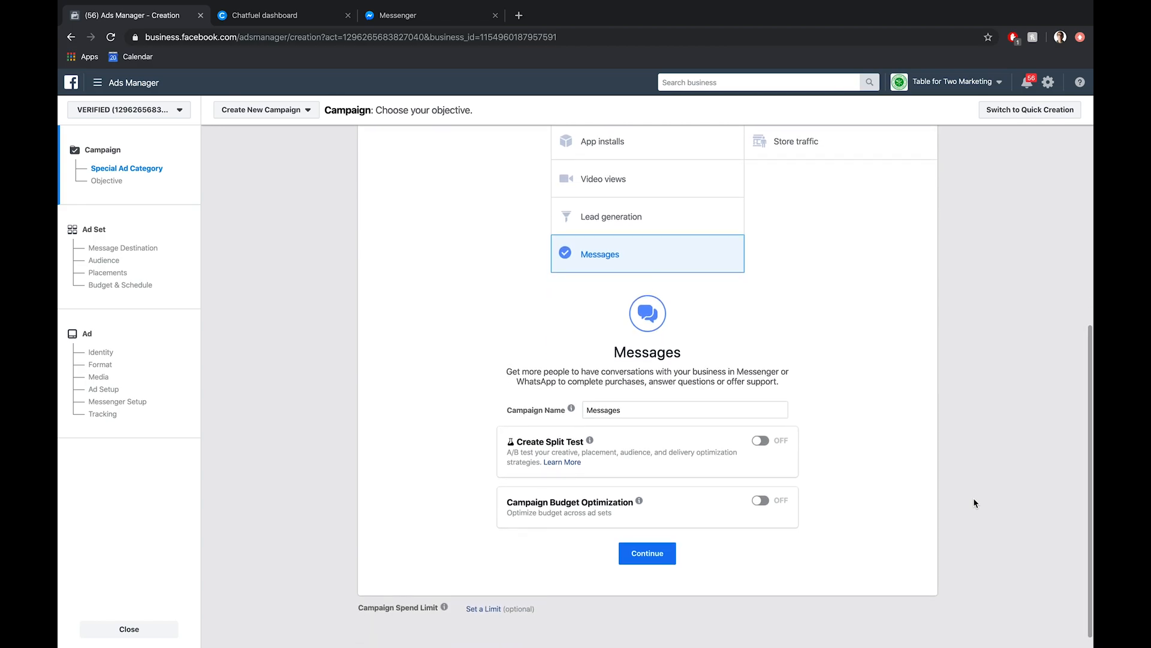
mouse_move(686, 490)
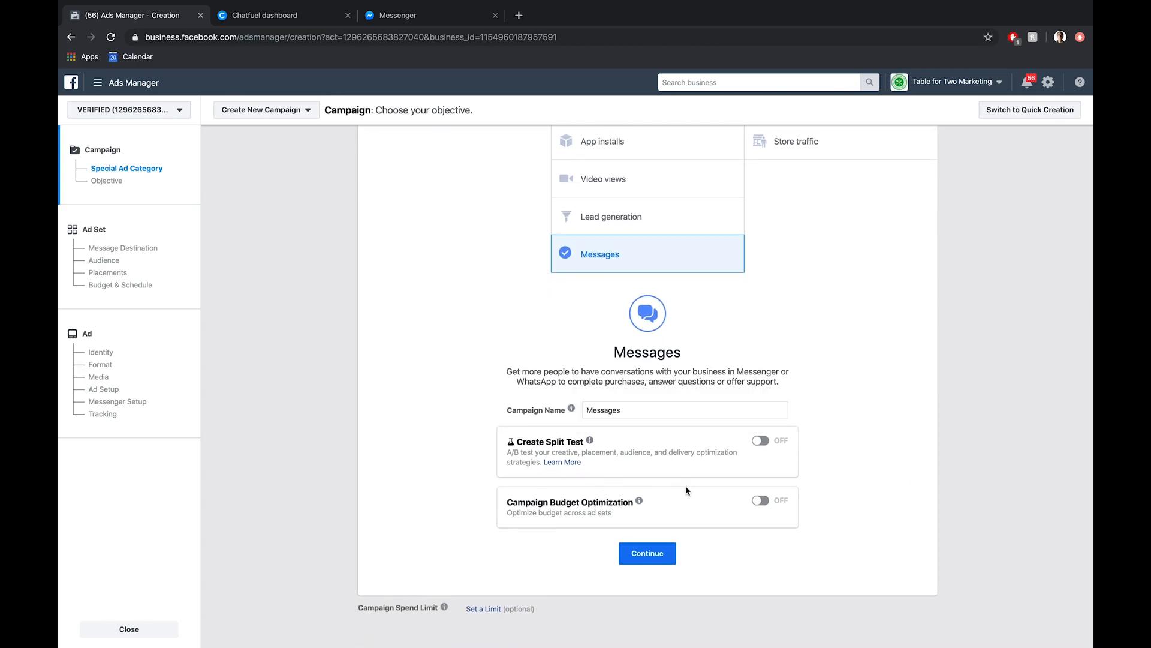
mouse_move(894, 486)
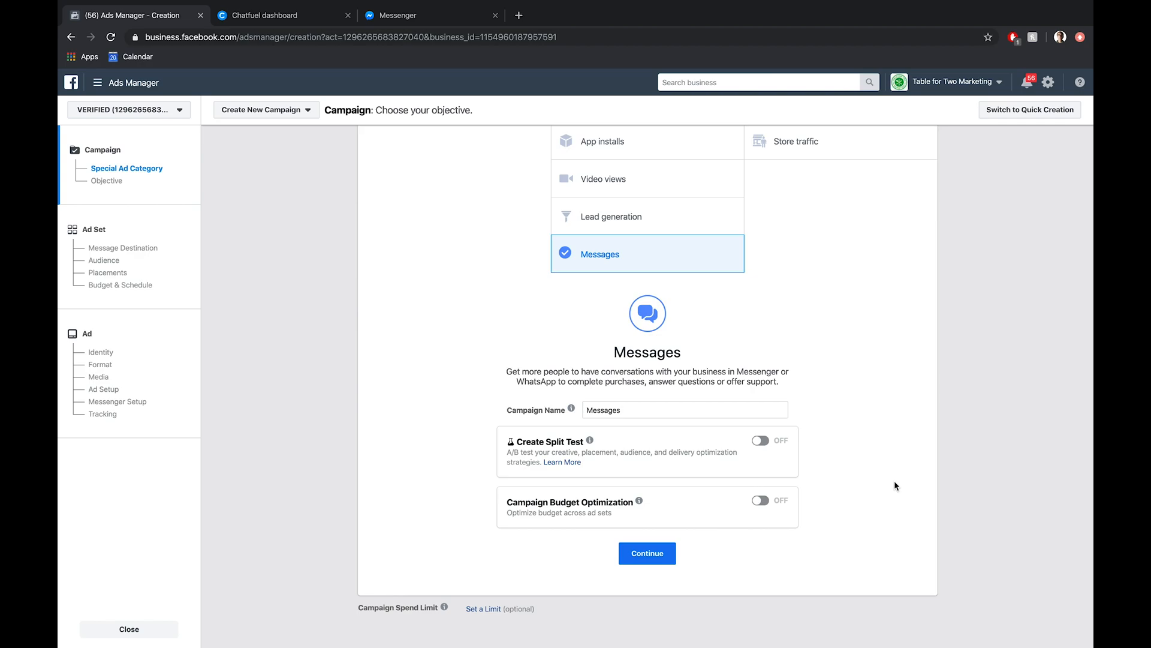
mouse_move(718, 516)
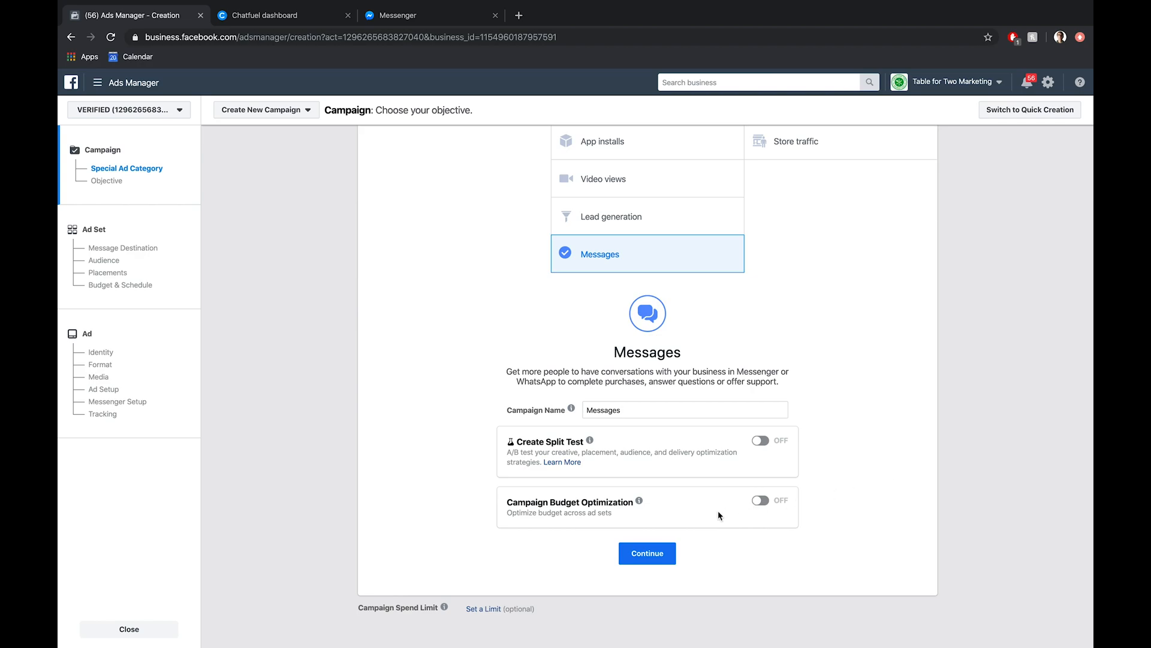
Step: Continue to the ad set and review Message Destination, Audience, Placements and Budget & Schedule
left_click(646, 553)
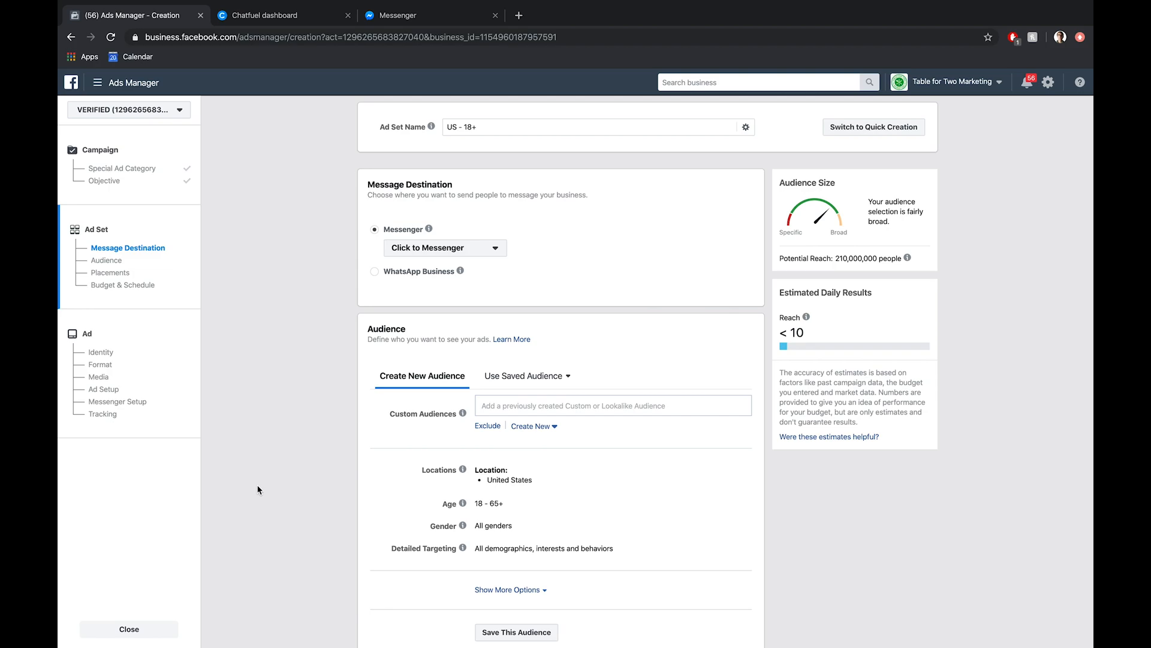
mouse_move(528, 243)
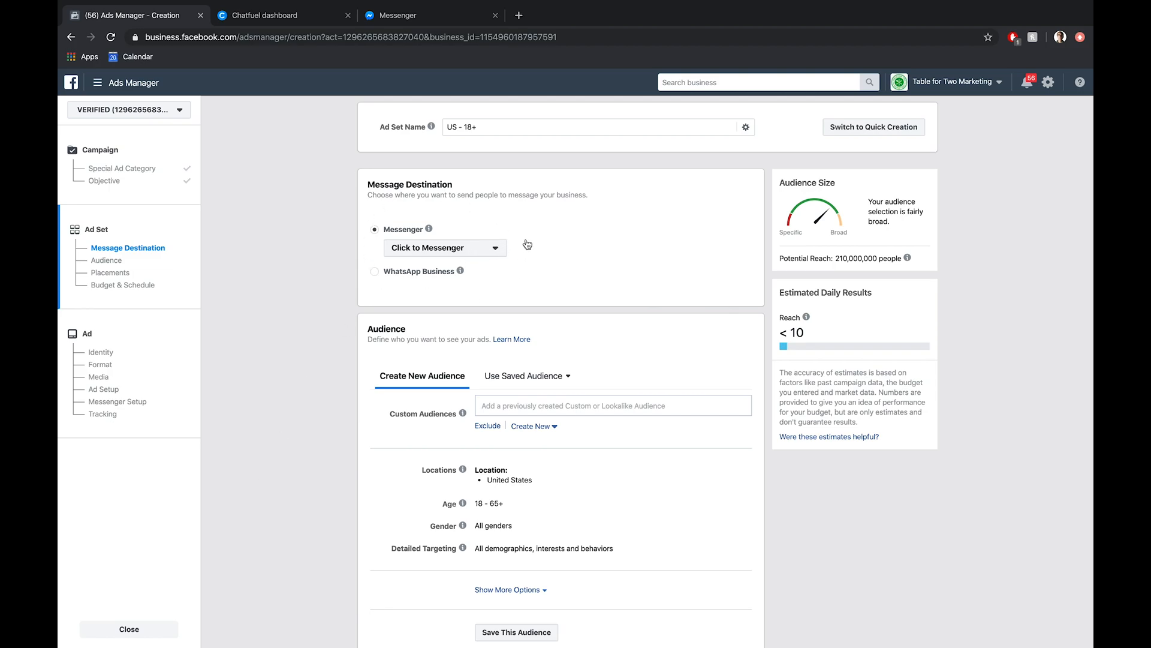
mouse_move(320, 323)
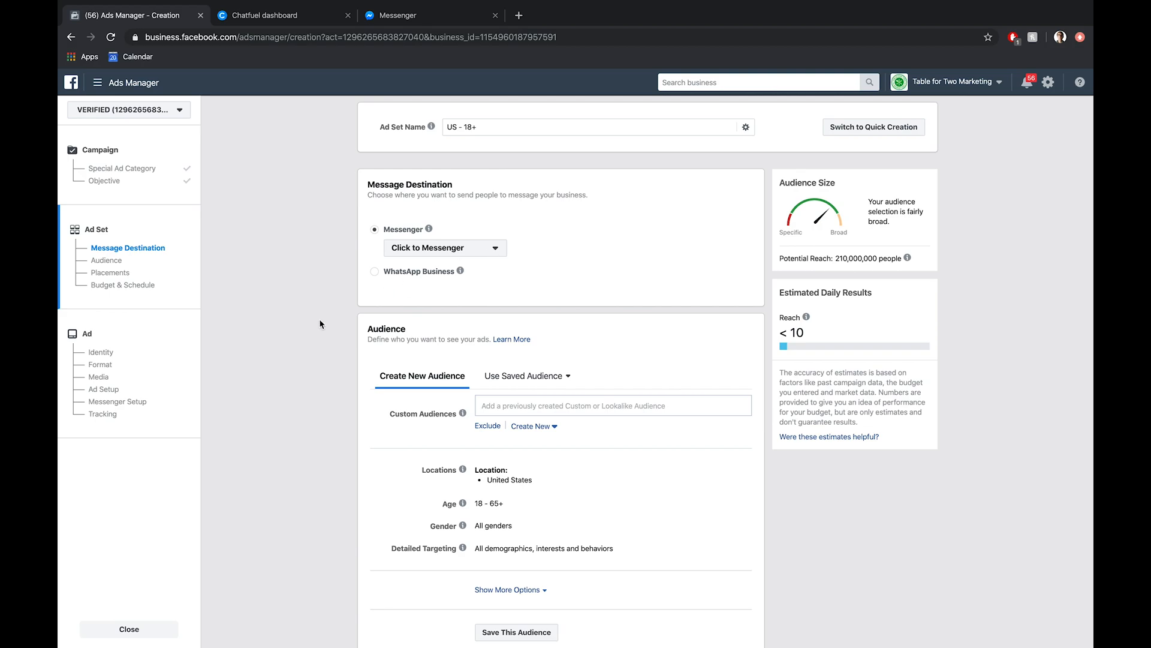
scroll("down", 3)
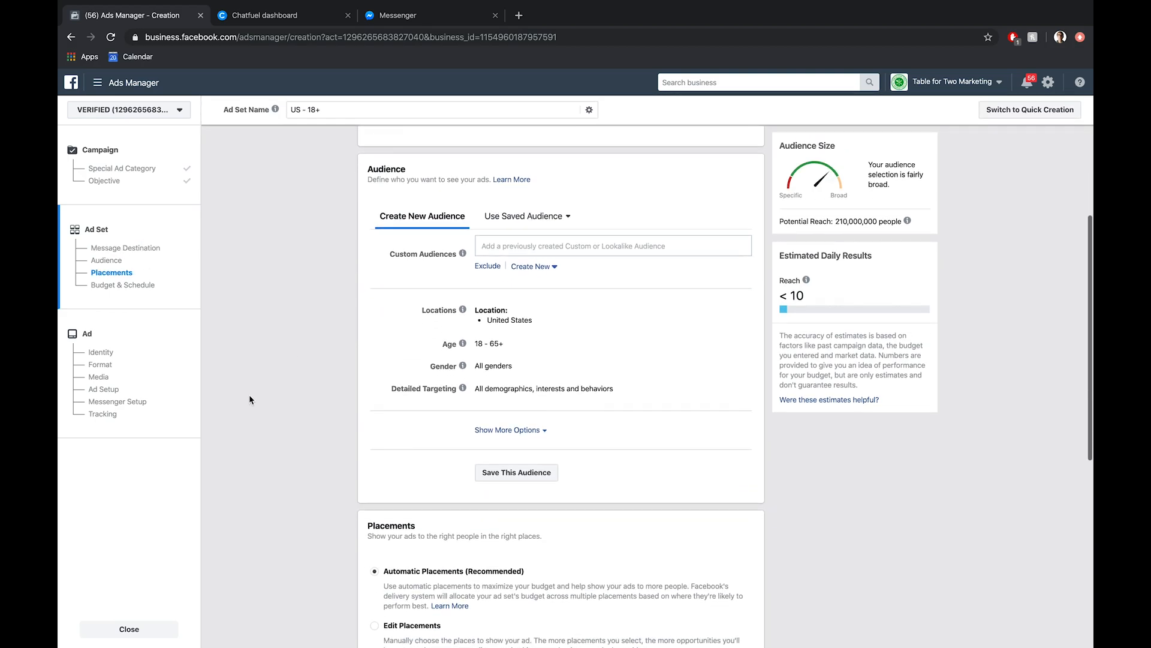
scroll("up", 3)
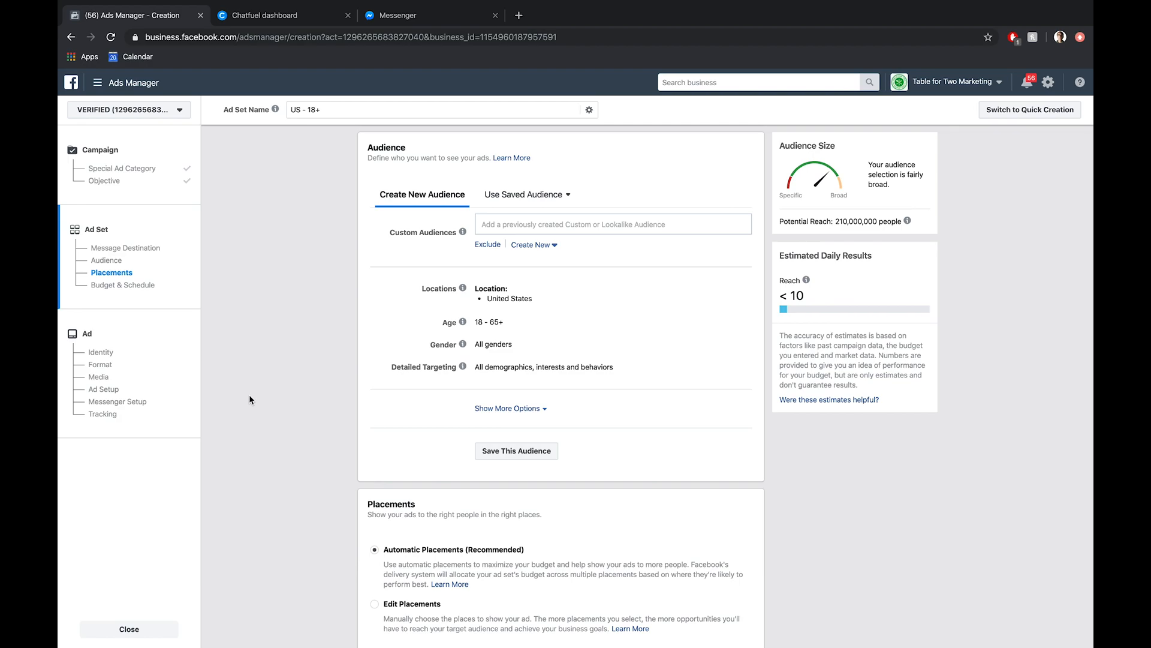
scroll("down", 3)
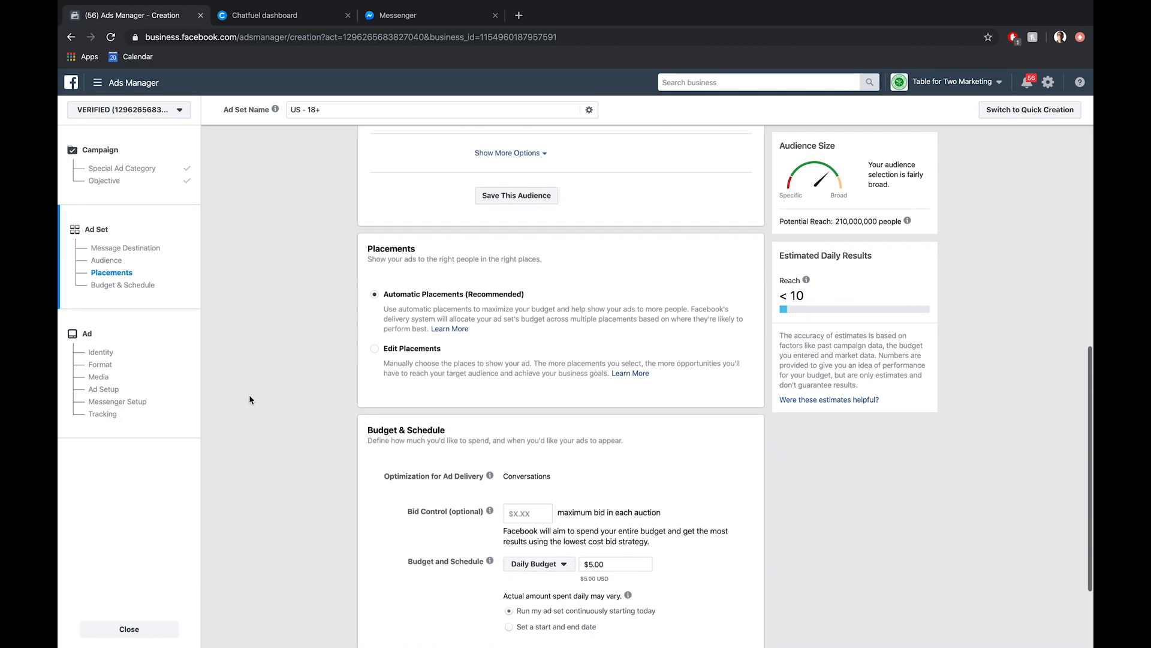
scroll("down", 3)
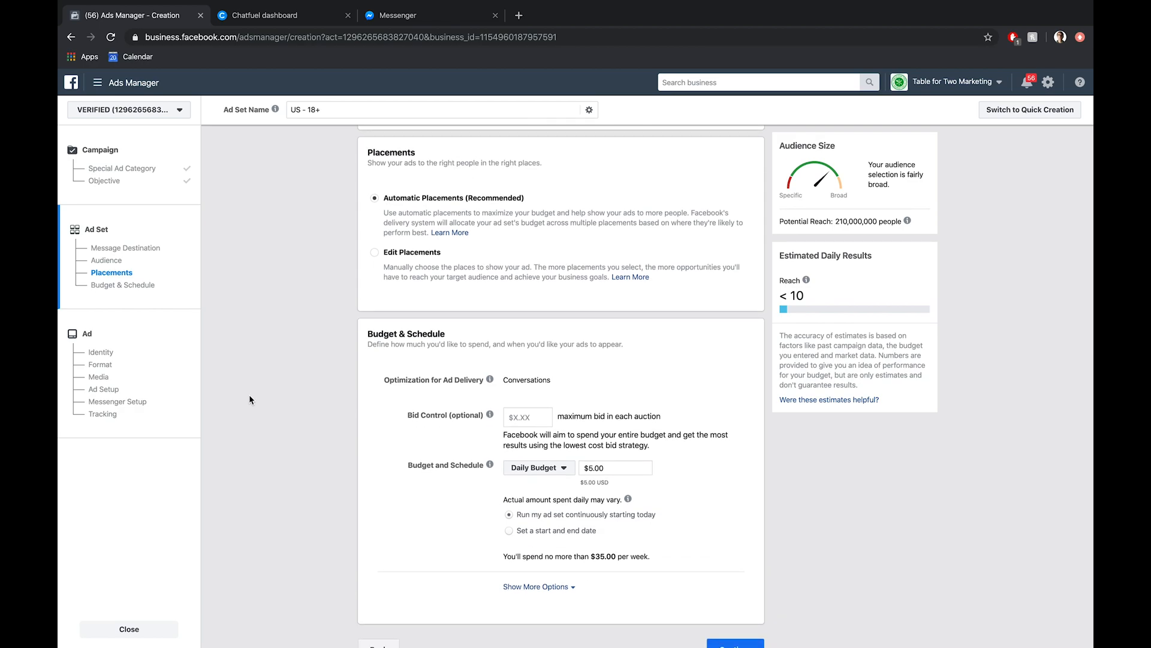
mouse_move(394, 256)
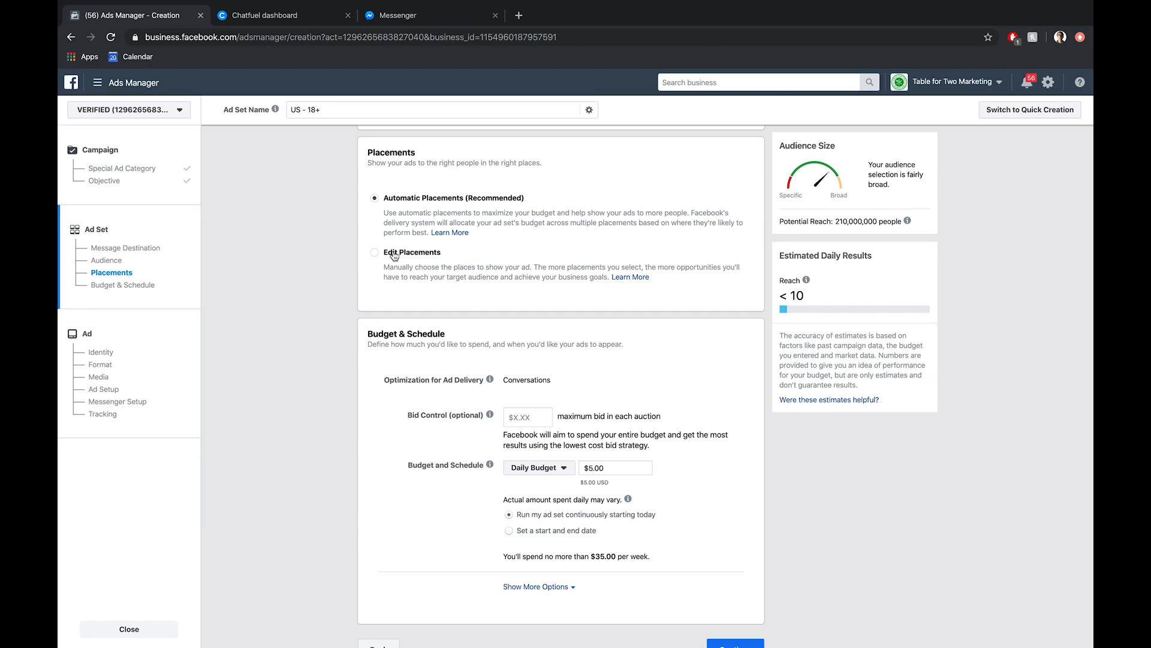
Step: Switch to manual placements and remove the Messenger platform, confirming the removal
left_click(376, 251)
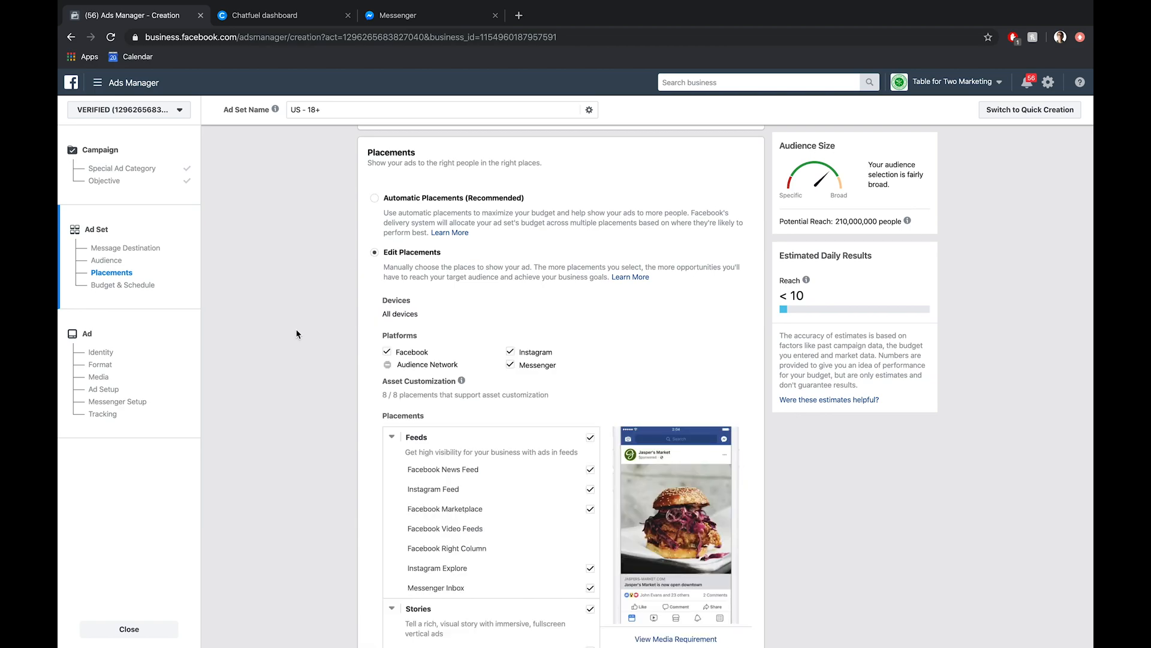
scroll("down", 3)
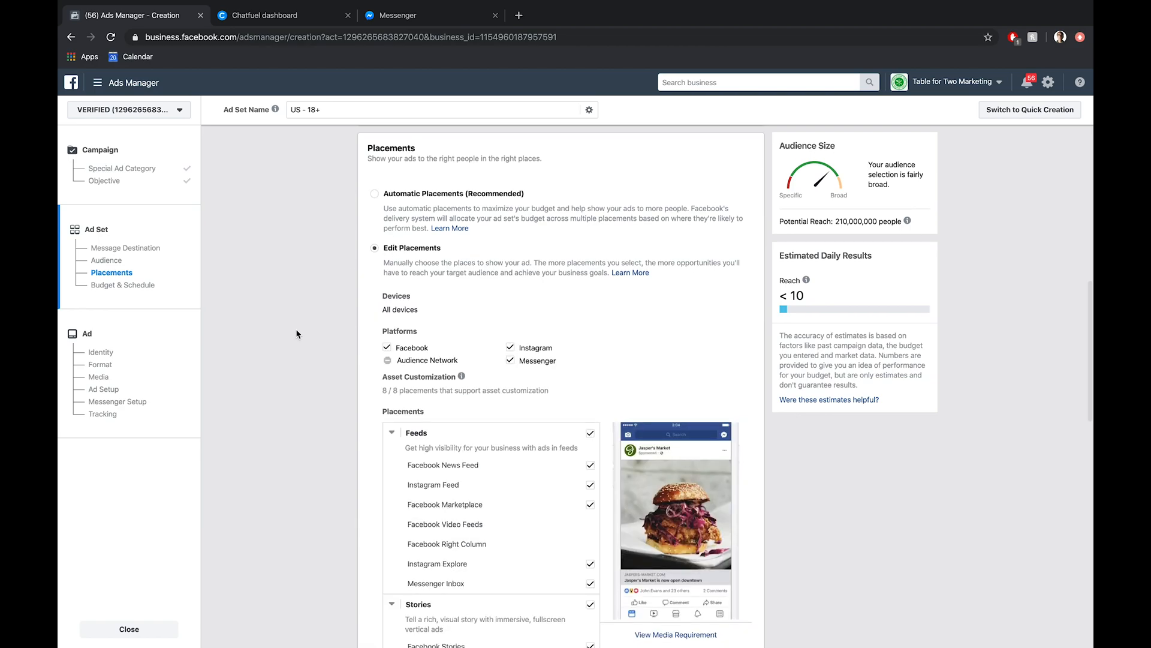
scroll("down", 3)
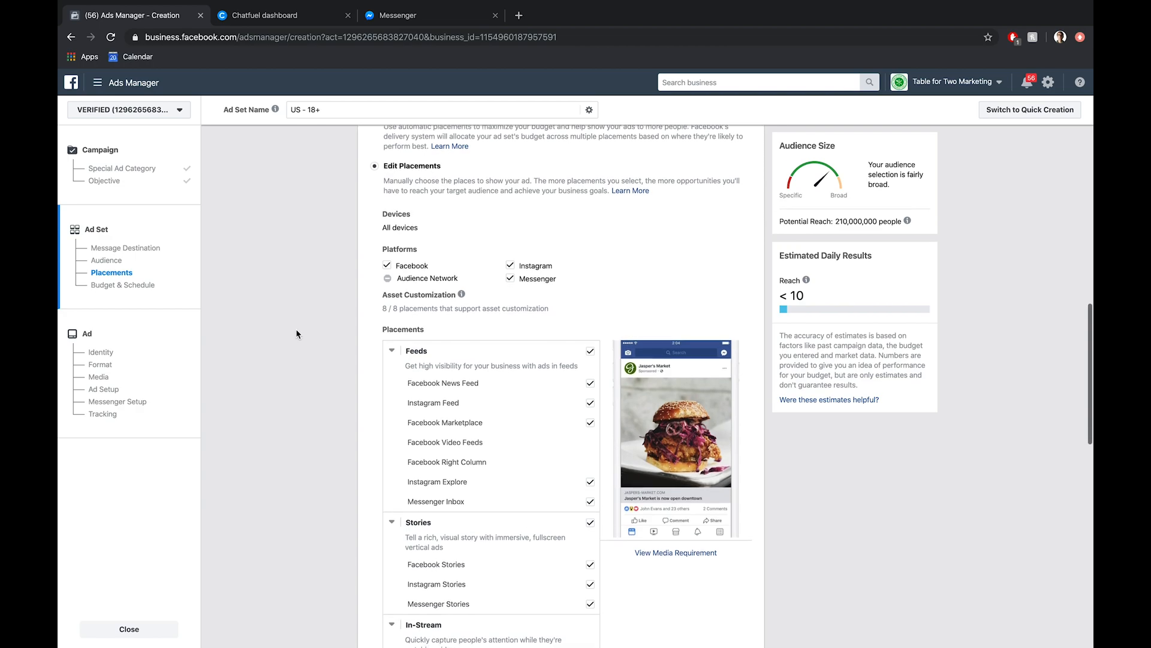
left_click(387, 266)
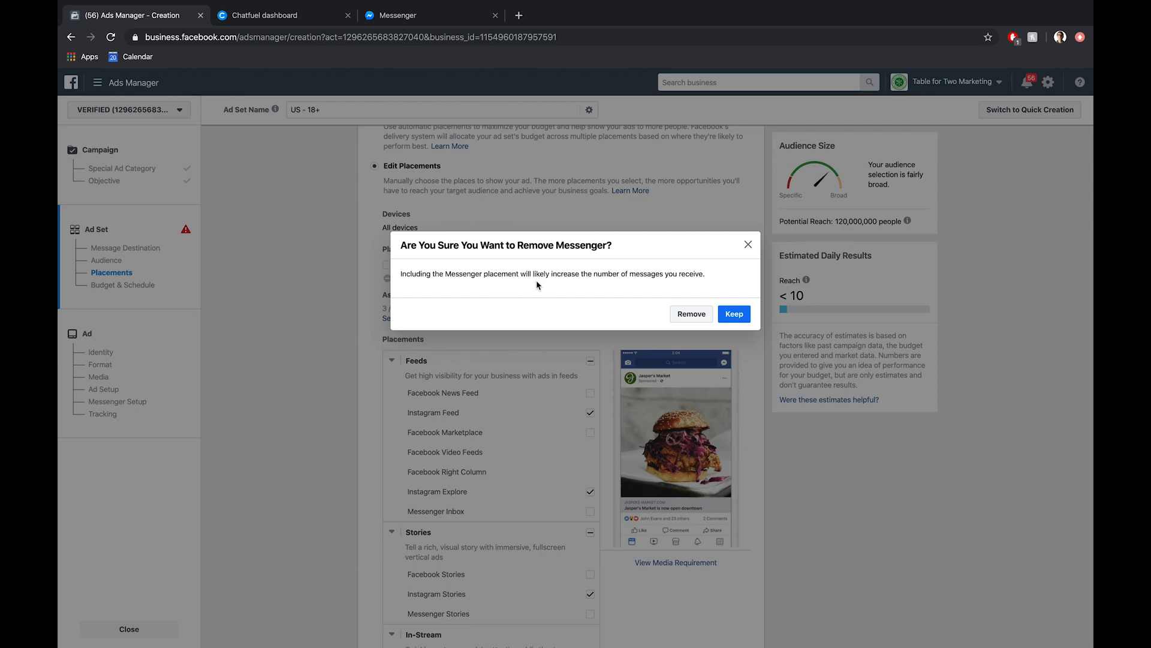
left_click(691, 313)
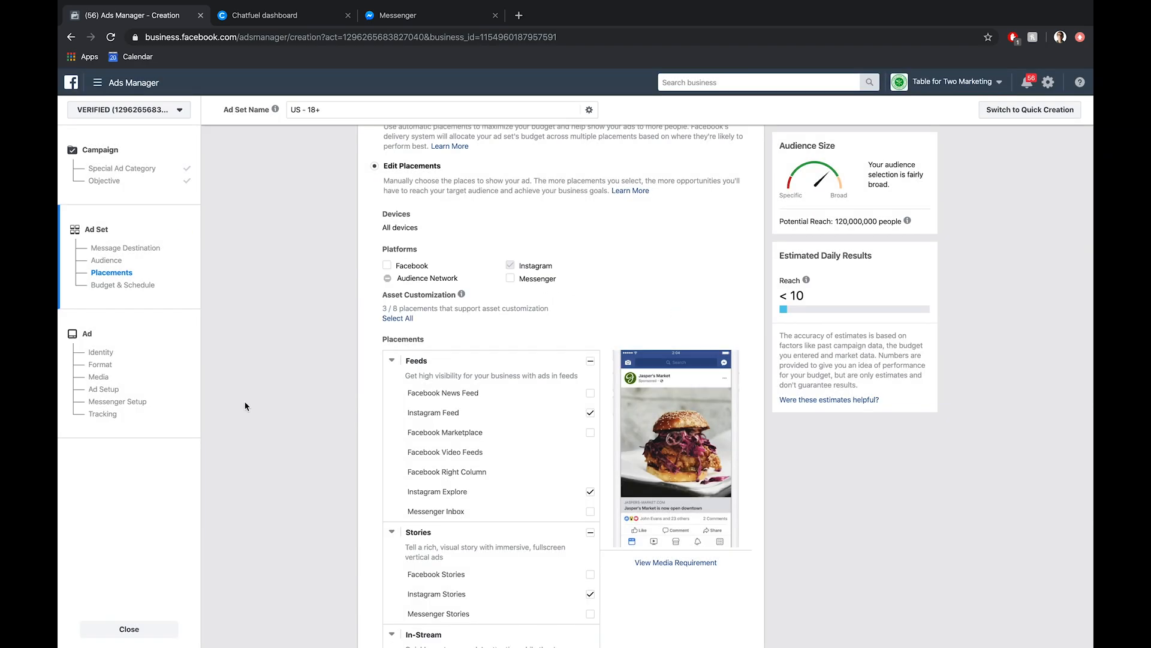
scroll("down", 3)
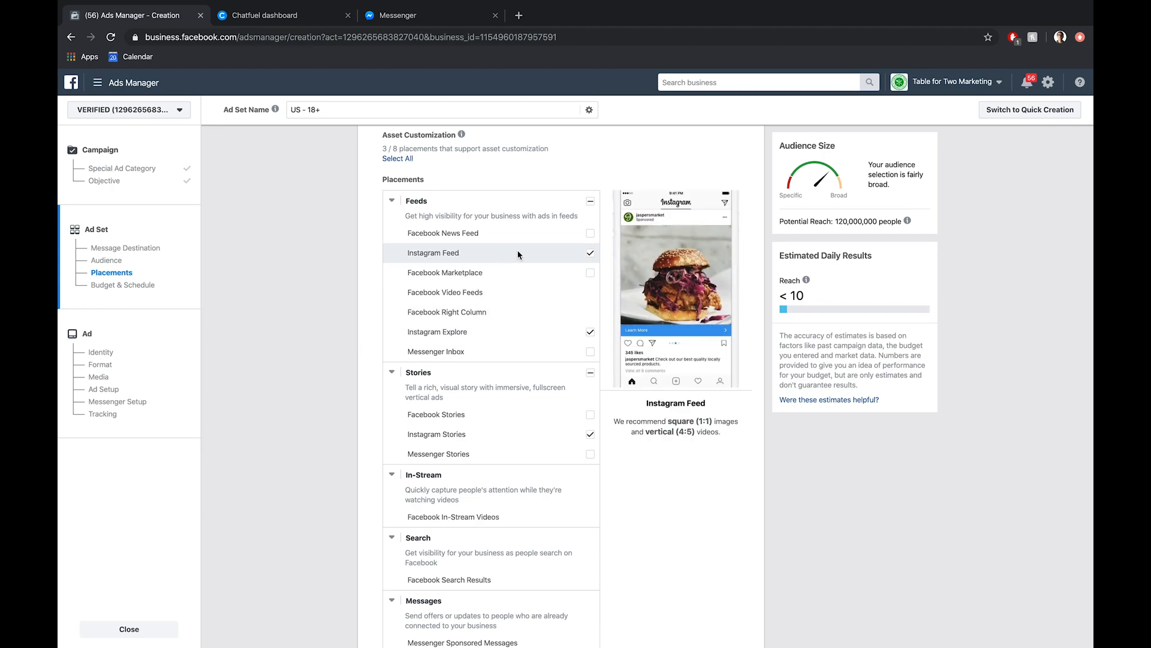
mouse_move(491, 252)
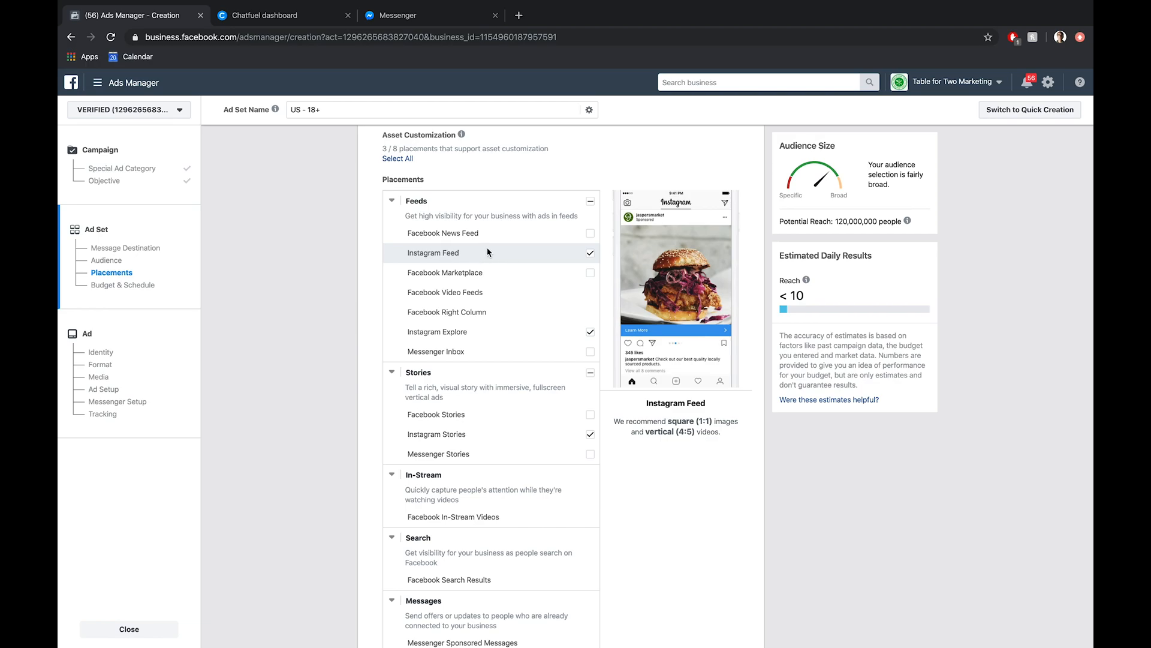
mouse_move(654, 247)
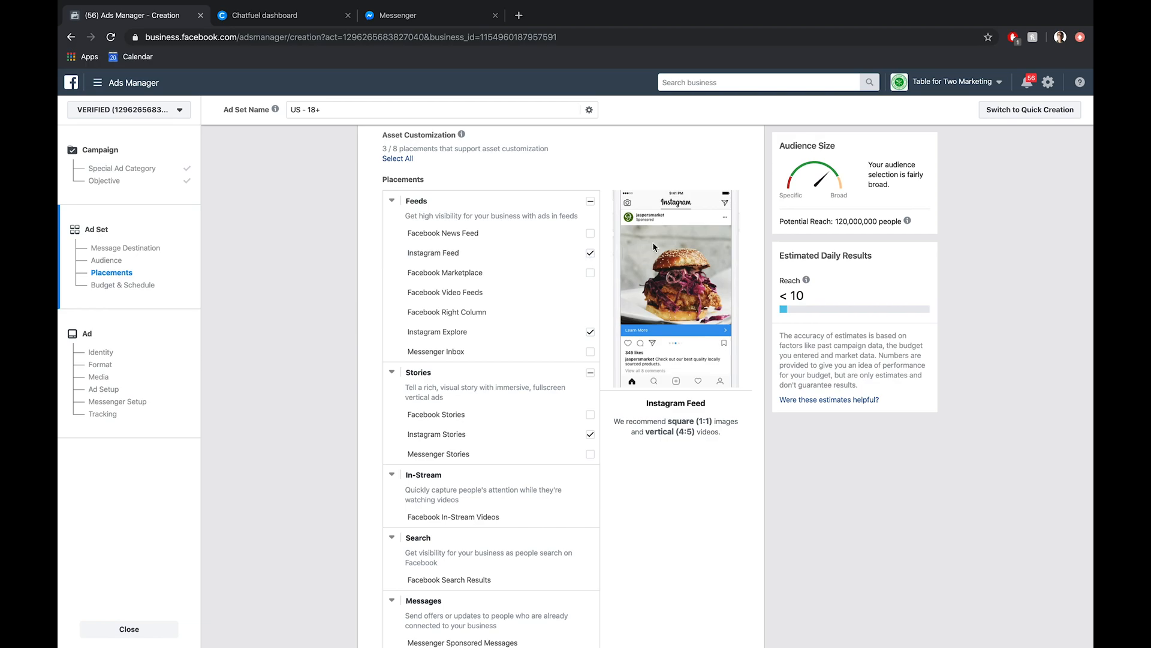
mouse_move(644, 297)
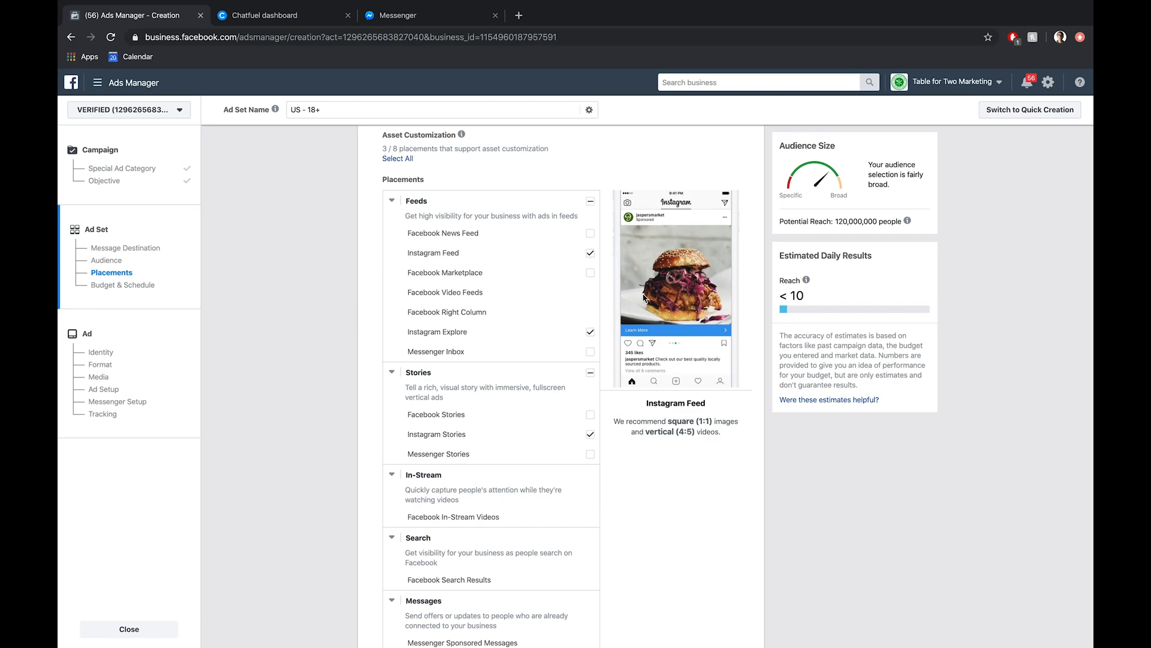
mouse_move(620, 316)
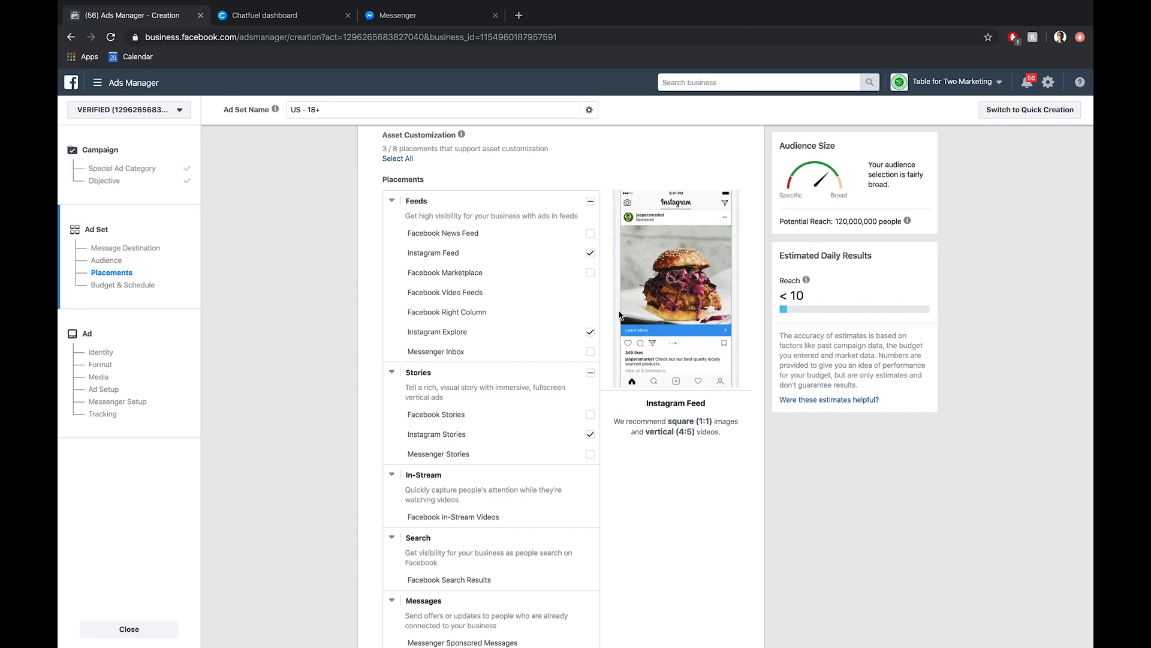
Step: Toggle Instagram Explore and Stories off and back on, keeping Feed, Explore and Stories checked
left_click(590, 331)
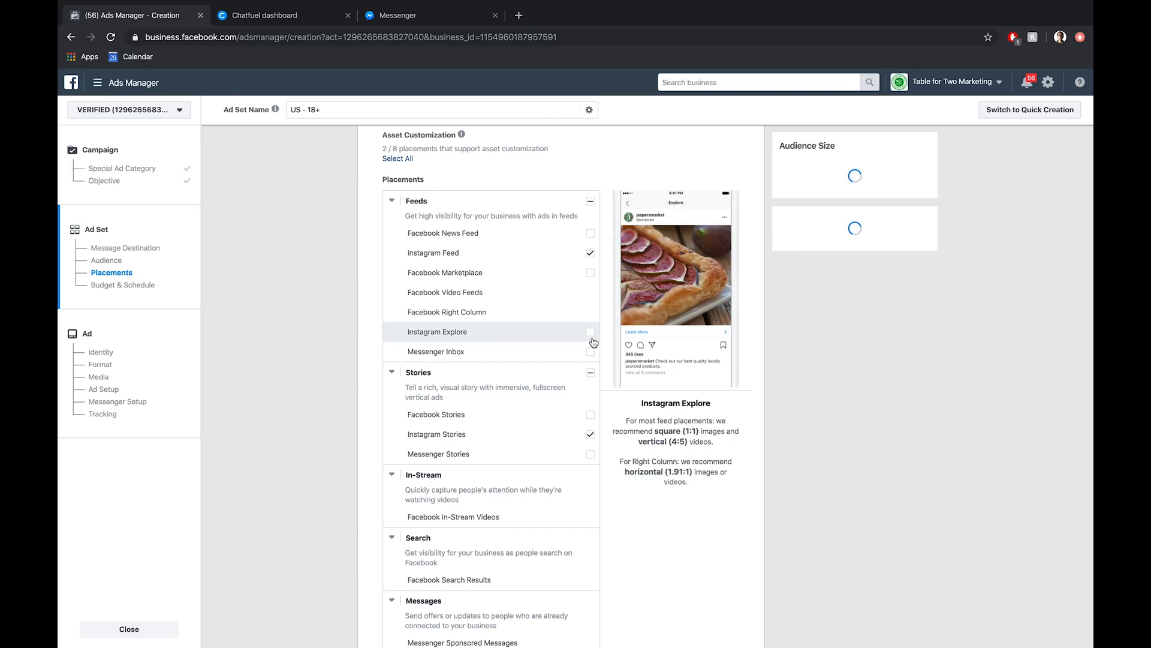
left_click(590, 434)
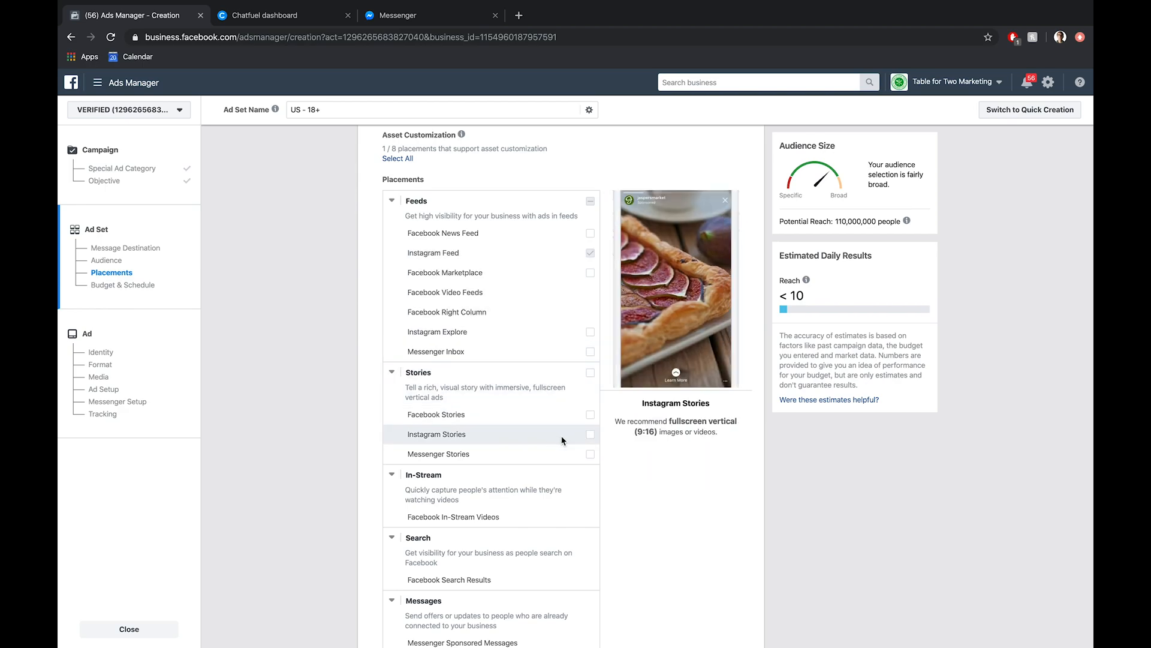
left_click(590, 434)
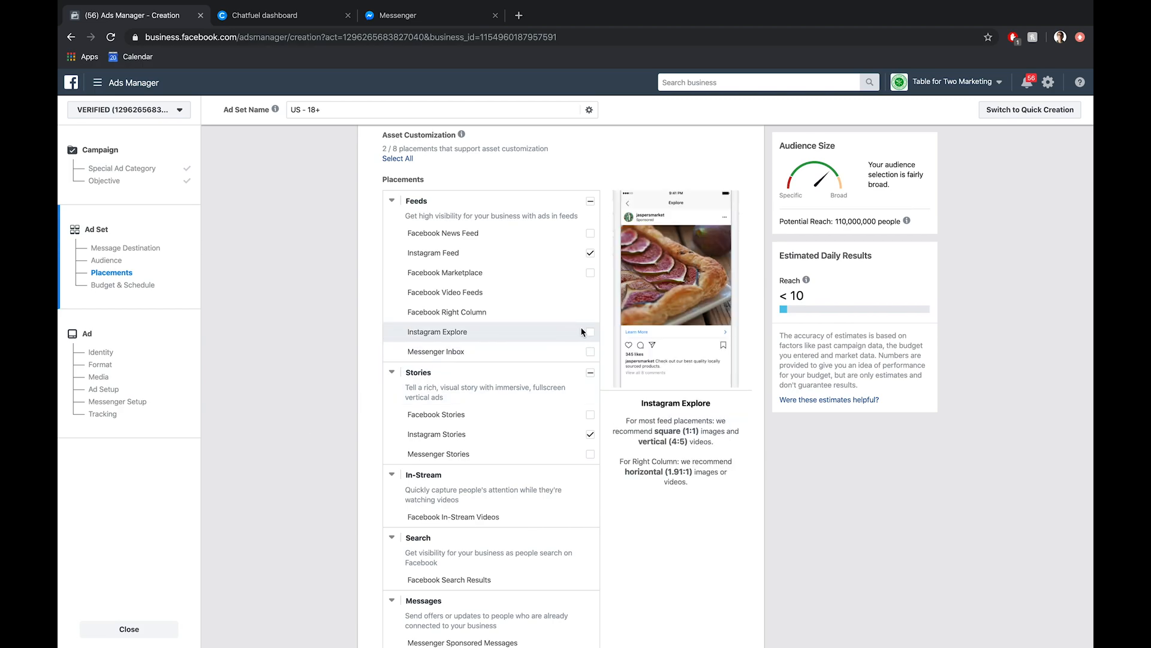
left_click(590, 331)
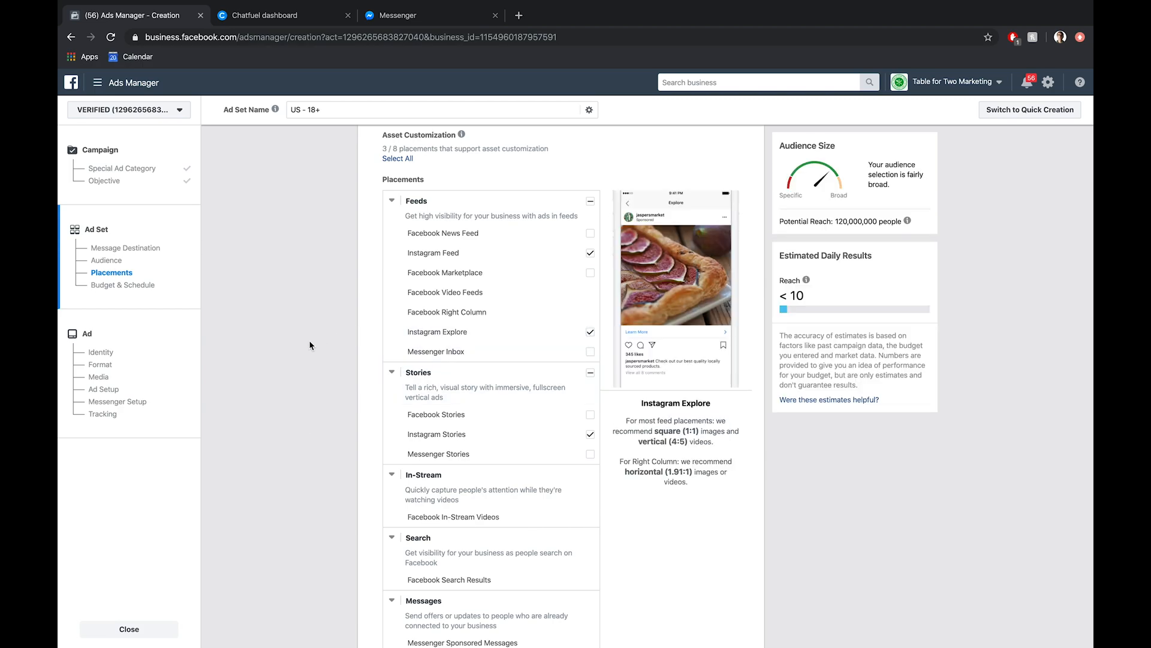
mouse_move(454, 331)
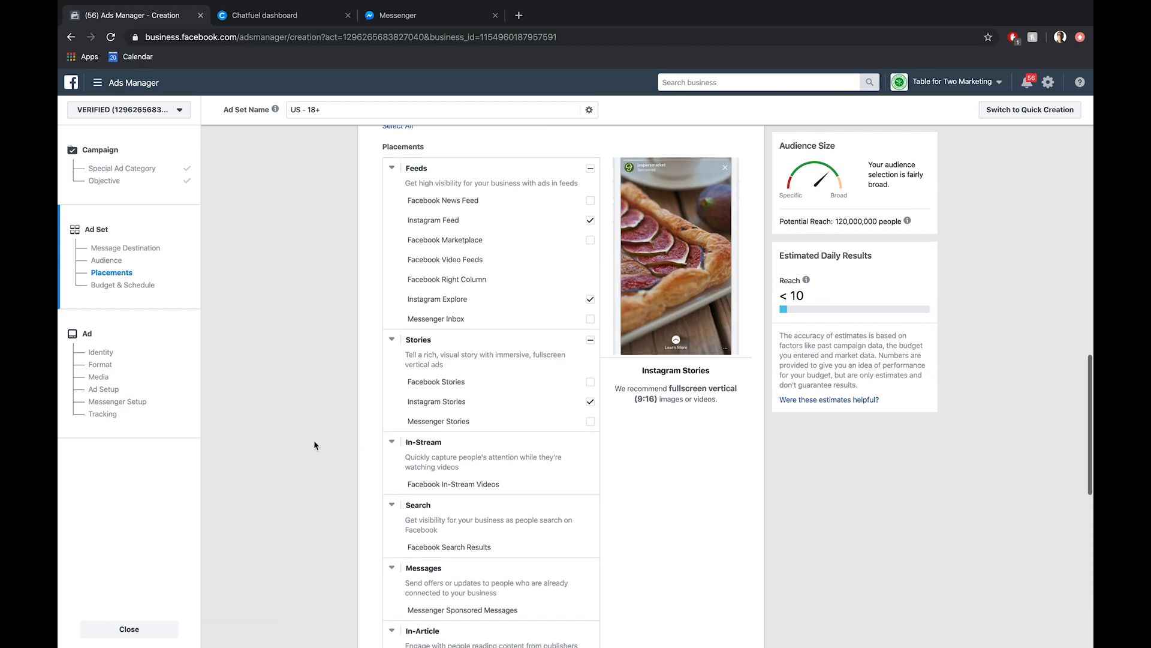
Step: Review Budget & Schedule showing a $5.00 daily budget running continuously
scroll("down", 3)
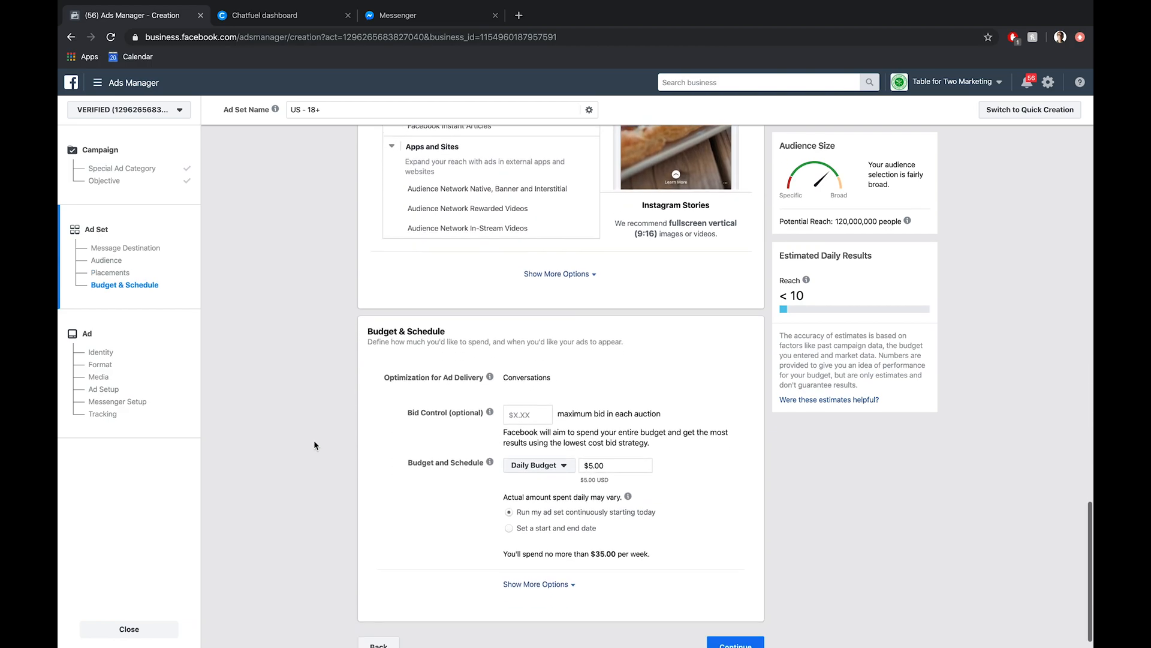
scroll("down", 3)
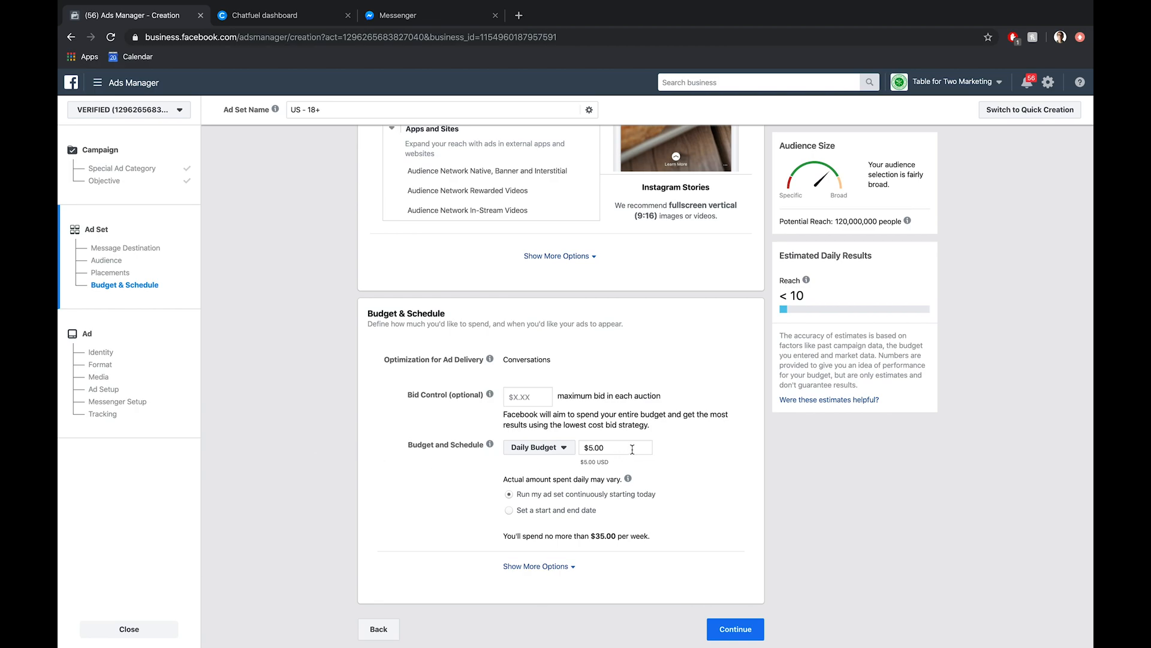
mouse_move(259, 508)
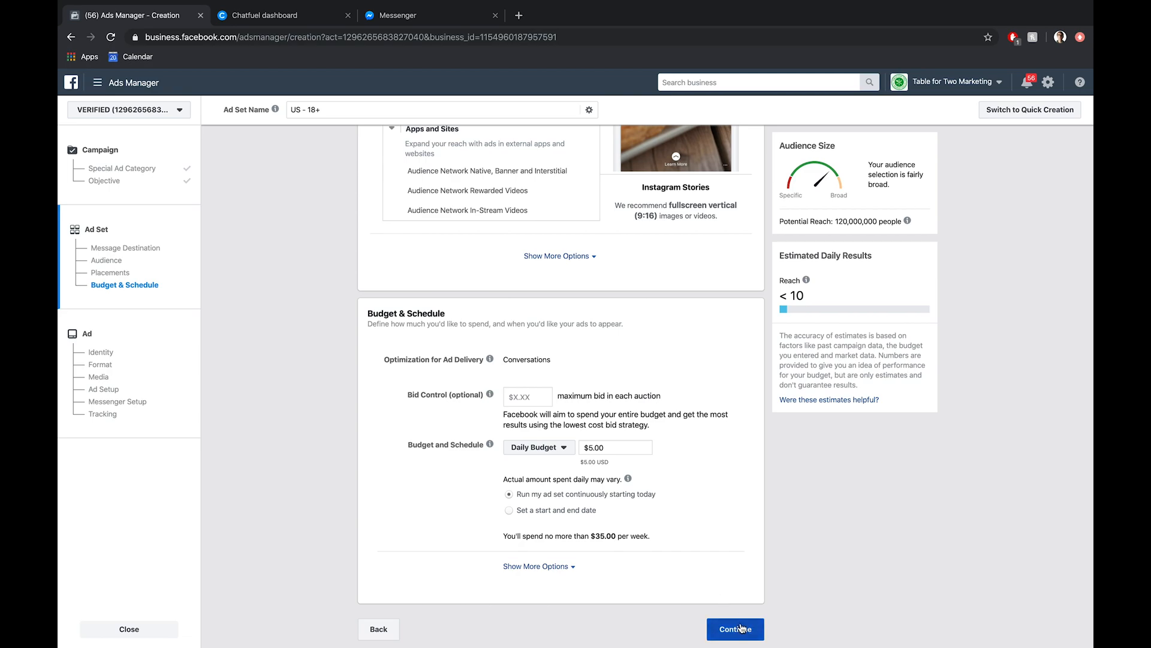
Step: Continue to the ad and select Andrew's Demo Bot as its Facebook Page
left_click(735, 629)
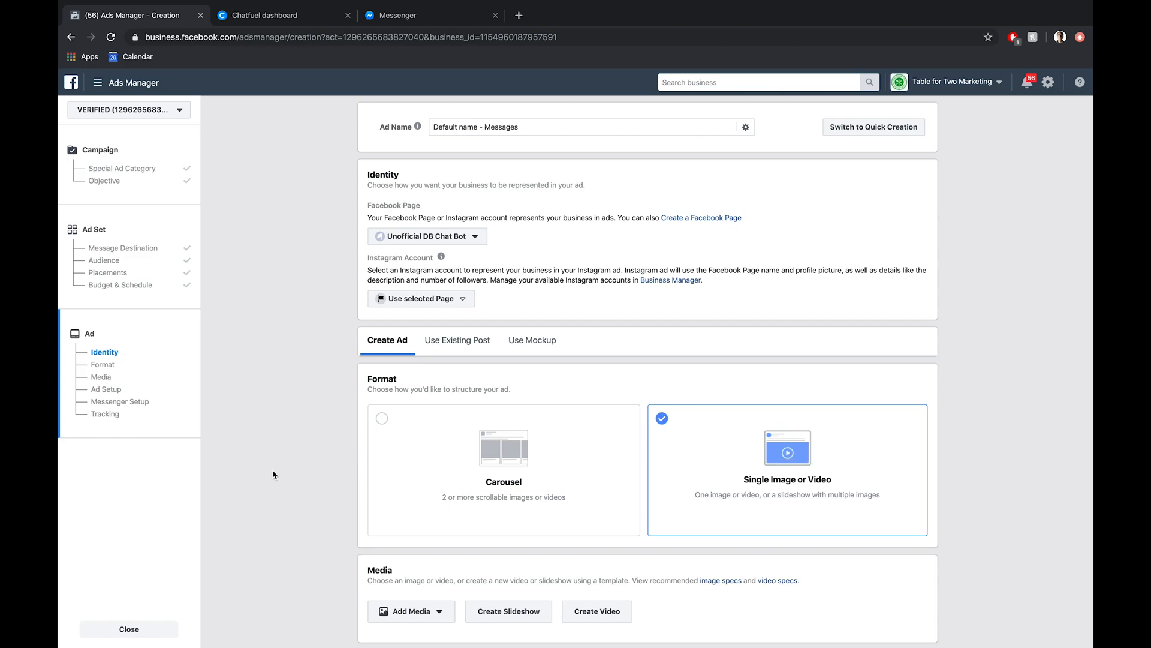
mouse_move(480, 237)
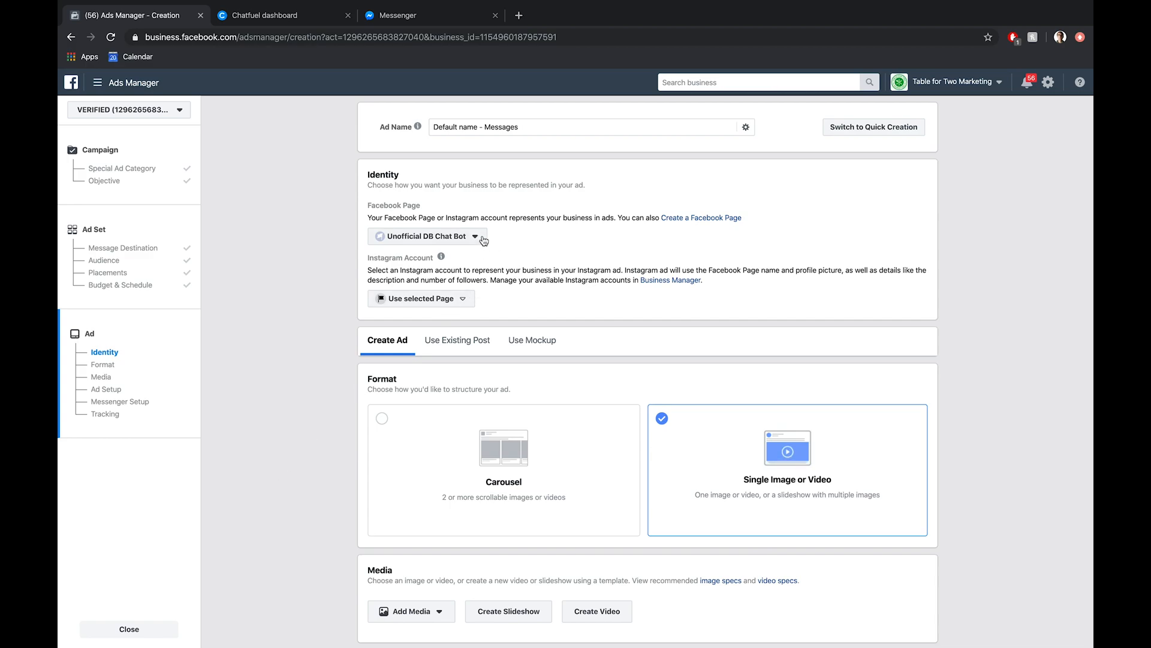
type("and")
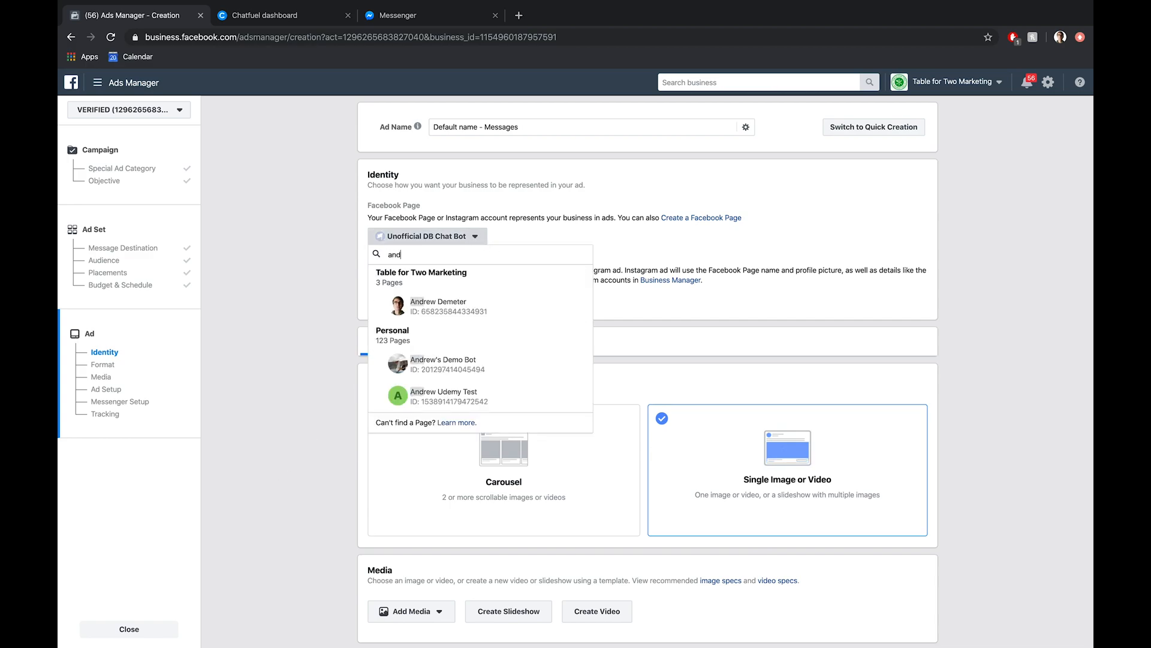
type("rew")
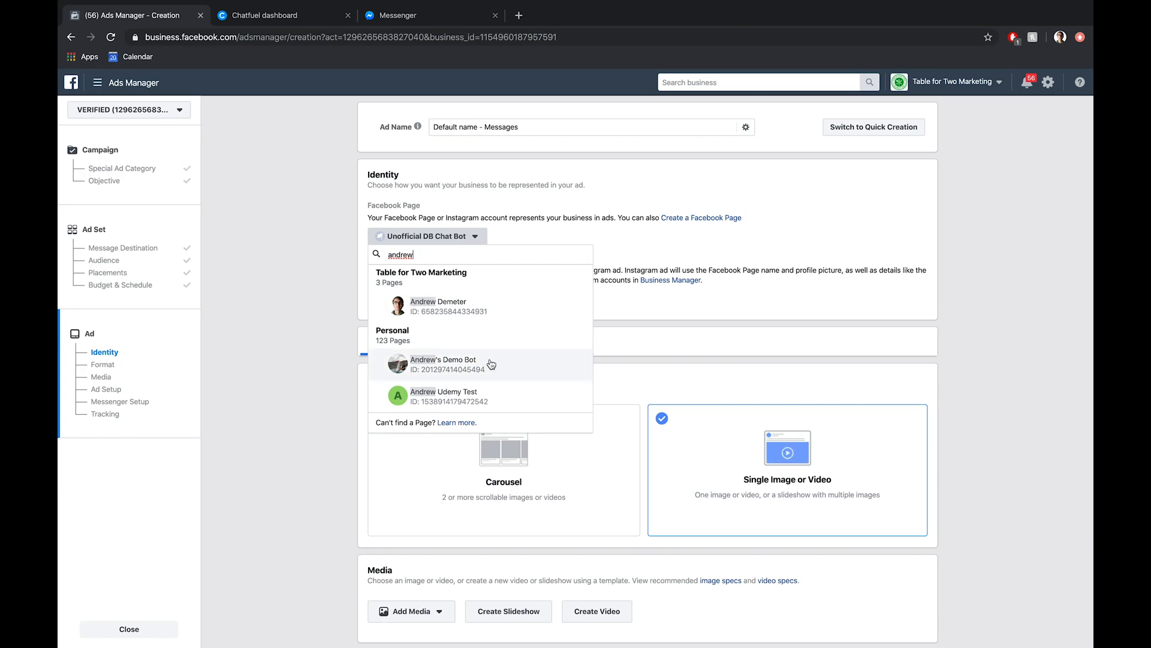
left_click(444, 365)
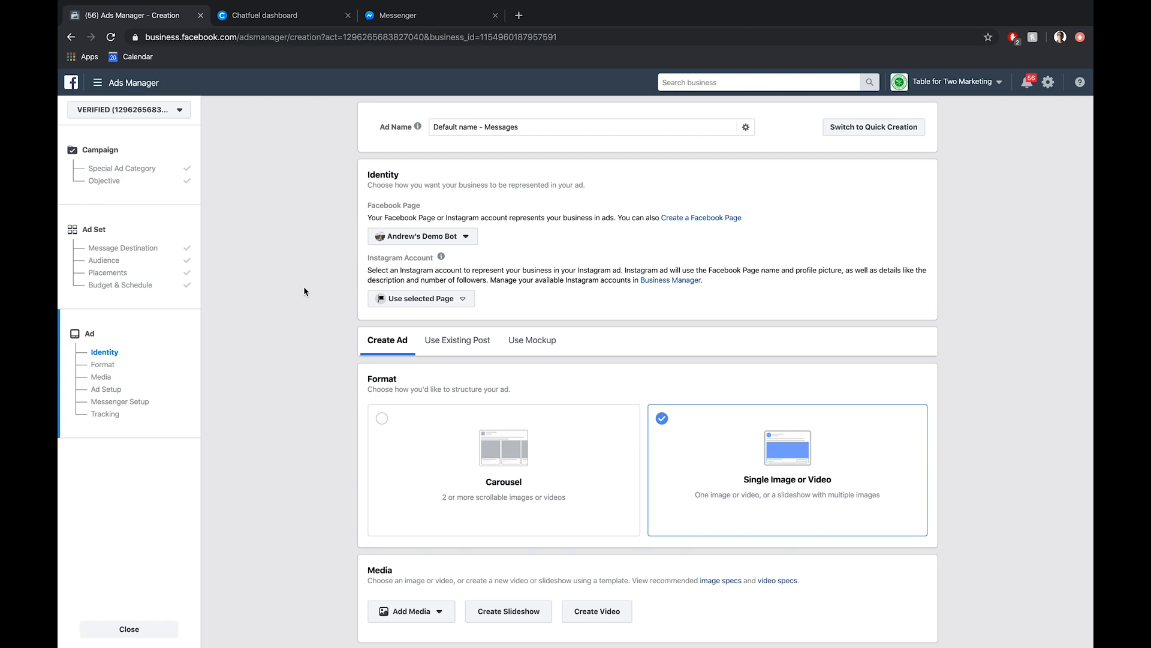
scroll("down", 3)
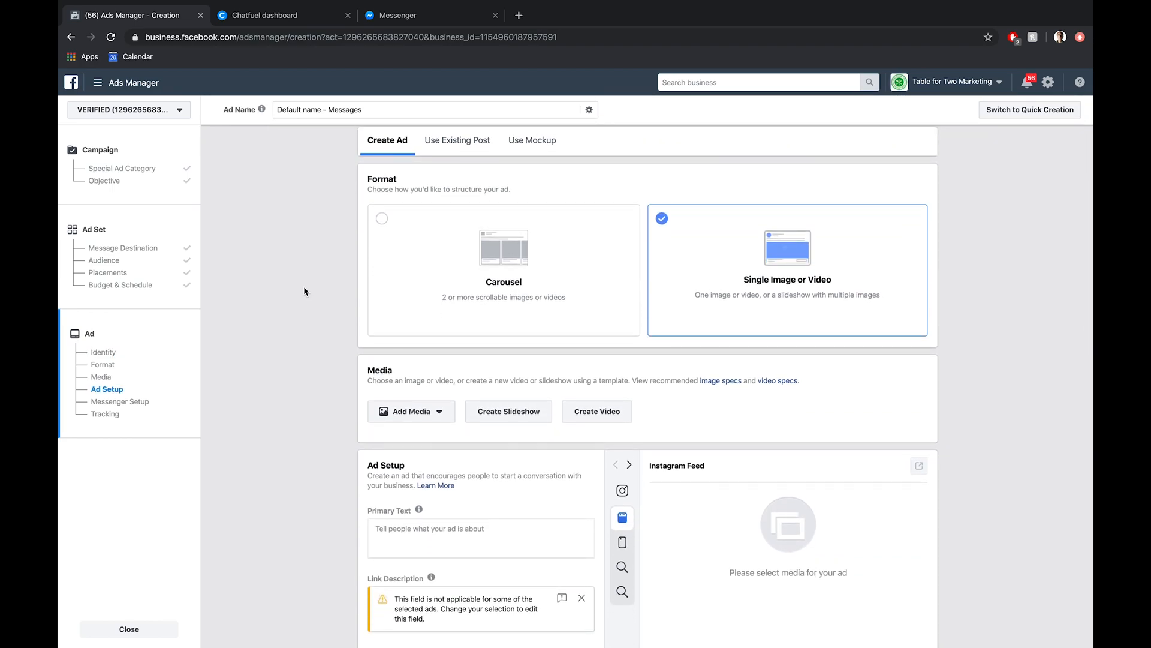
mouse_move(786, 253)
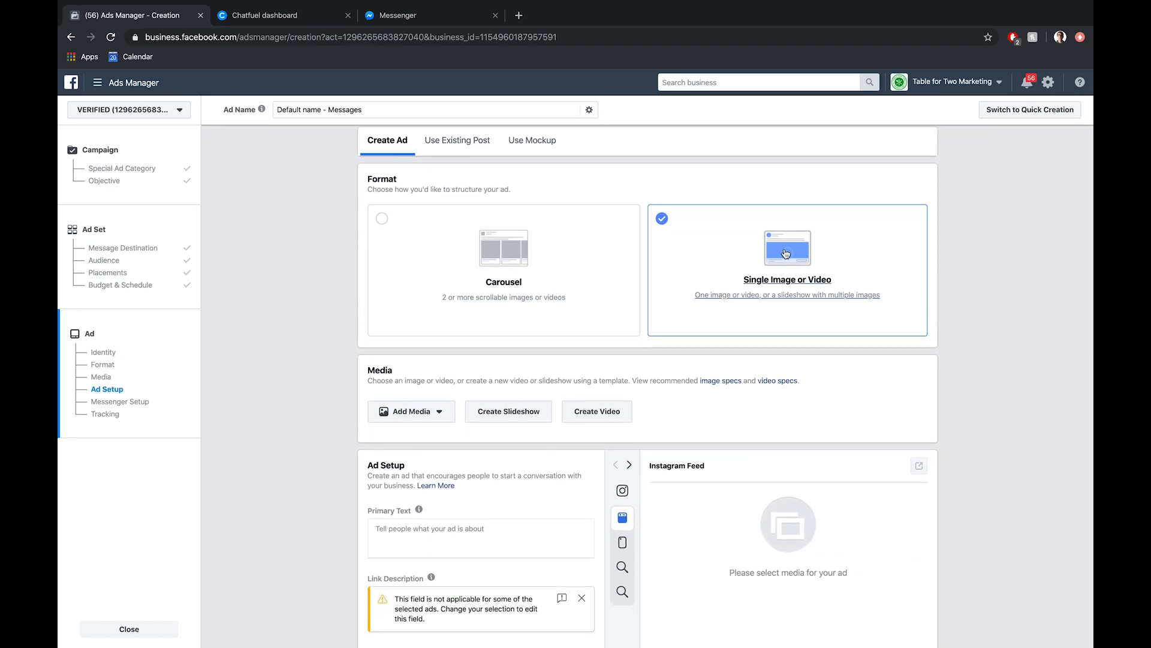
mouse_move(971, 299)
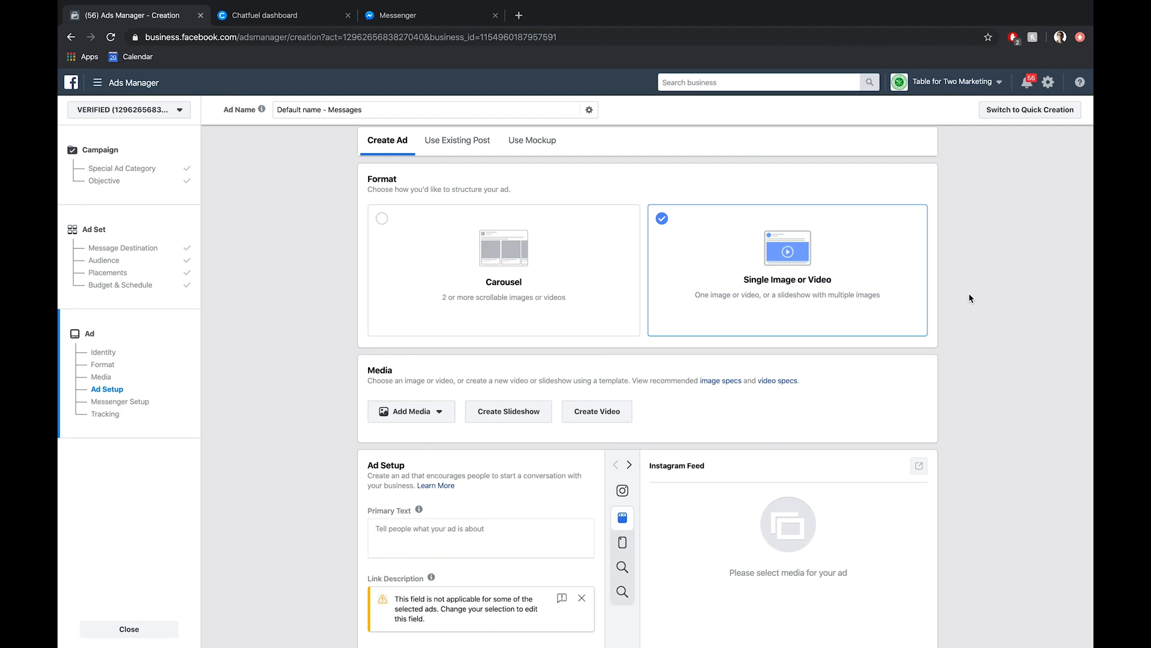
scroll("down", 3)
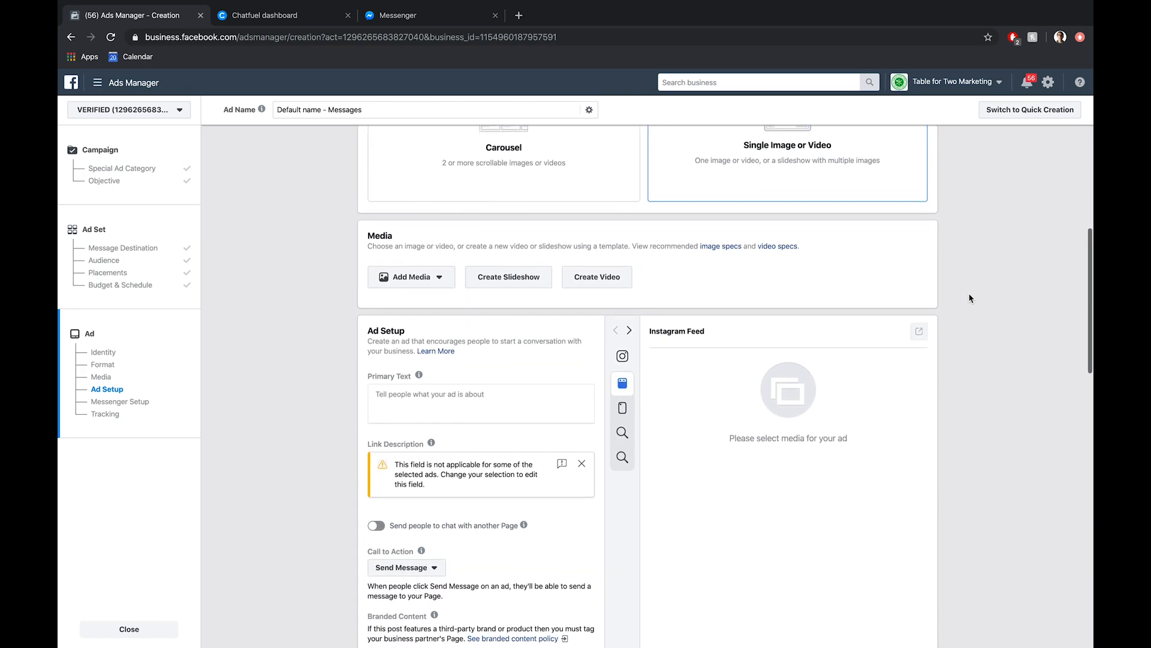
scroll("down", 3)
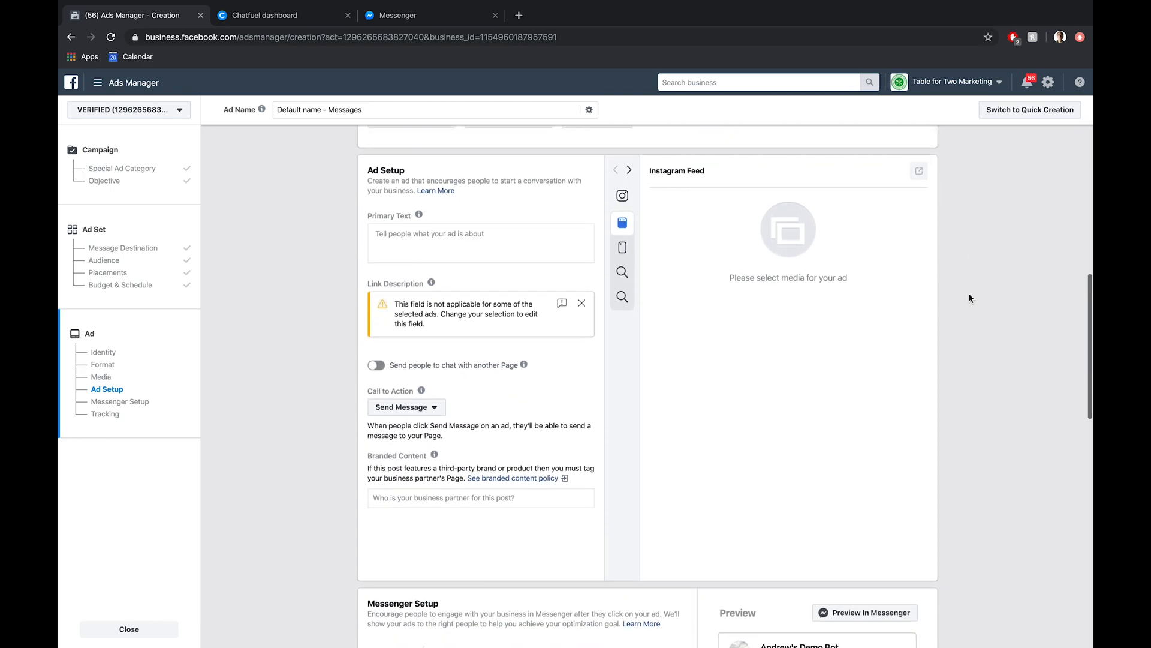
mouse_move(427, 223)
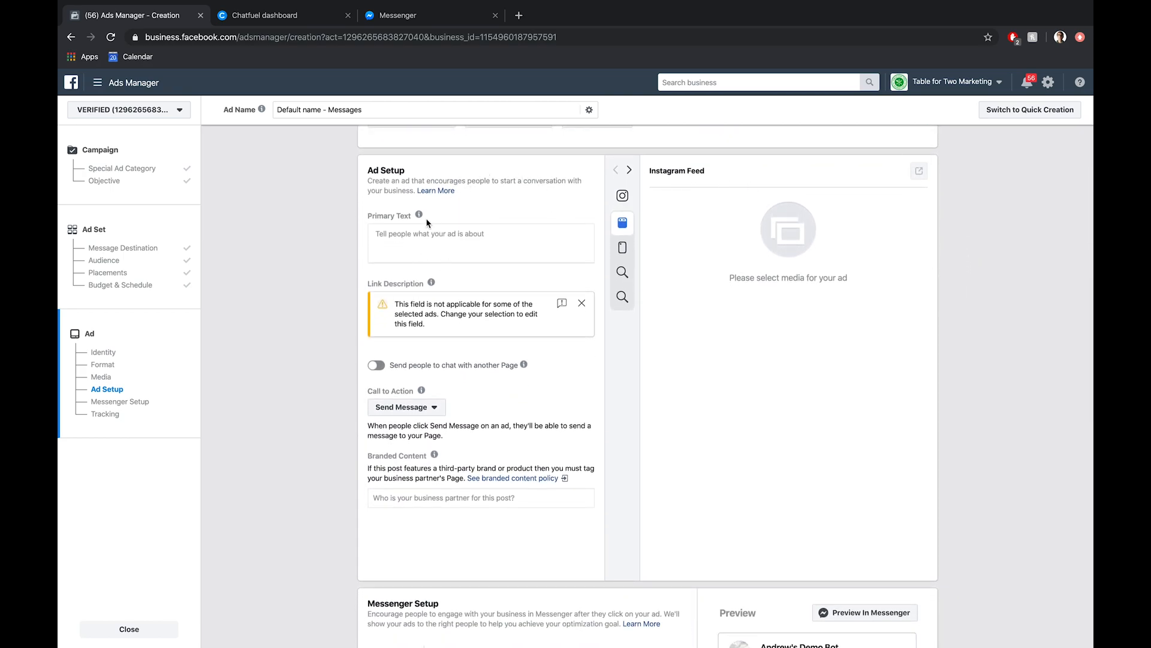
scroll("down", 3)
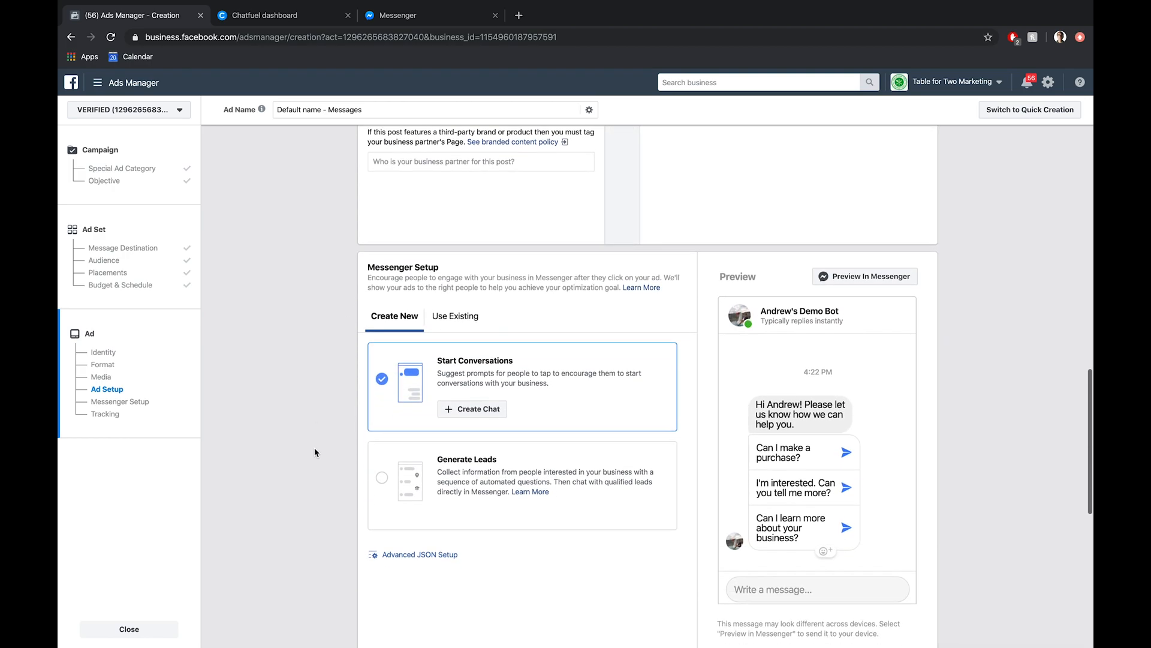
scroll("up", 3)
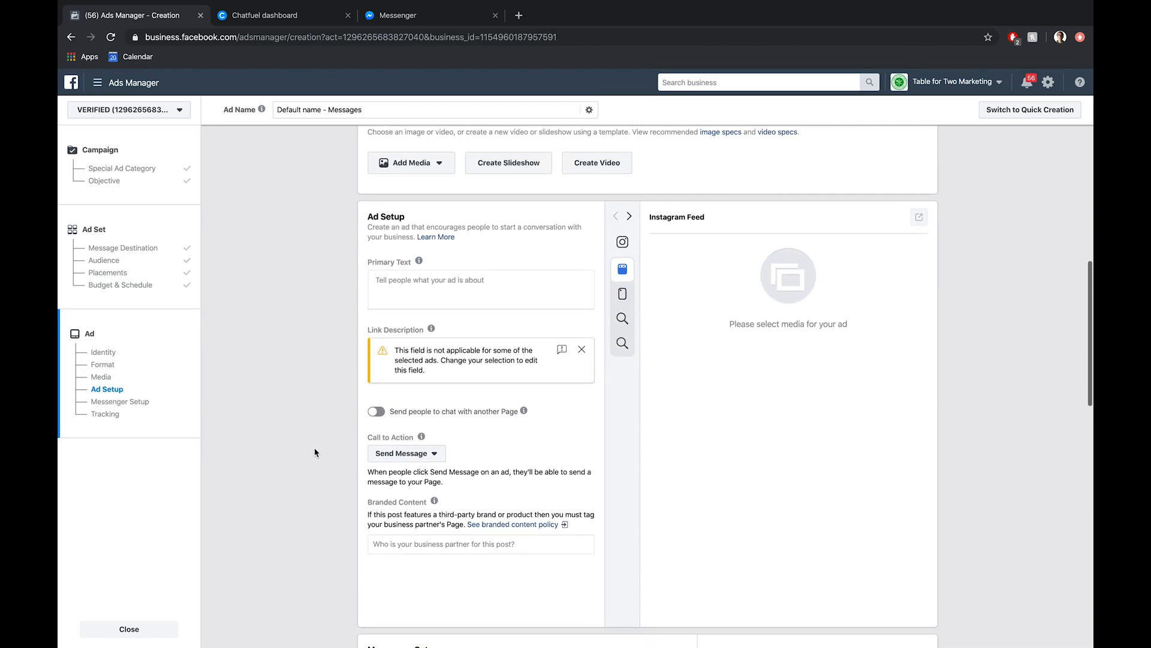
scroll("up", 3)
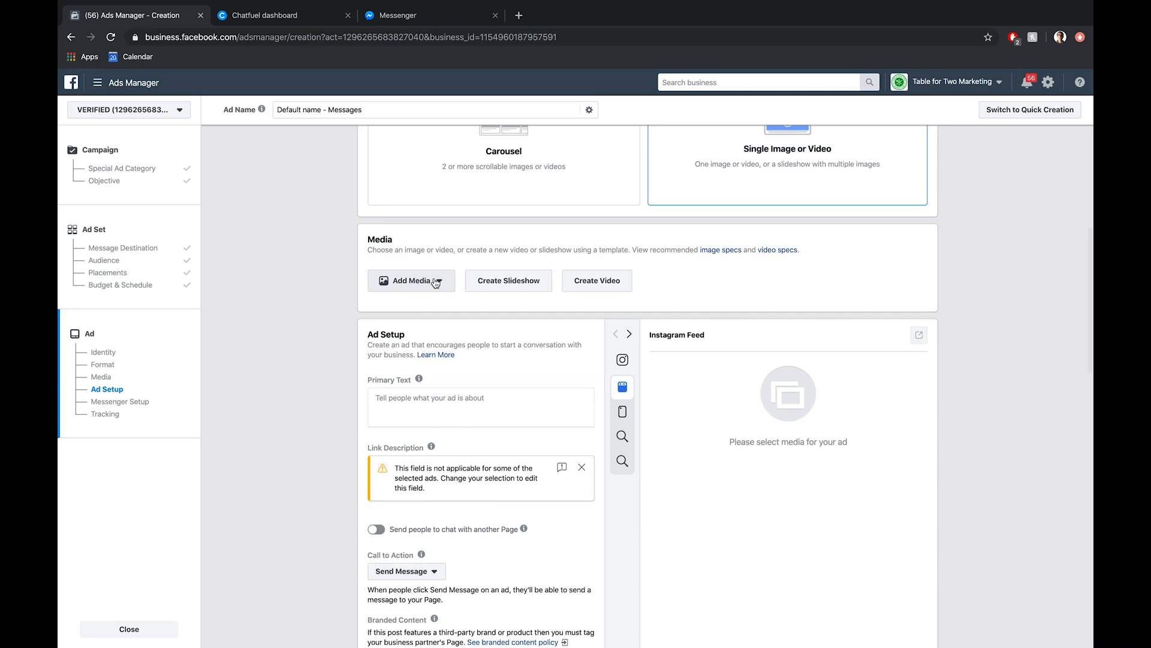
Step: Search the stock image library for 'ice c' to find ad media
left_click(411, 281)
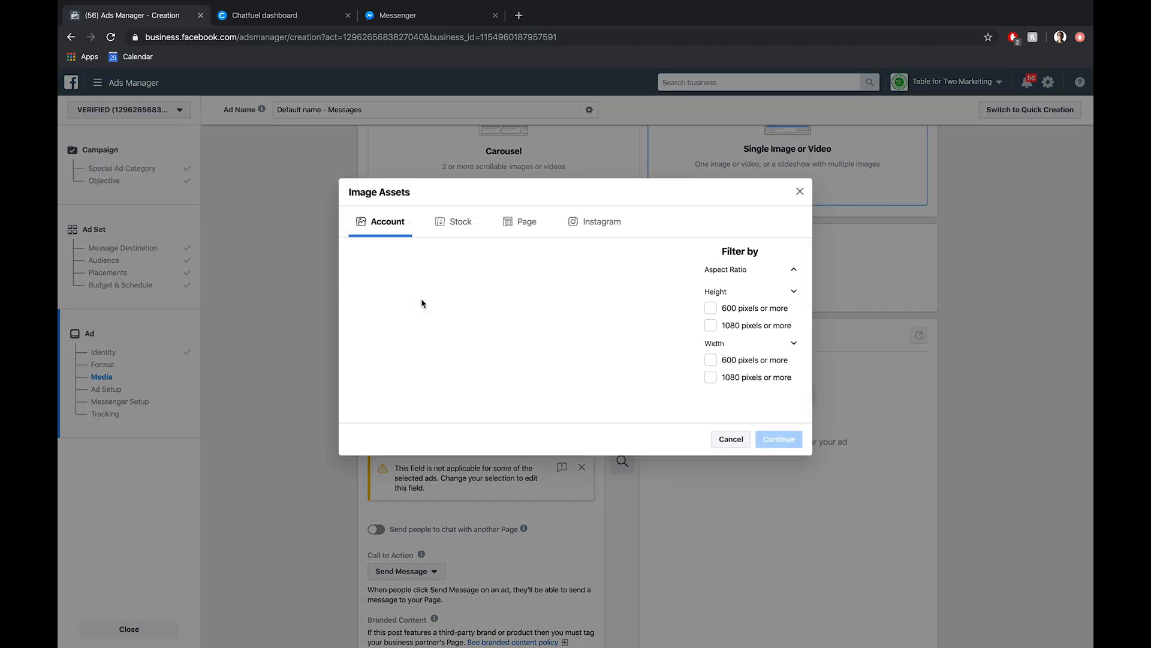
left_click(460, 221)
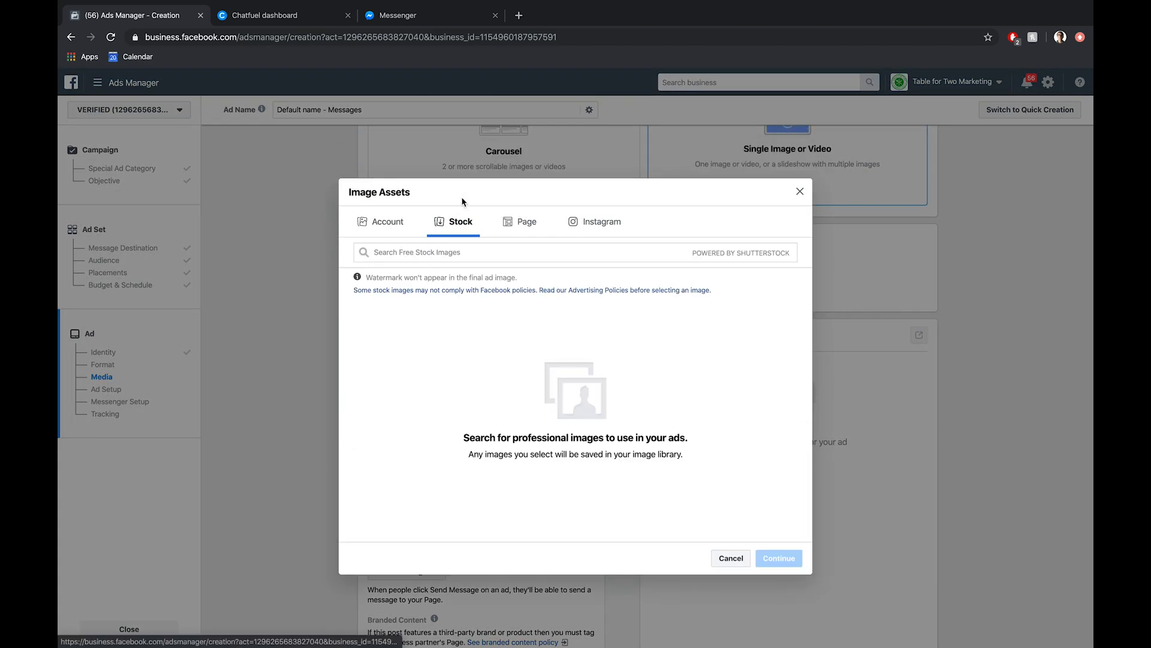
type("ice c")
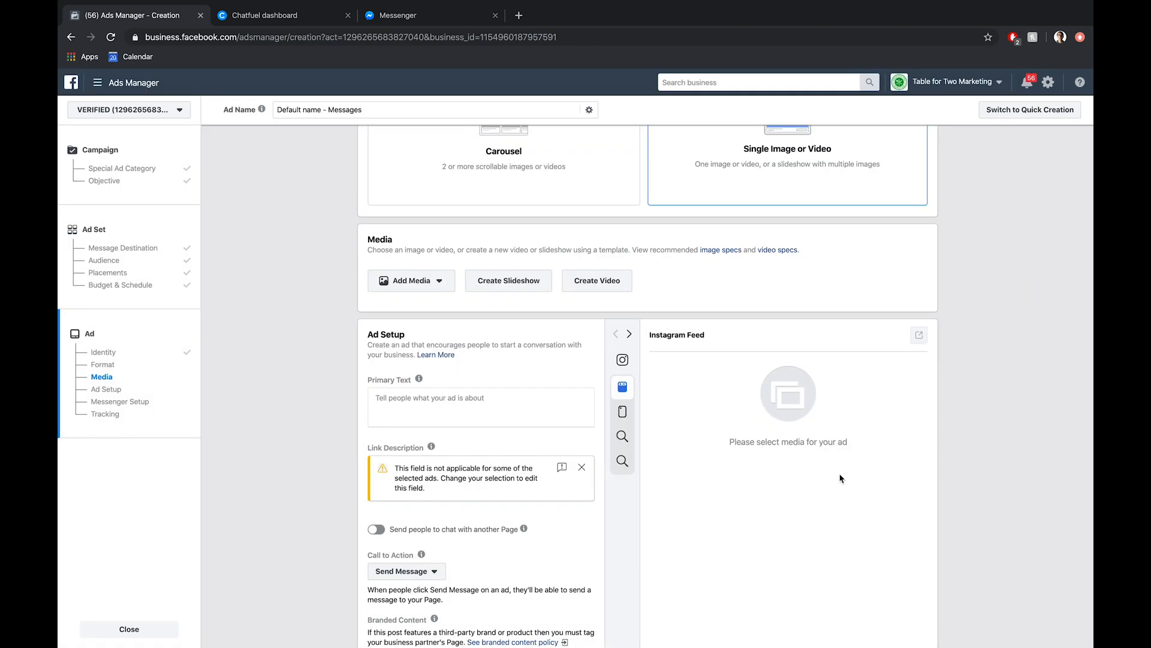
Step: Add the ice cream image and preview the ad as an Instagram Story
left_click(408, 280)
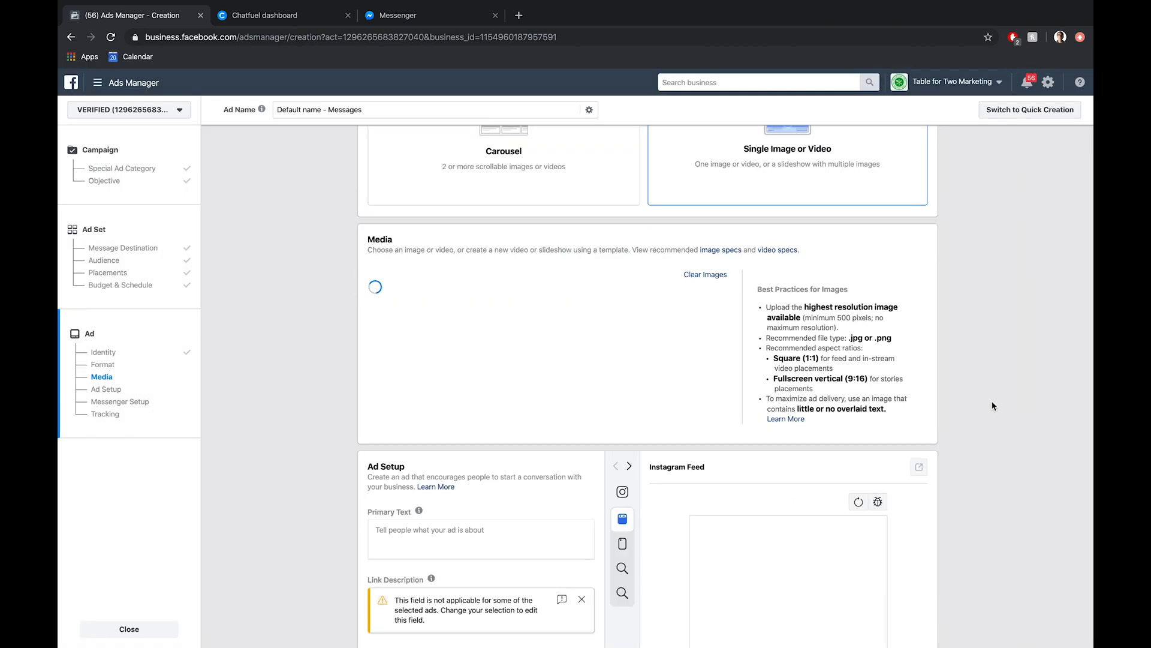
scroll("down", 3)
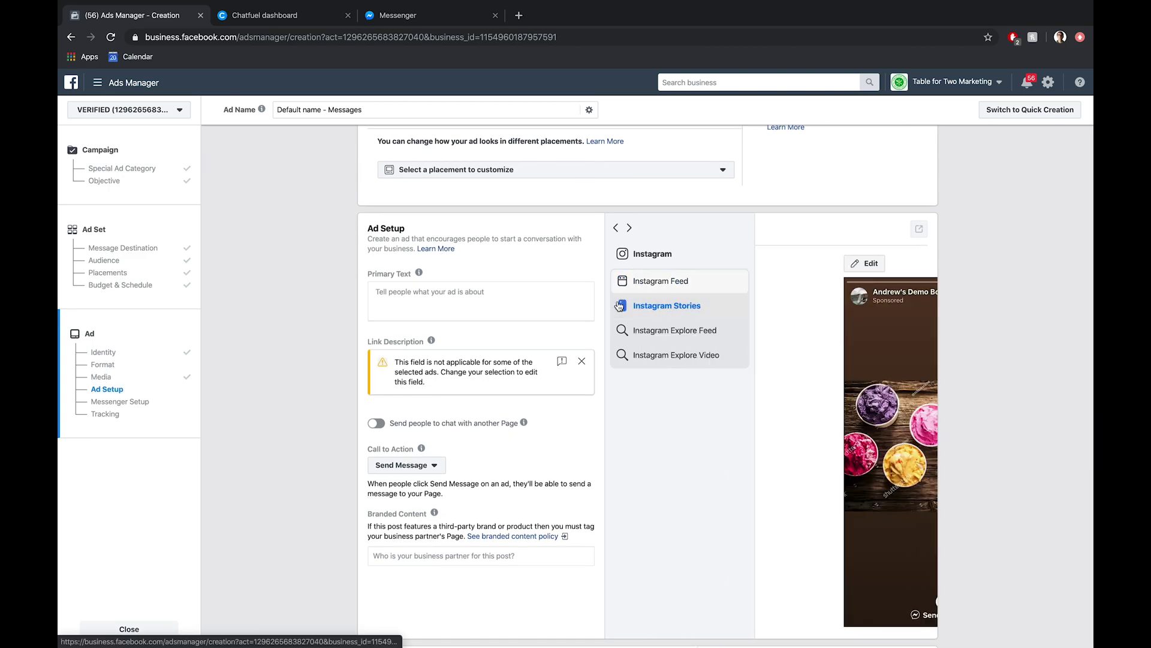
left_click(667, 306)
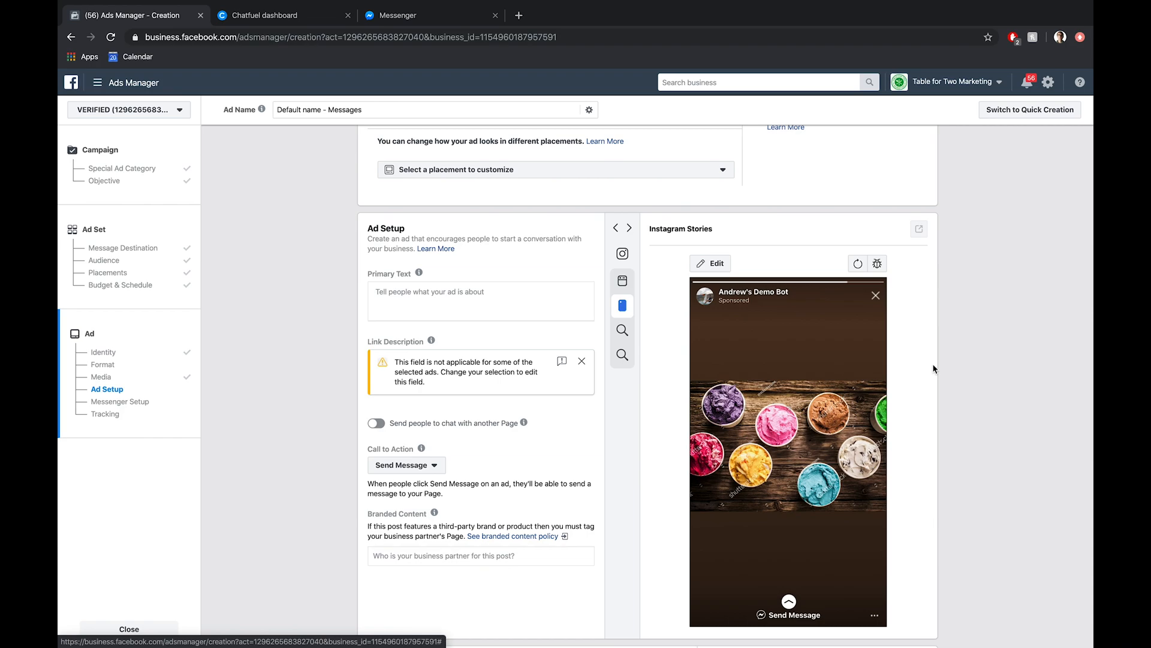
mouse_move(986, 345)
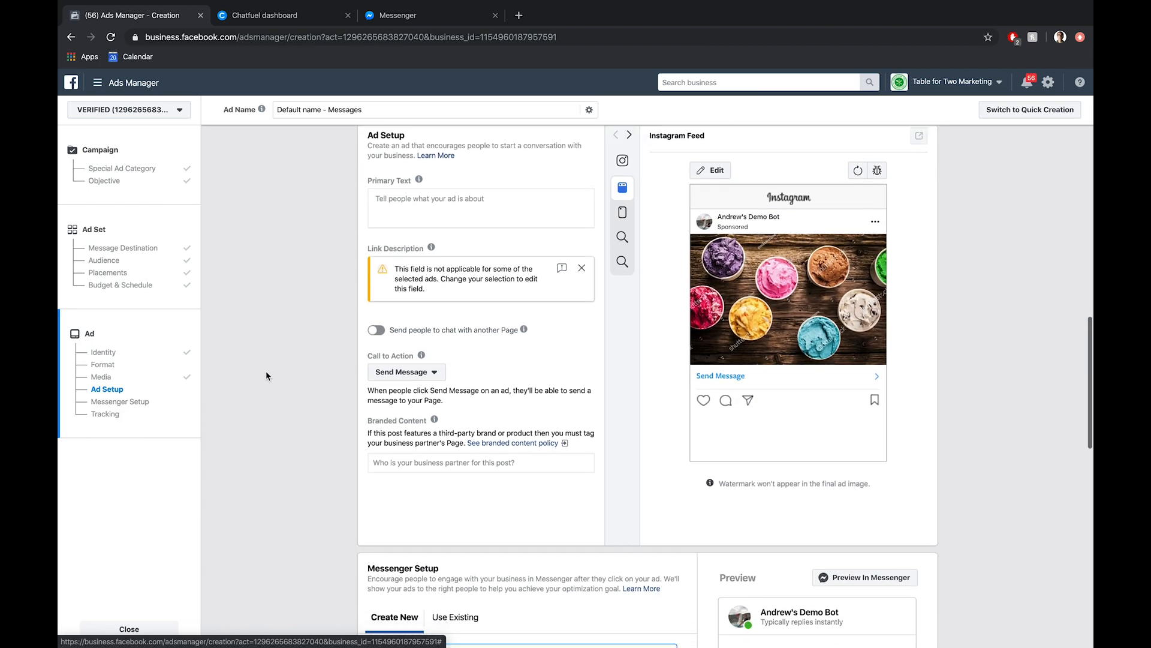
scroll("down", 3)
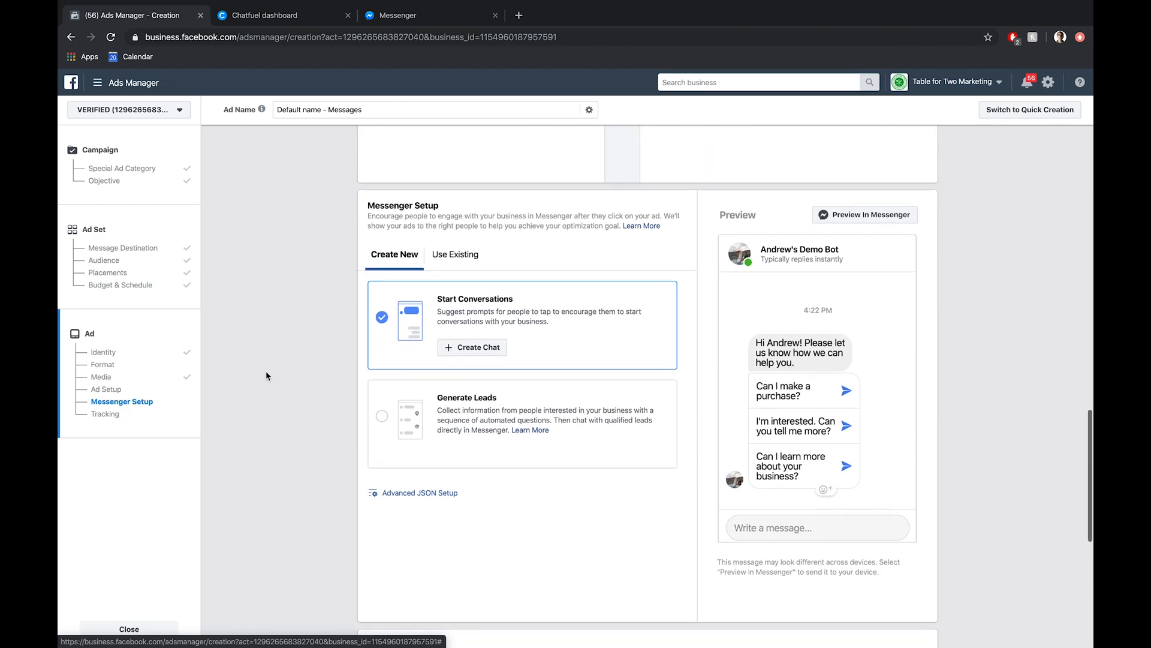
scroll("down", 3)
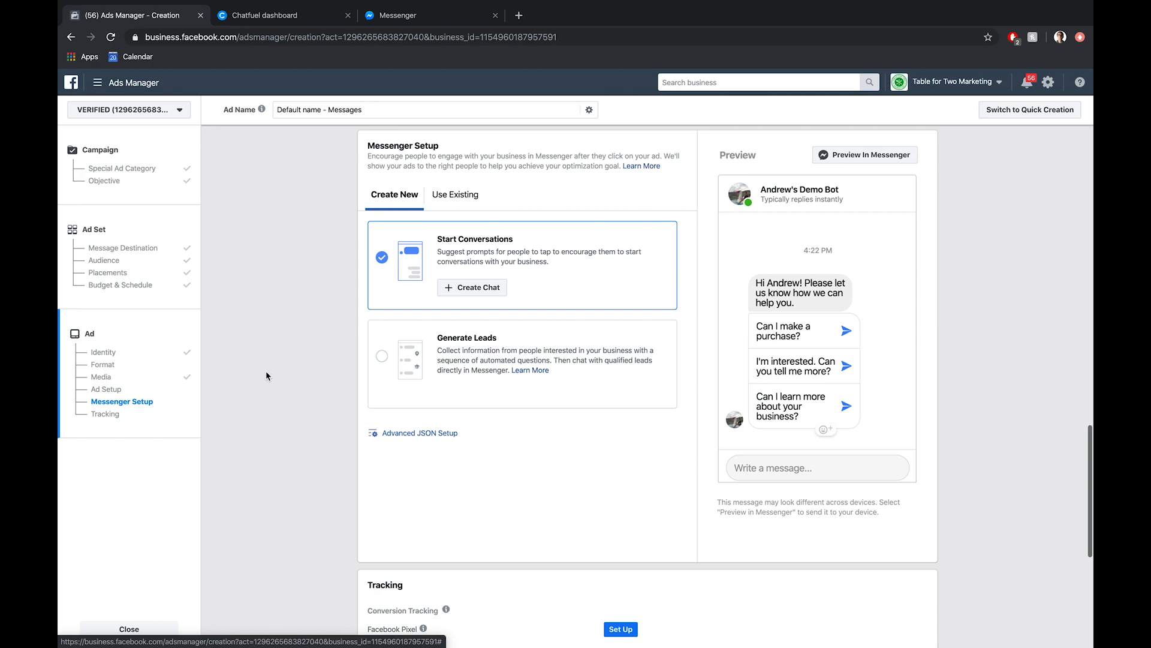
mouse_move(477, 228)
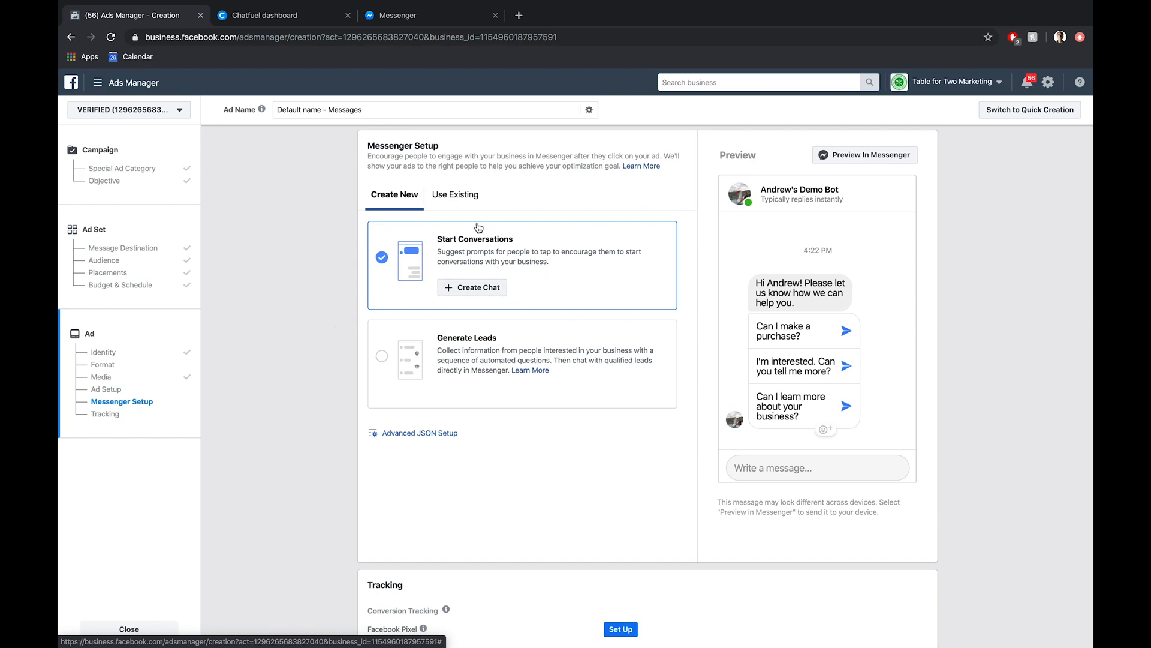
mouse_move(514, 353)
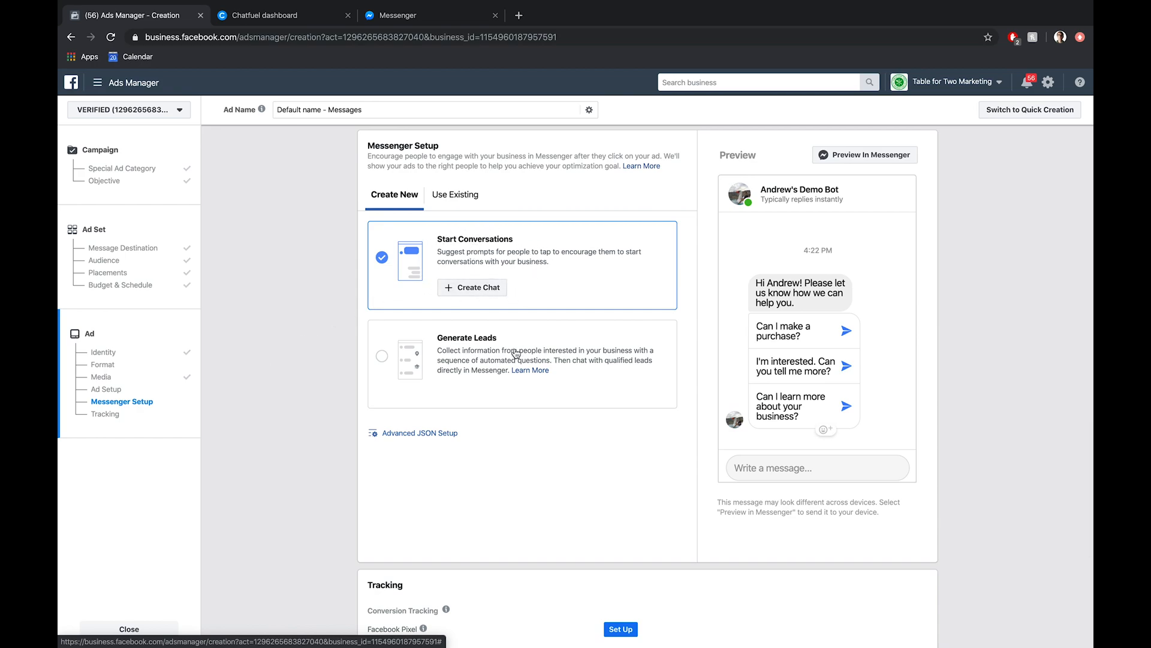
mouse_move(351, 387)
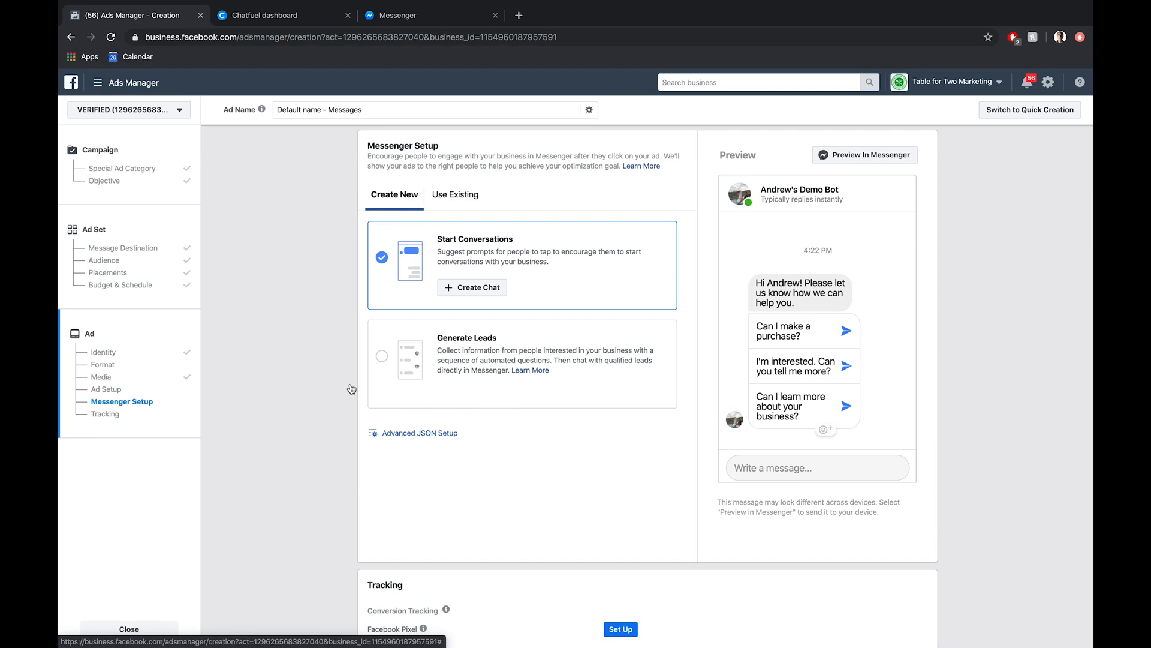
mouse_move(285, 395)
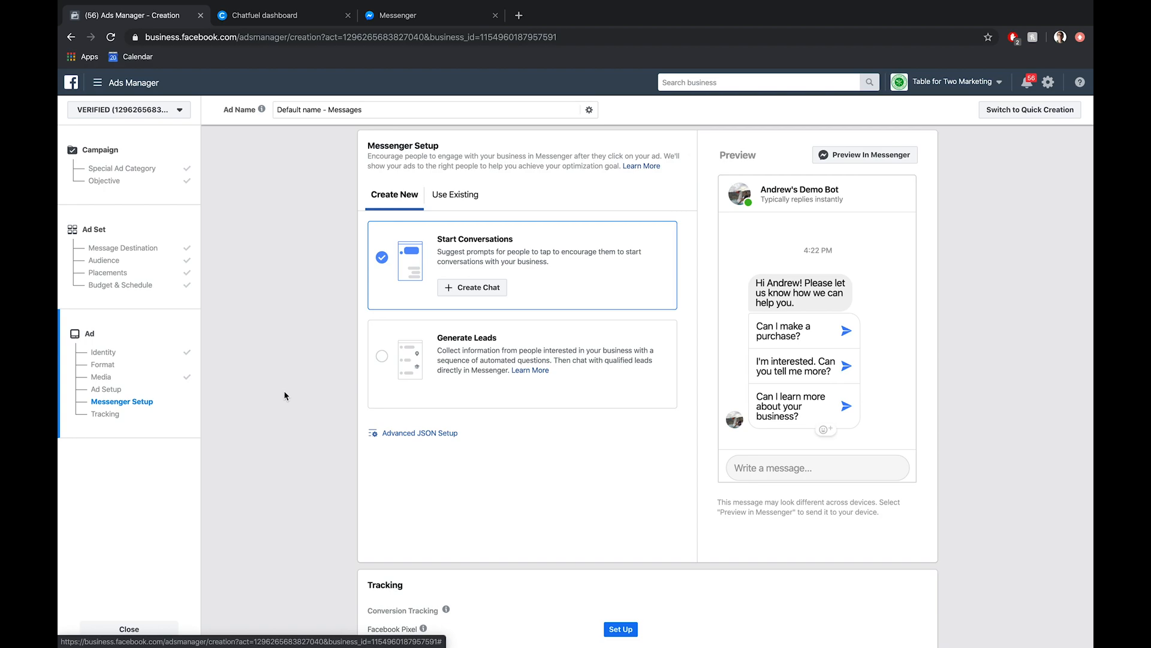
mouse_move(521, 246)
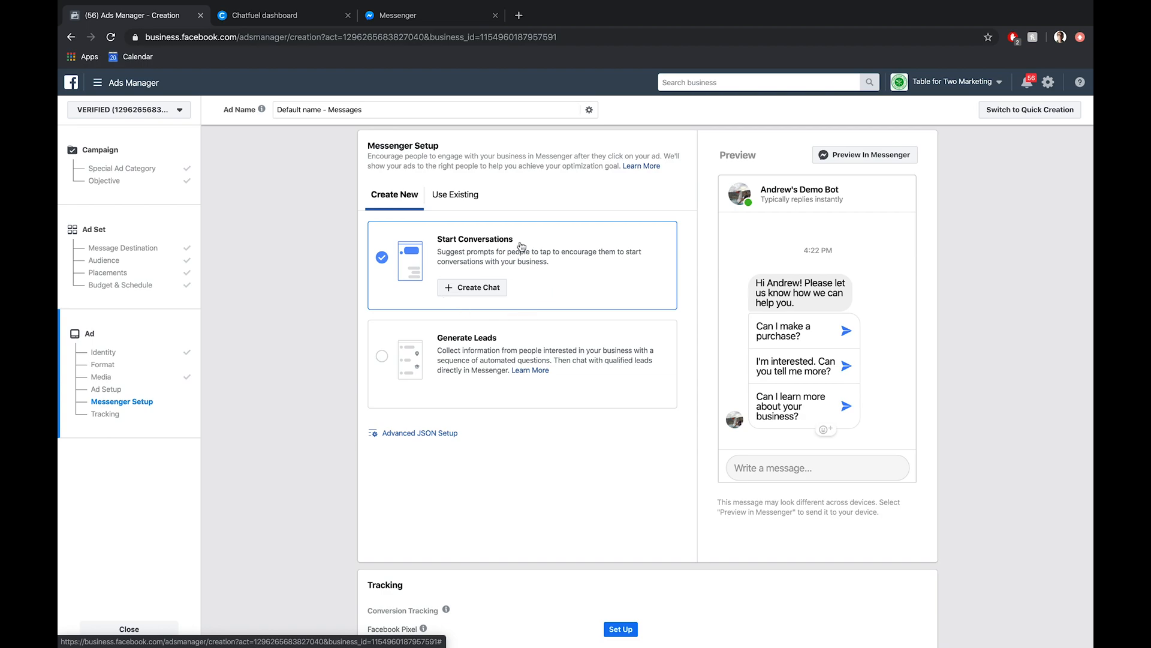
mouse_move(521, 247)
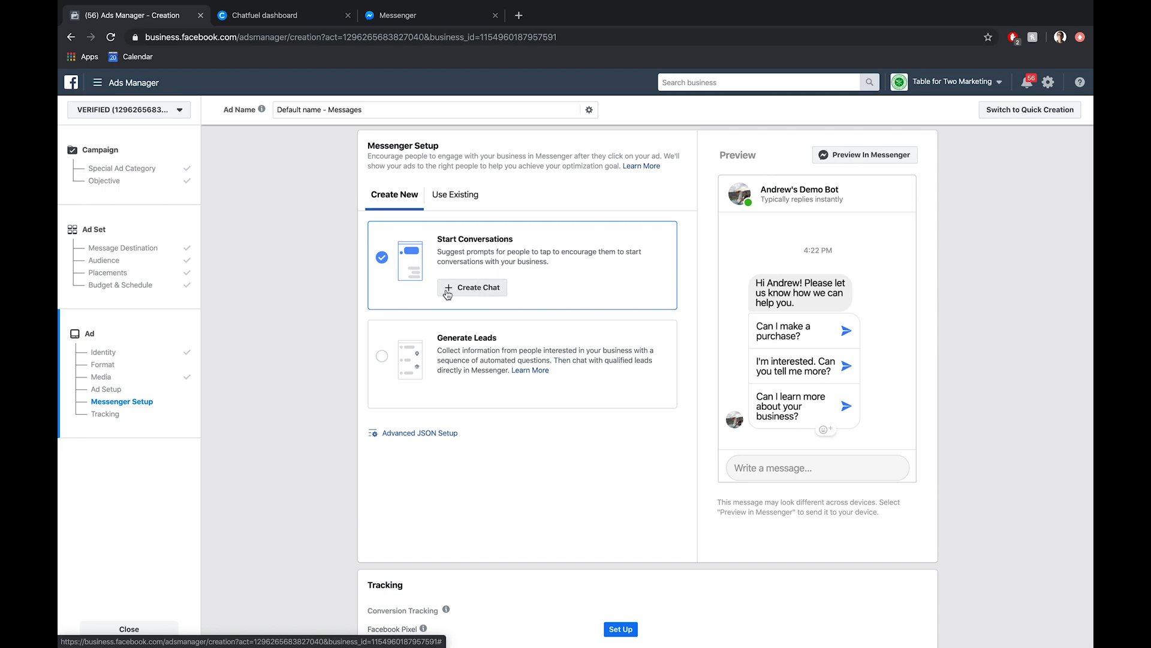
Step: Create the welcome chat and set its Customer Actions to Buttons
left_click(473, 287)
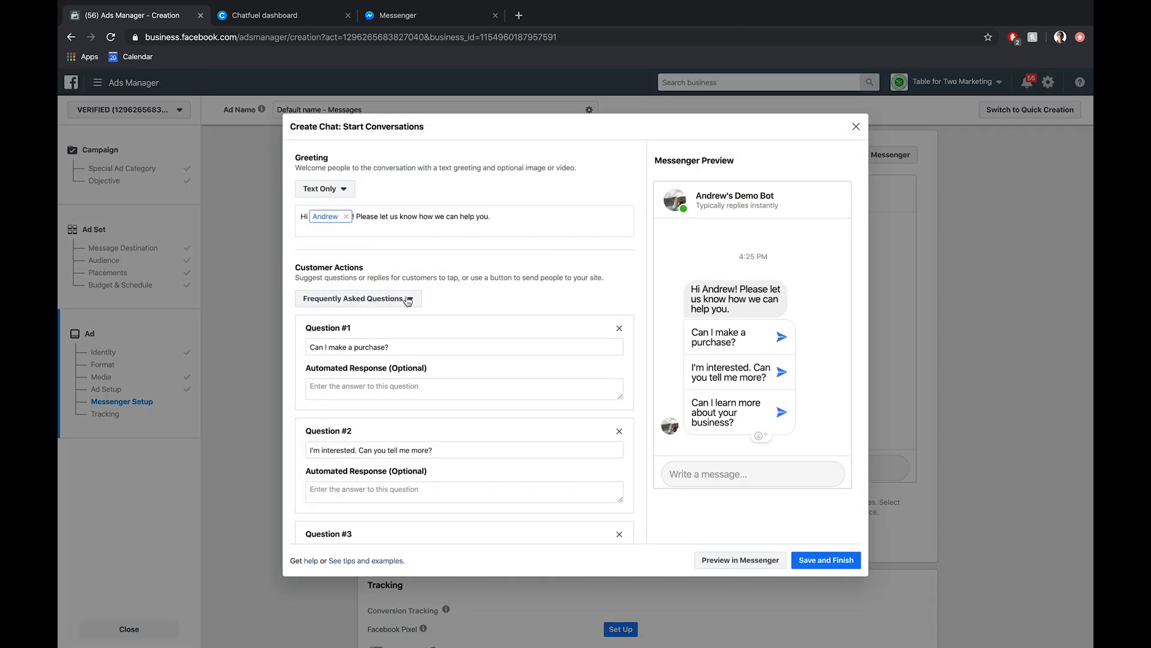
left_click(358, 299)
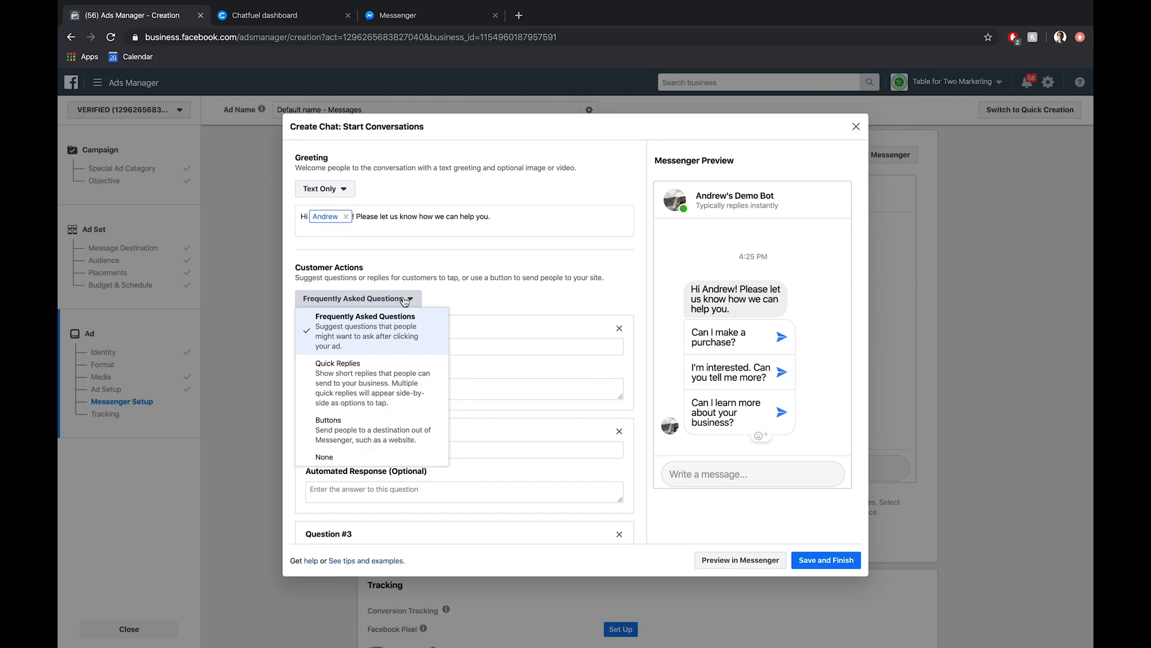
mouse_move(355, 430)
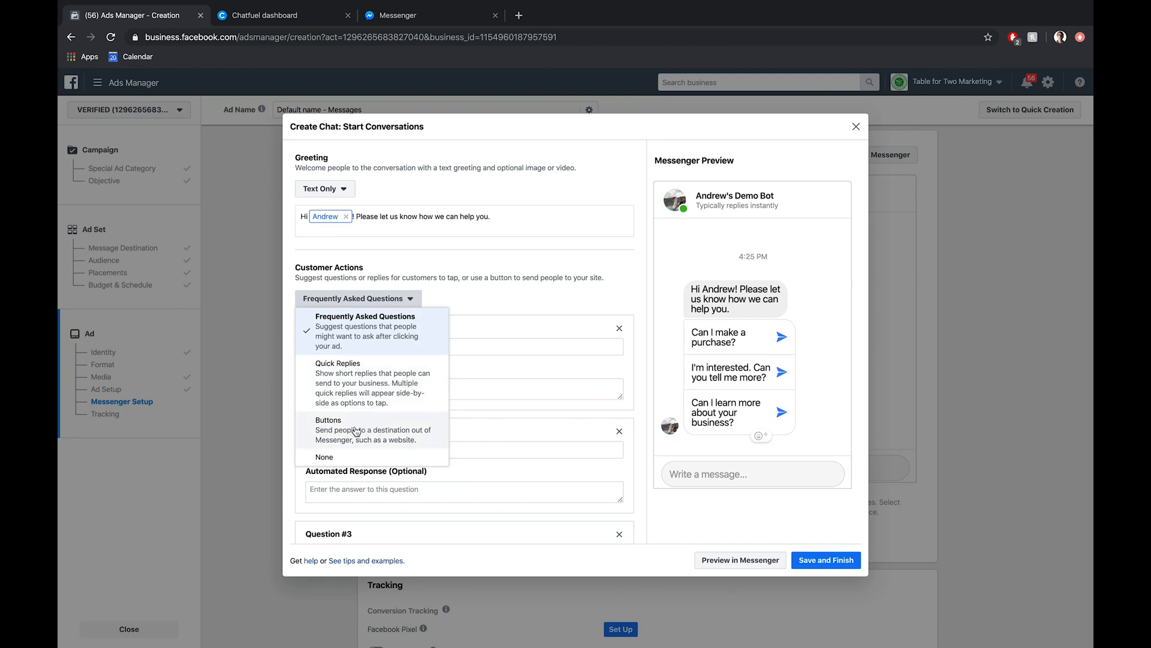
mouse_move(376, 381)
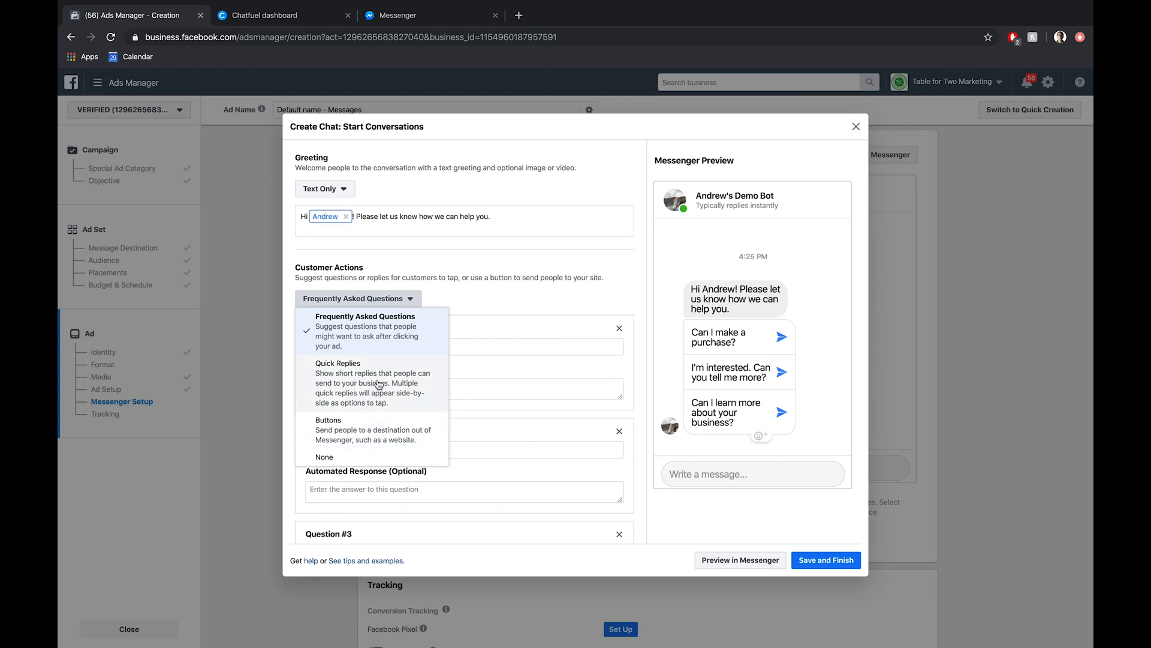
left_click(328, 419)
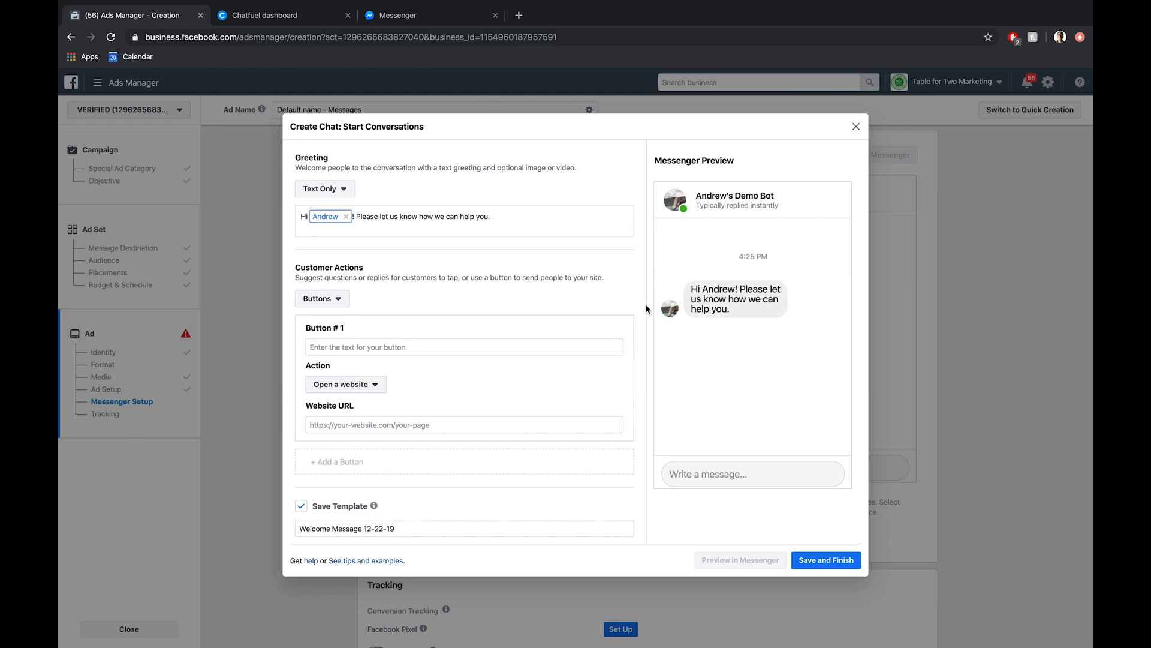
mouse_move(408, 195)
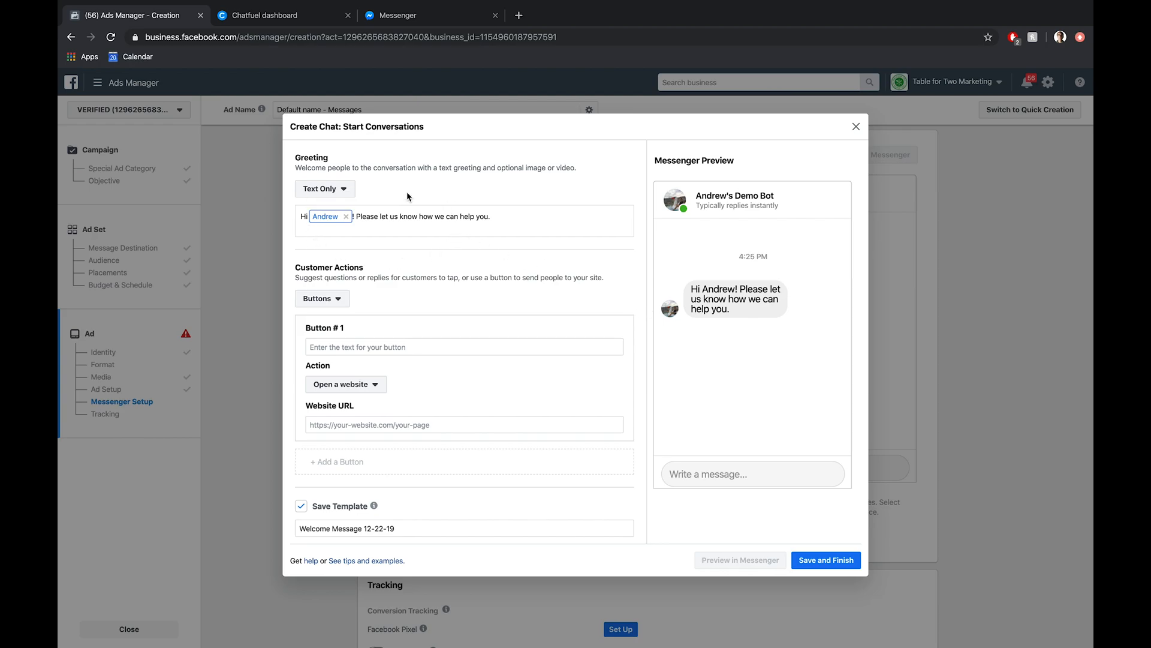
mouse_move(439, 235)
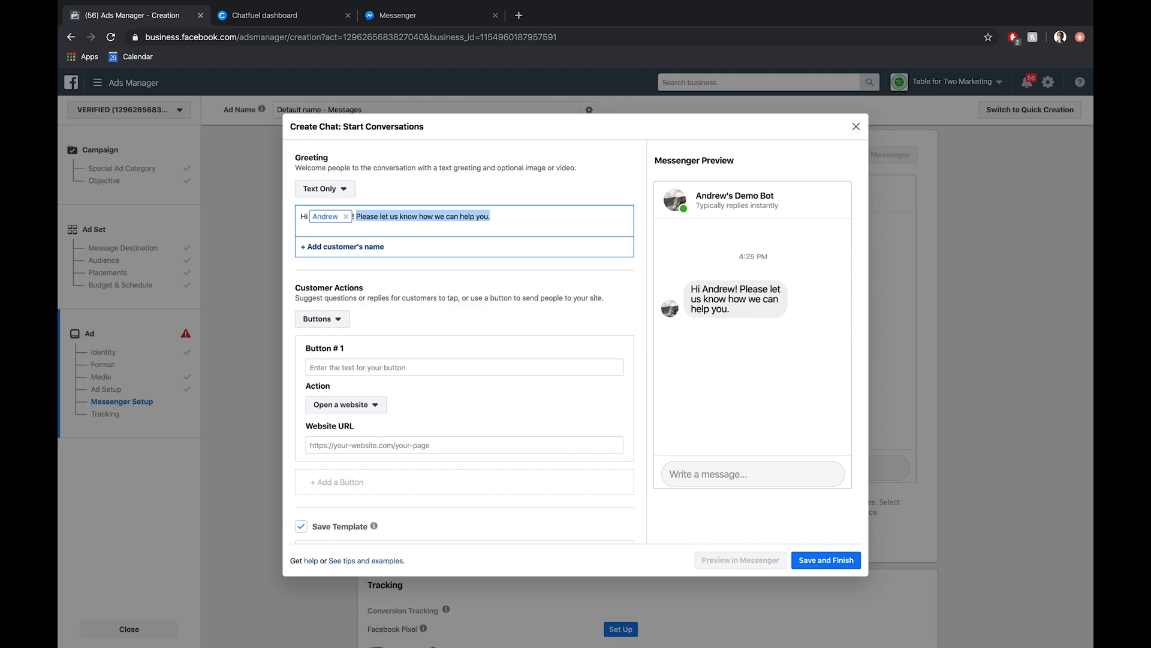
Step: Set the greeting to ask 'Do you prefer chocolate or caramel?'
type("Do you prefer chocolate or caramel?")
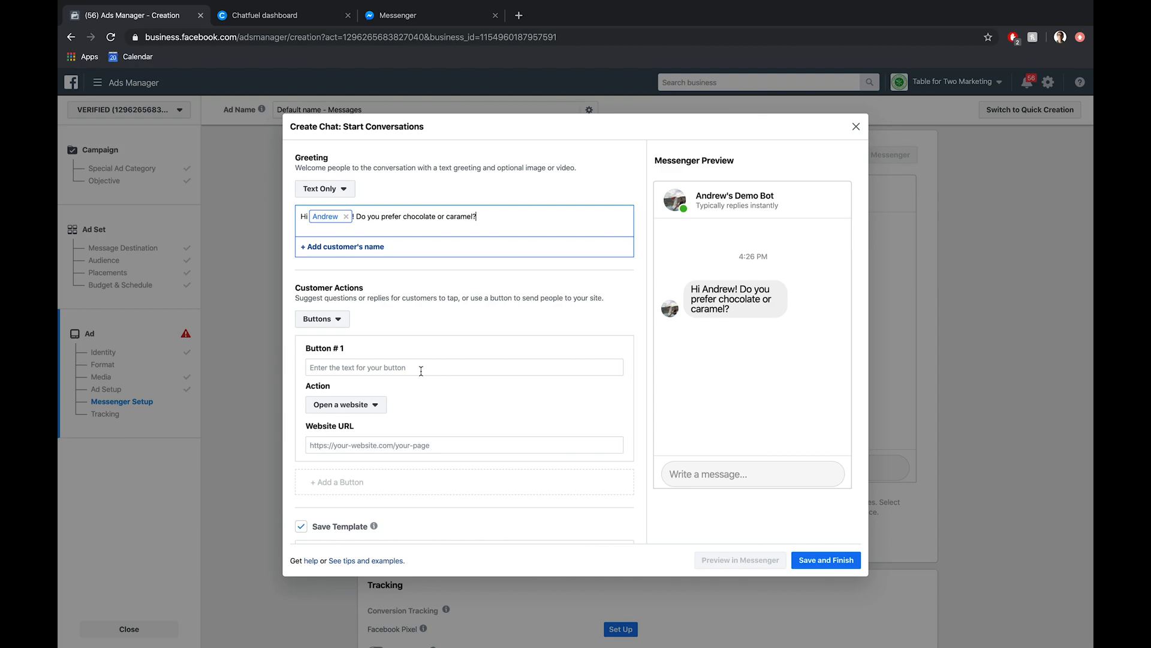
Step: Name Button #1 Chocolate and Button #2 Caramel
left_click(462, 367)
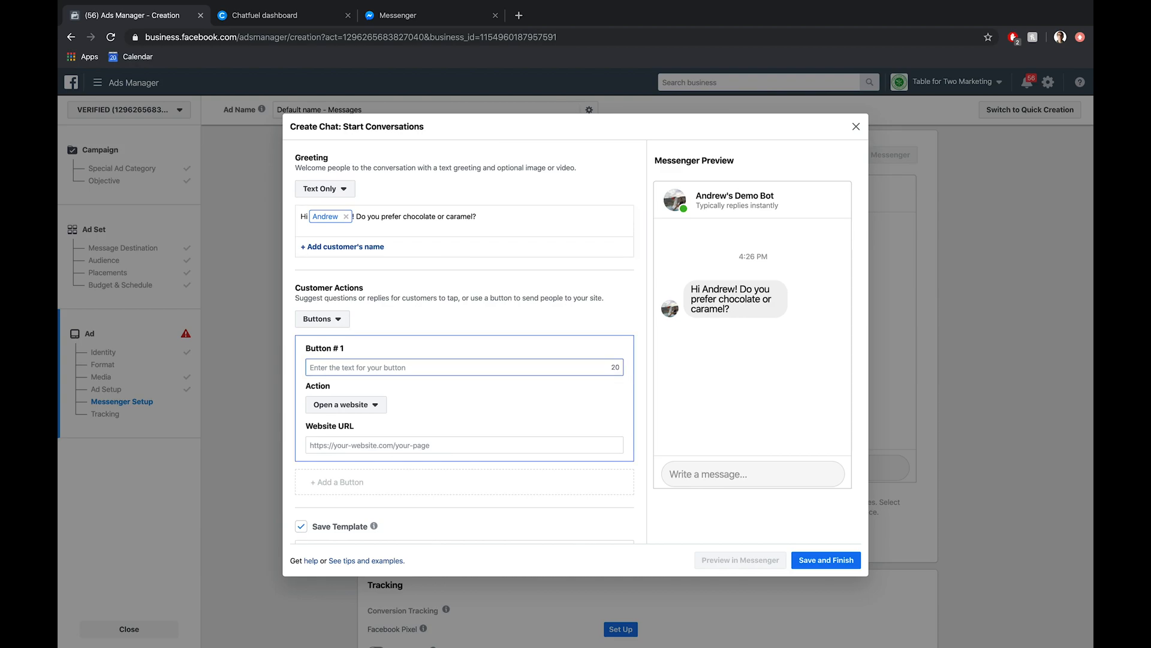
type("Chocolate")
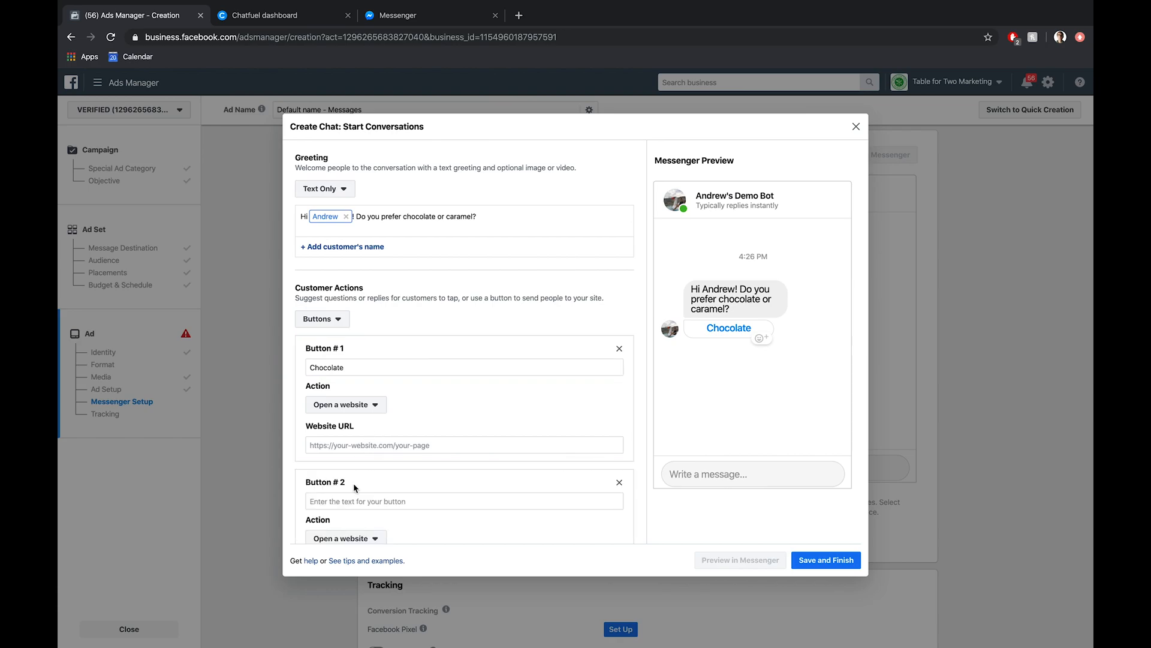
left_click(463, 502)
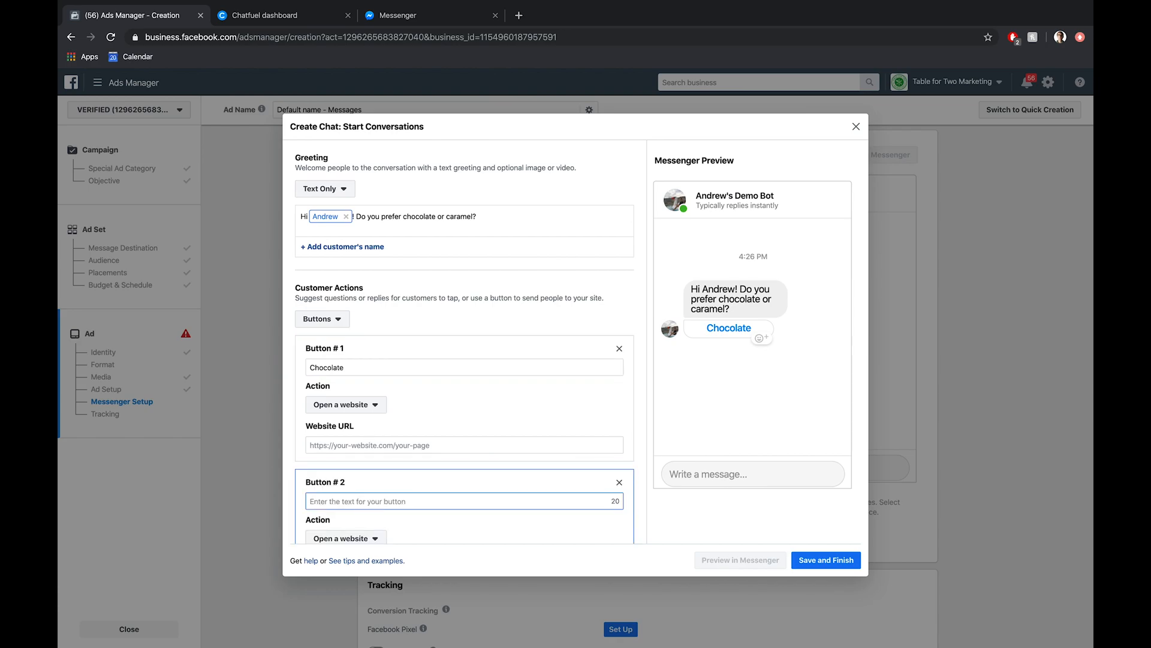
type("Caramel")
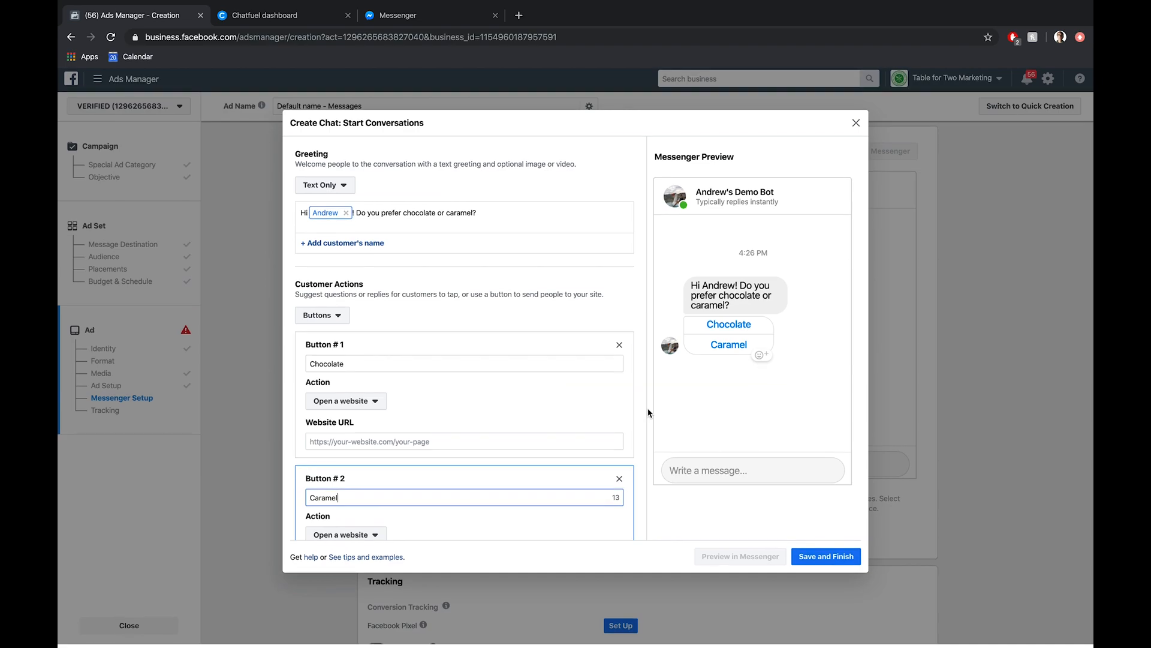
Step: Set both buttons' Action to Send a postback
scroll("down", 3)
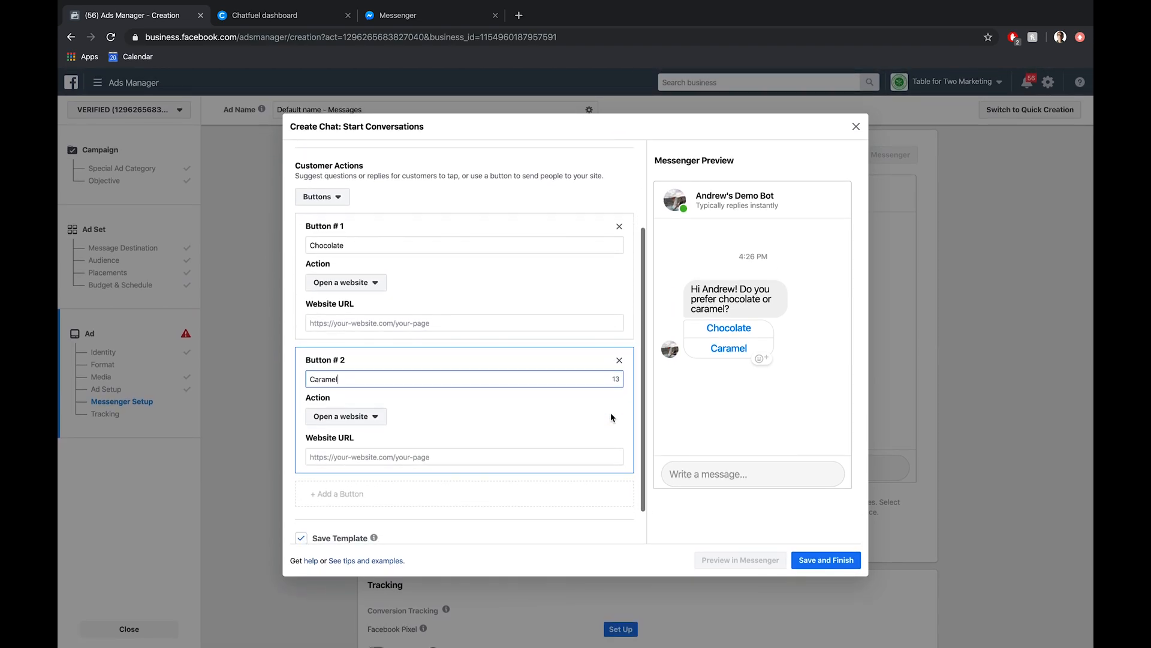
mouse_move(367, 283)
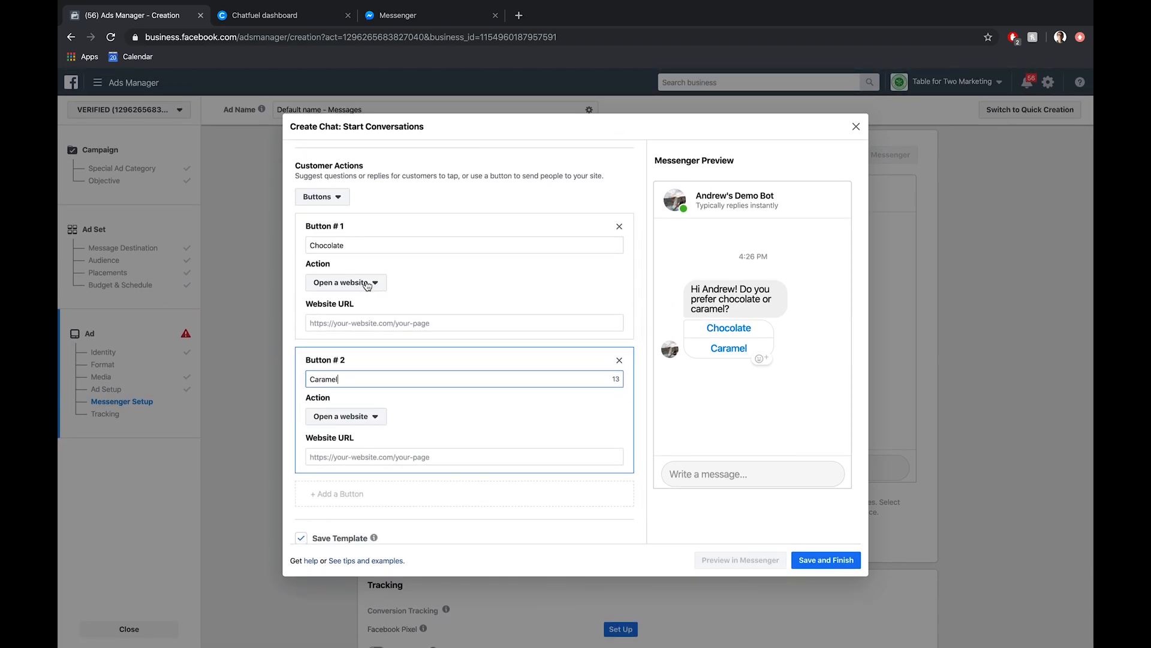
left_click(346, 281)
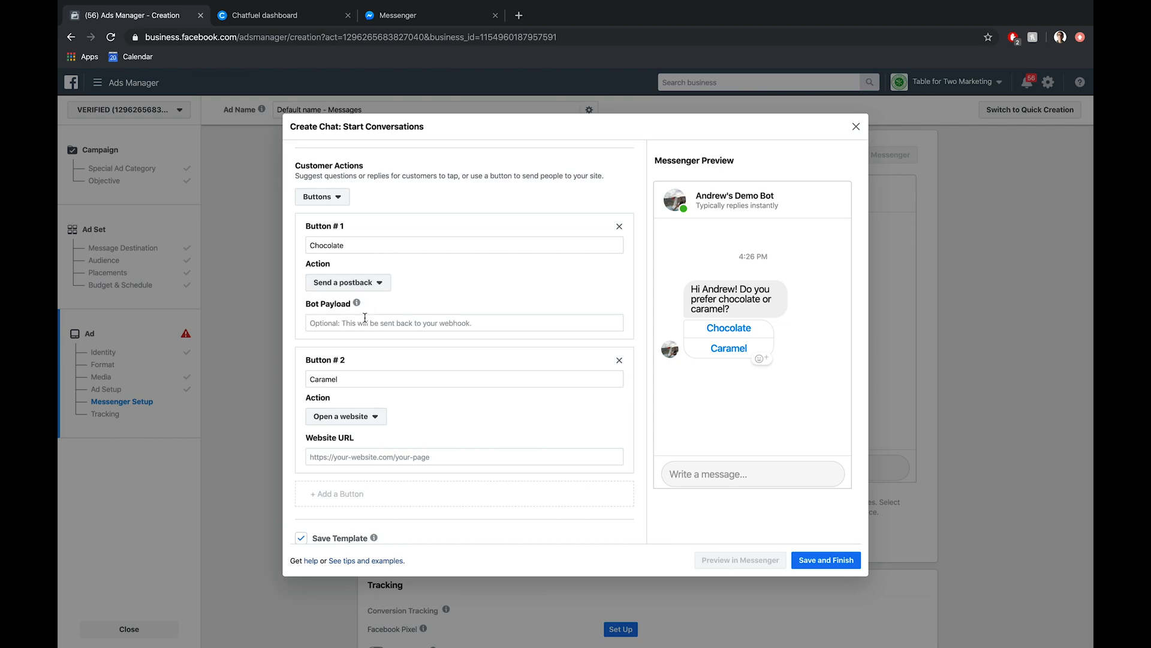
left_click(346, 416)
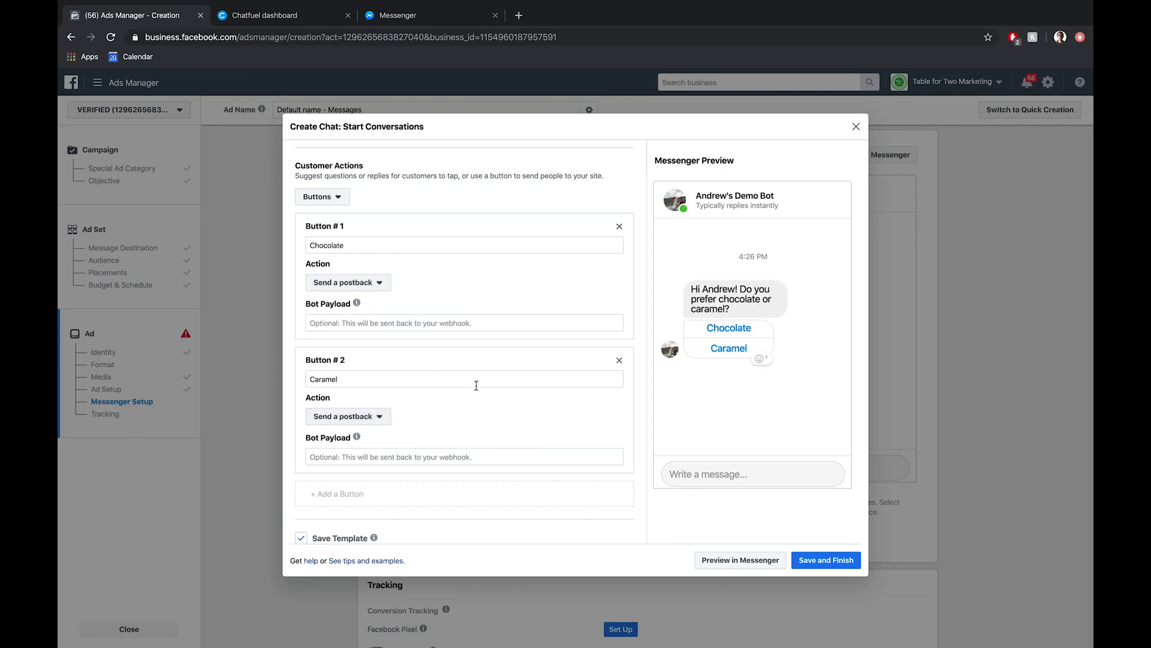
mouse_move(499, 393)
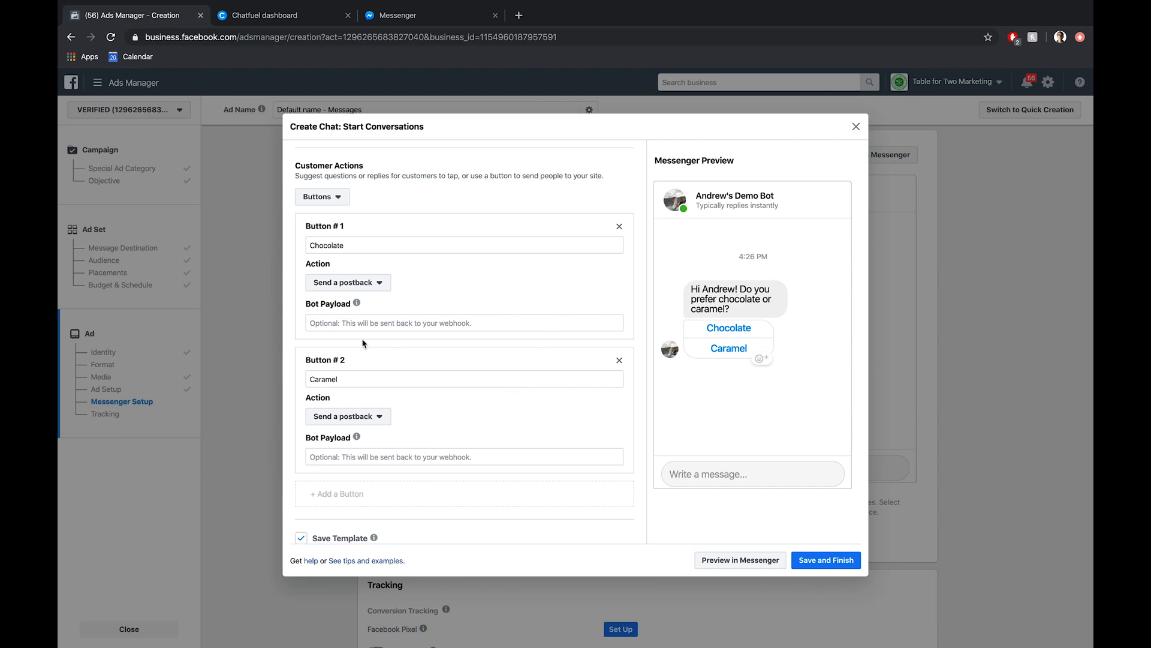
mouse_move(286, 67)
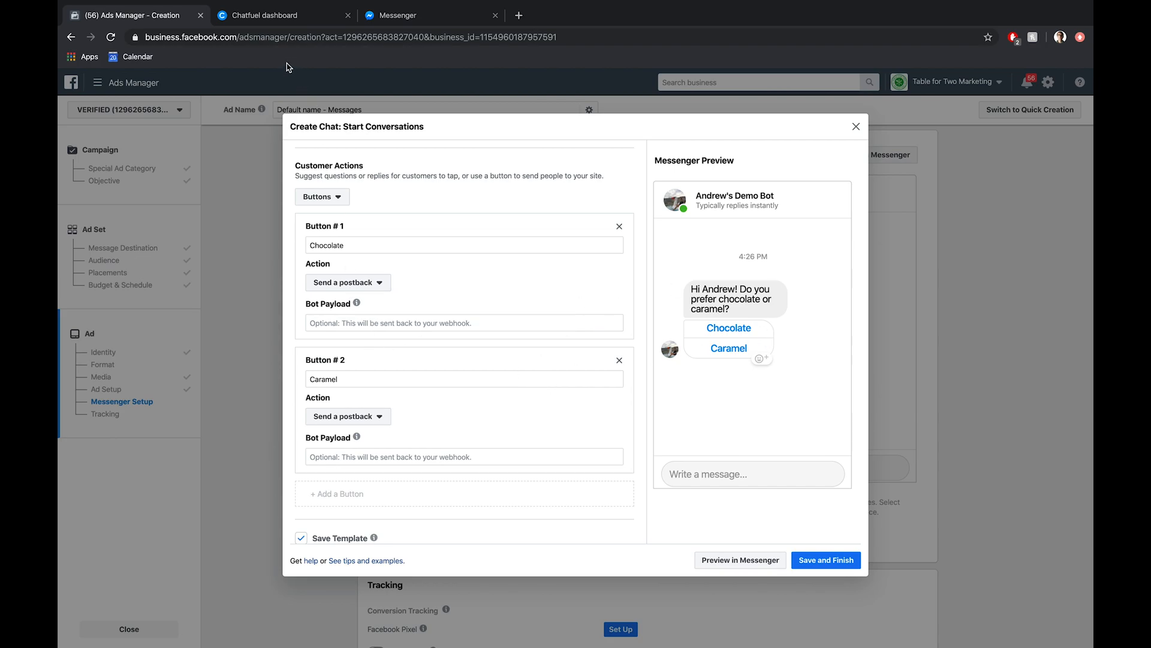
Step: Switch to the Chatfuel dashboard showing the Chocolate and Caramel blocks under Instagram Ad
left_click(283, 15)
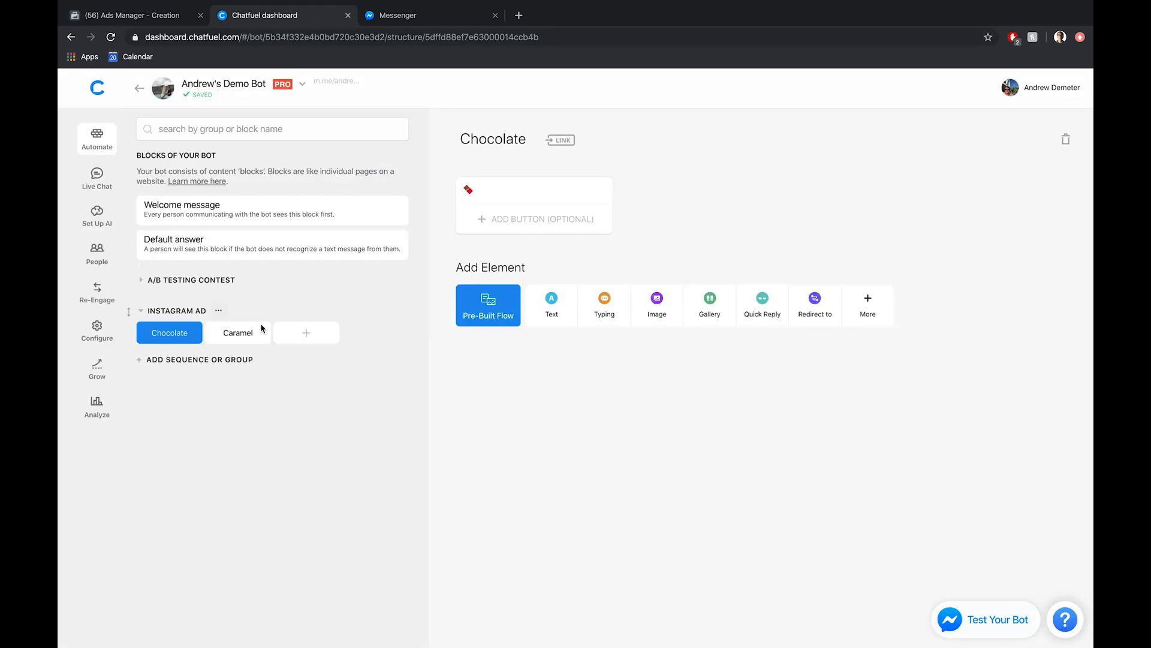
mouse_move(241, 396)
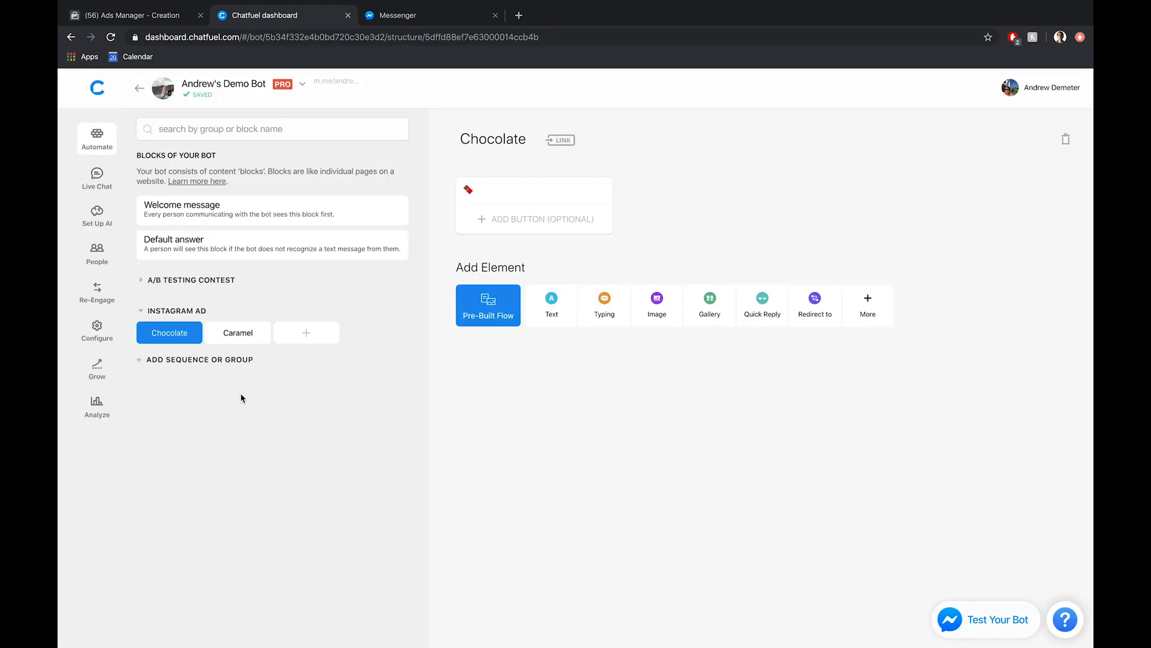
mouse_move(189, 410)
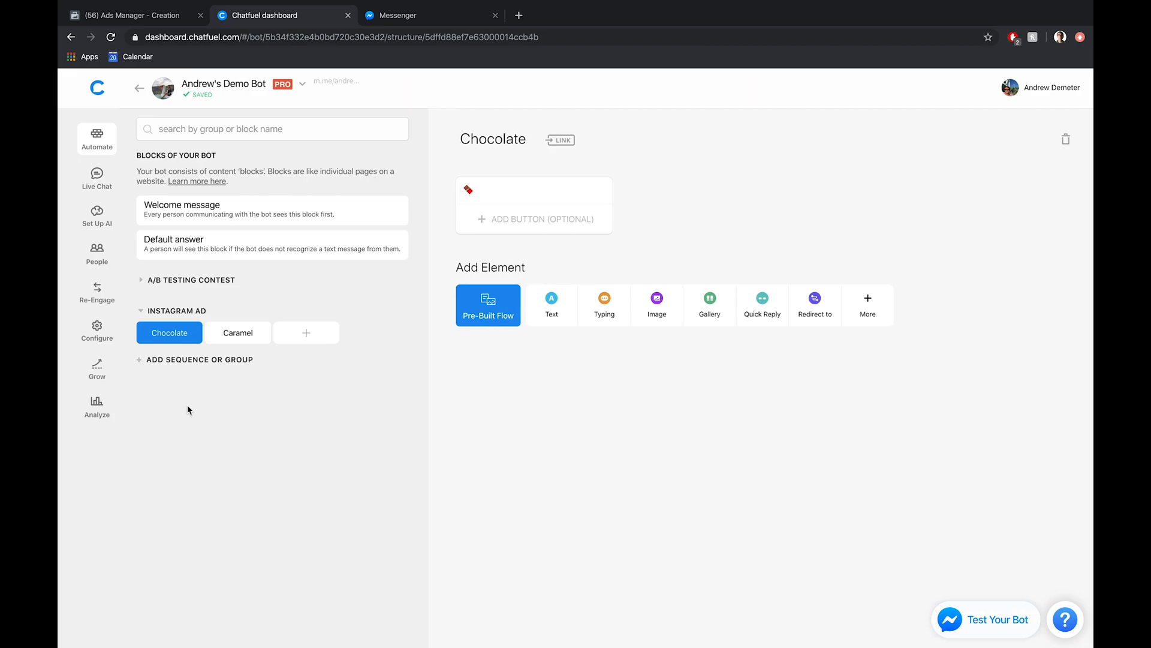
mouse_move(251, 399)
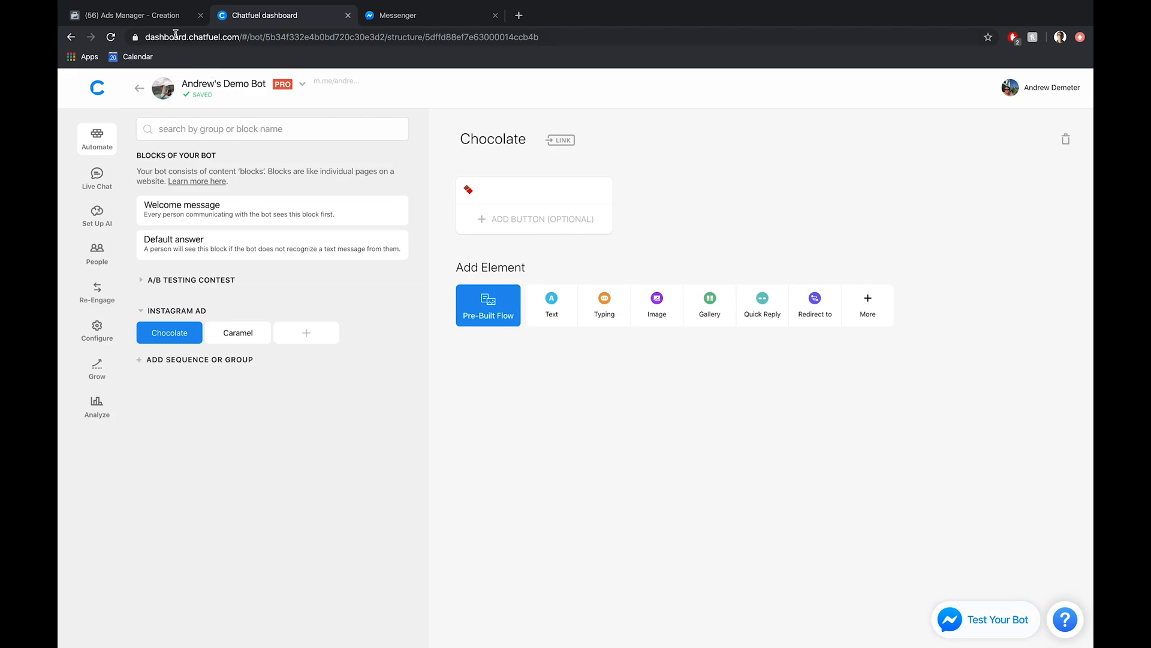
Step: Back in Ads Manager, enter 'block name: Chocolate' as Button #1's Bot Payload
left_click(134, 14)
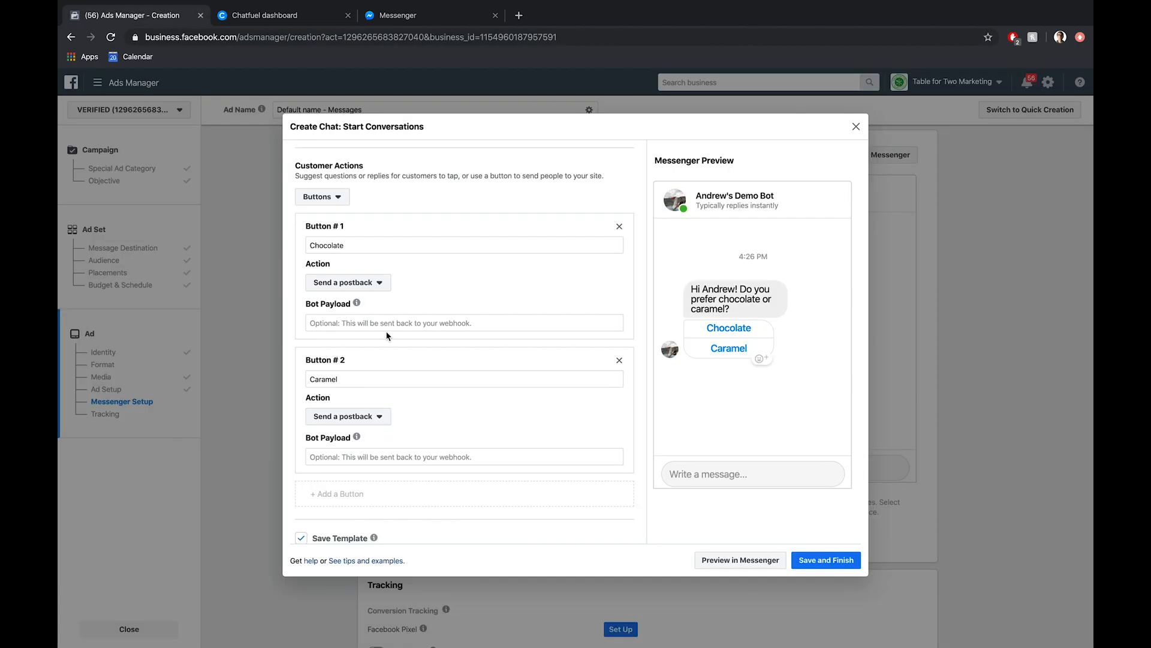
left_click(463, 323)
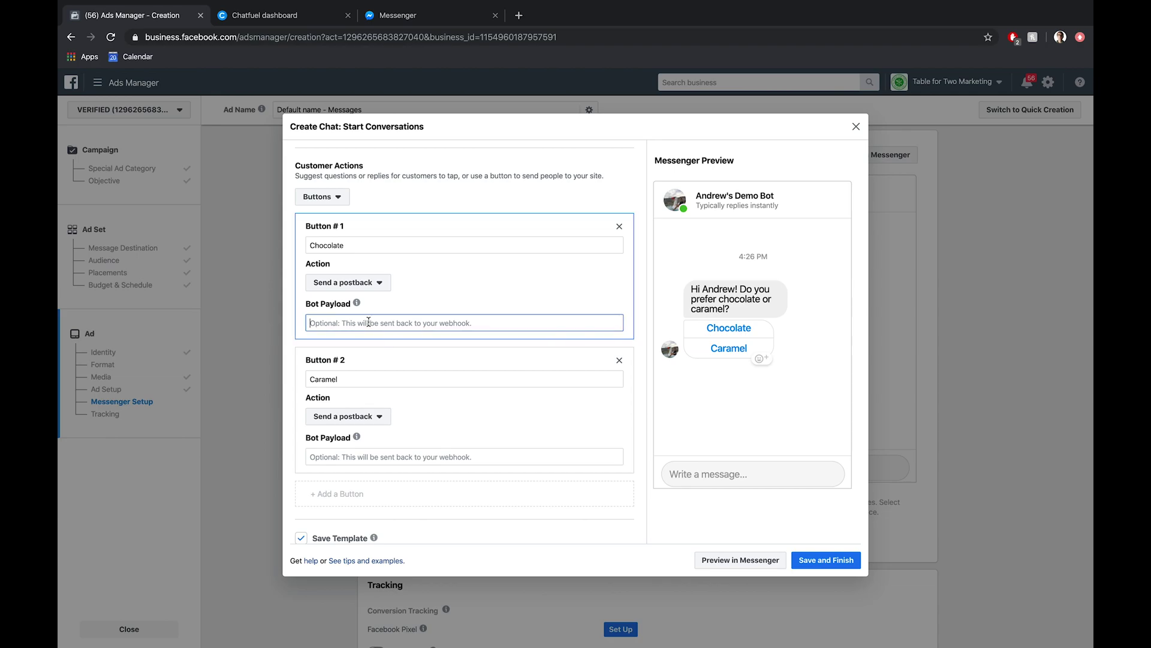
type("block")
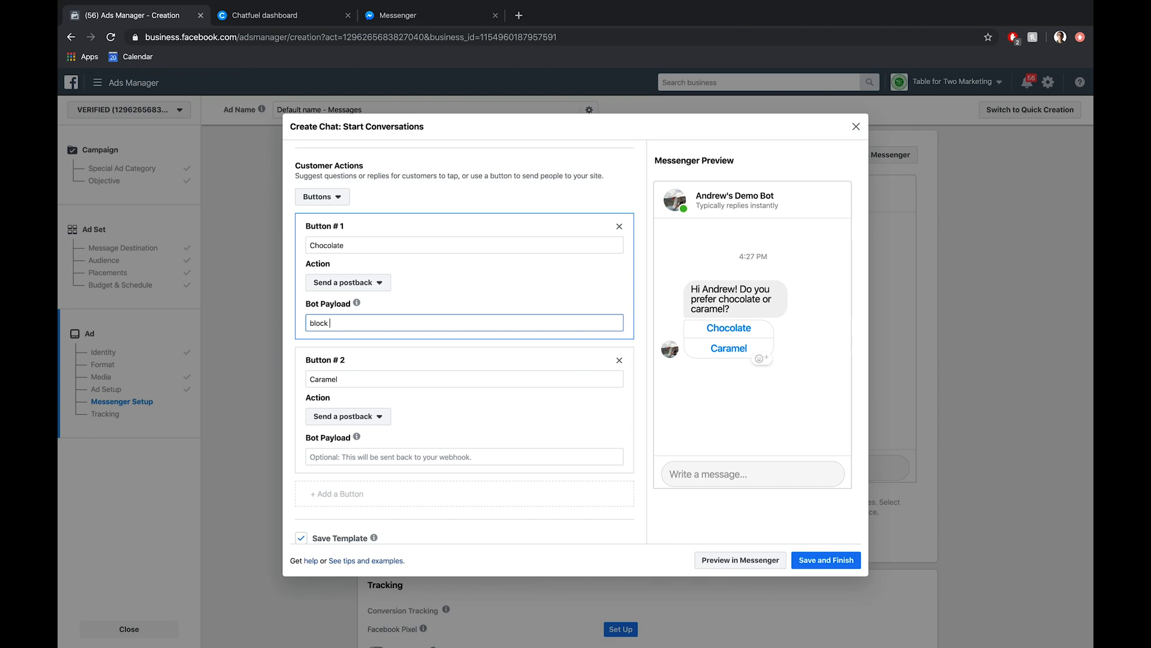
type("name:")
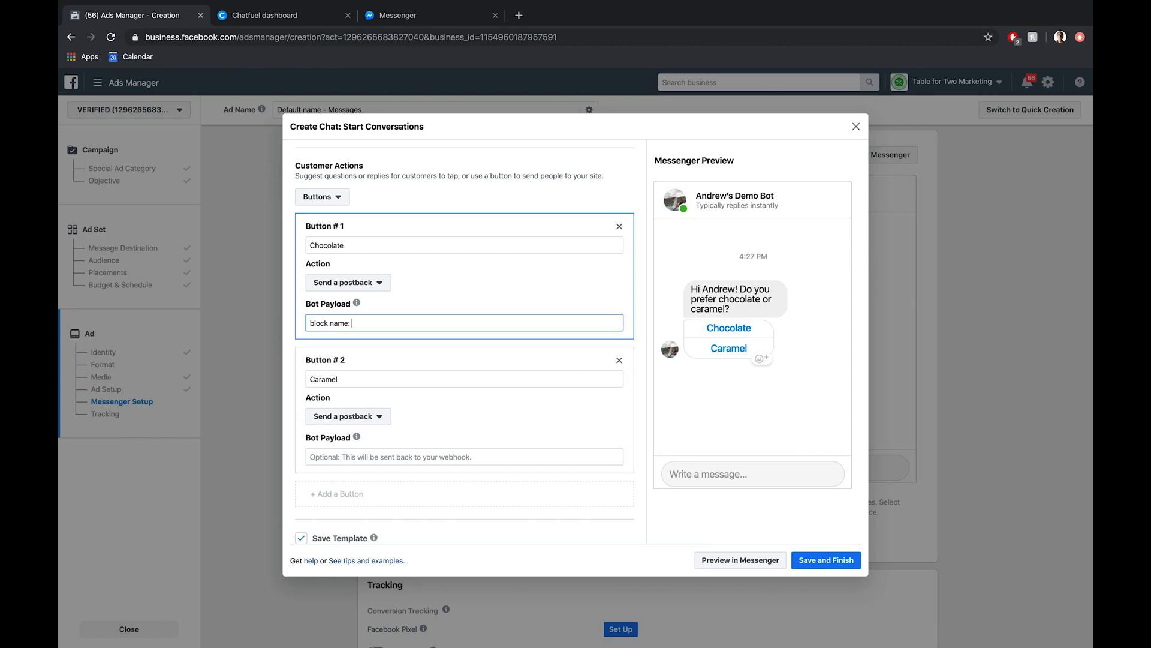
type("Chocolate")
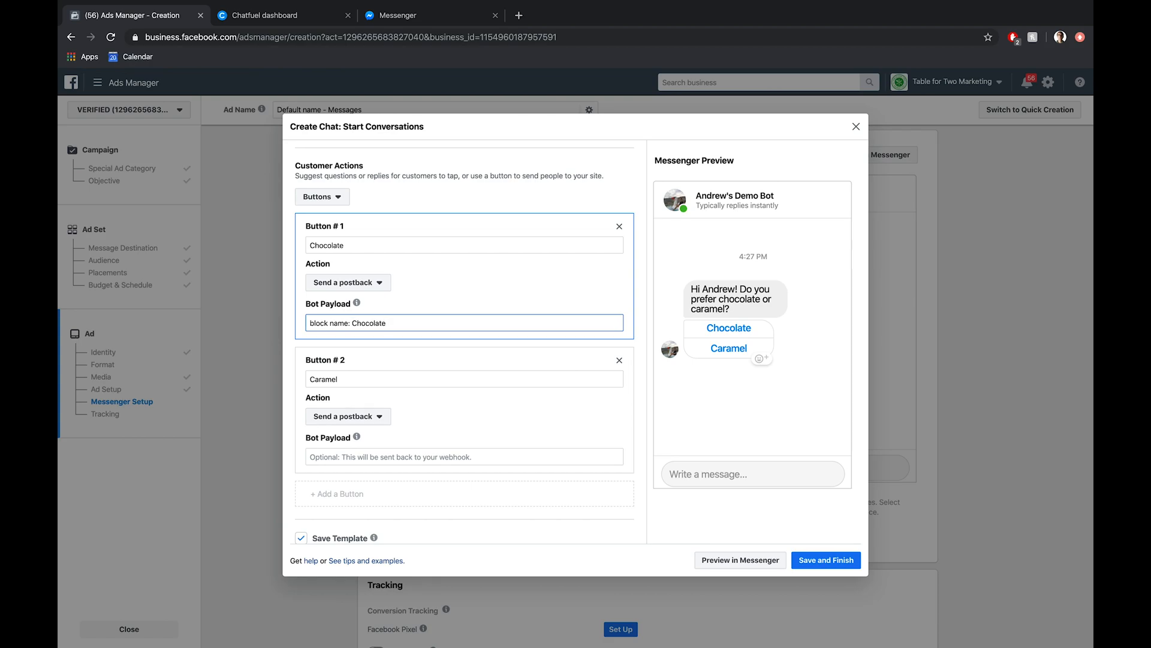
Step: Enter 'block name: Caramel' as Button #2's Bot Payload
scroll("down", 3)
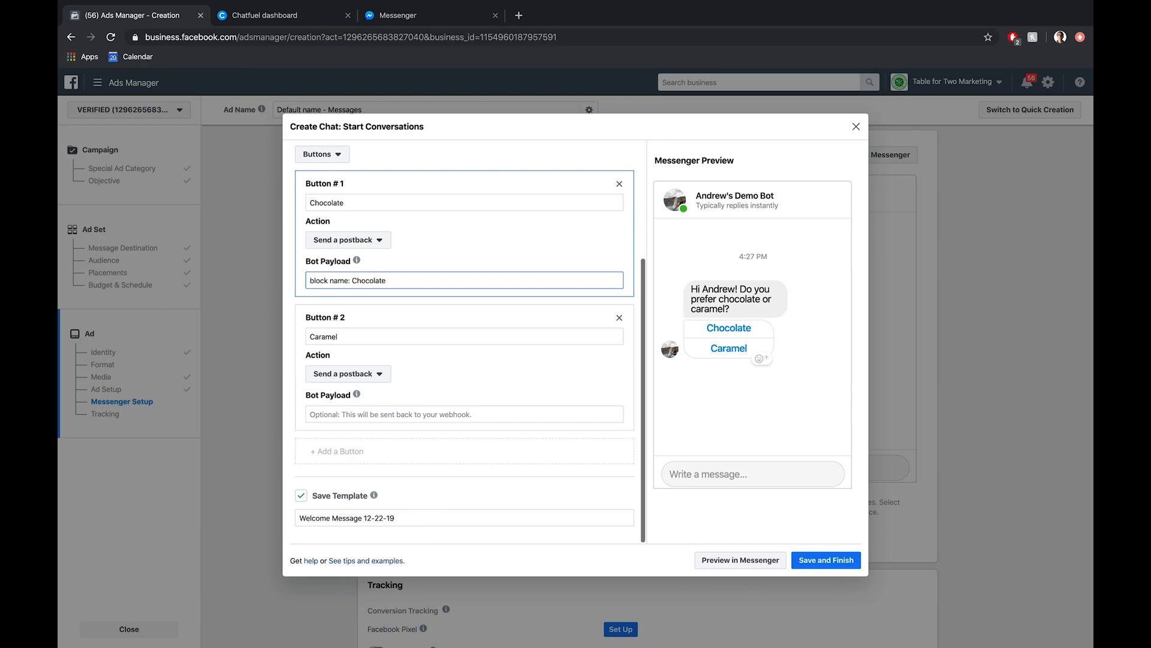
left_click(463, 414)
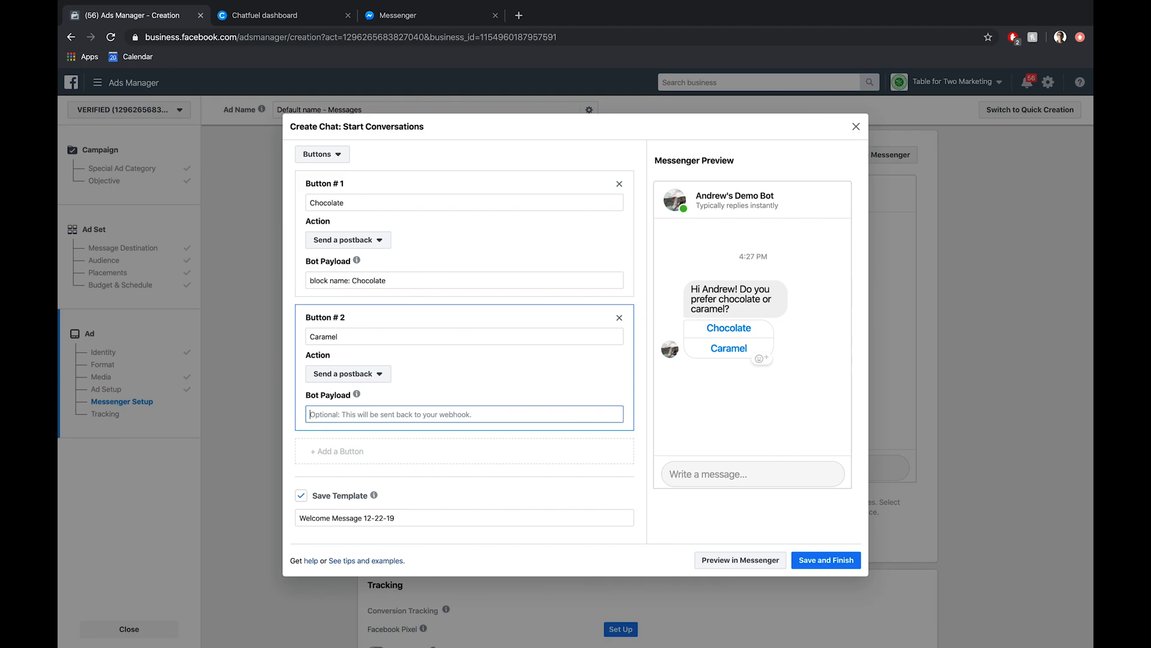
mouse_move(629, 417)
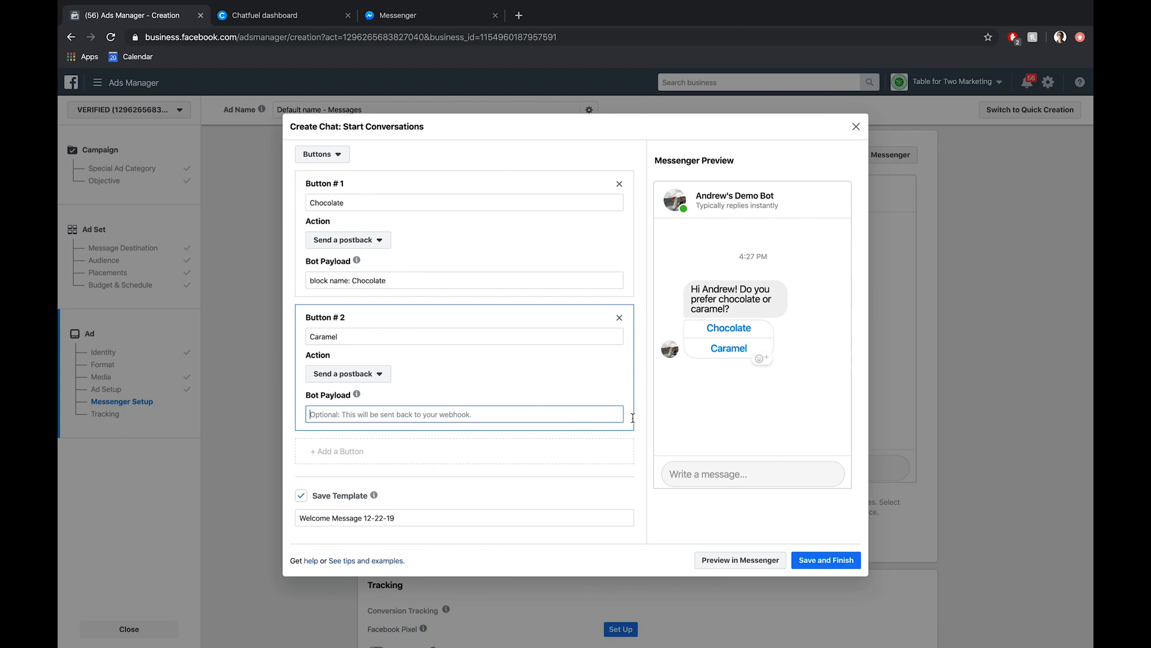
type("block name: Caramel")
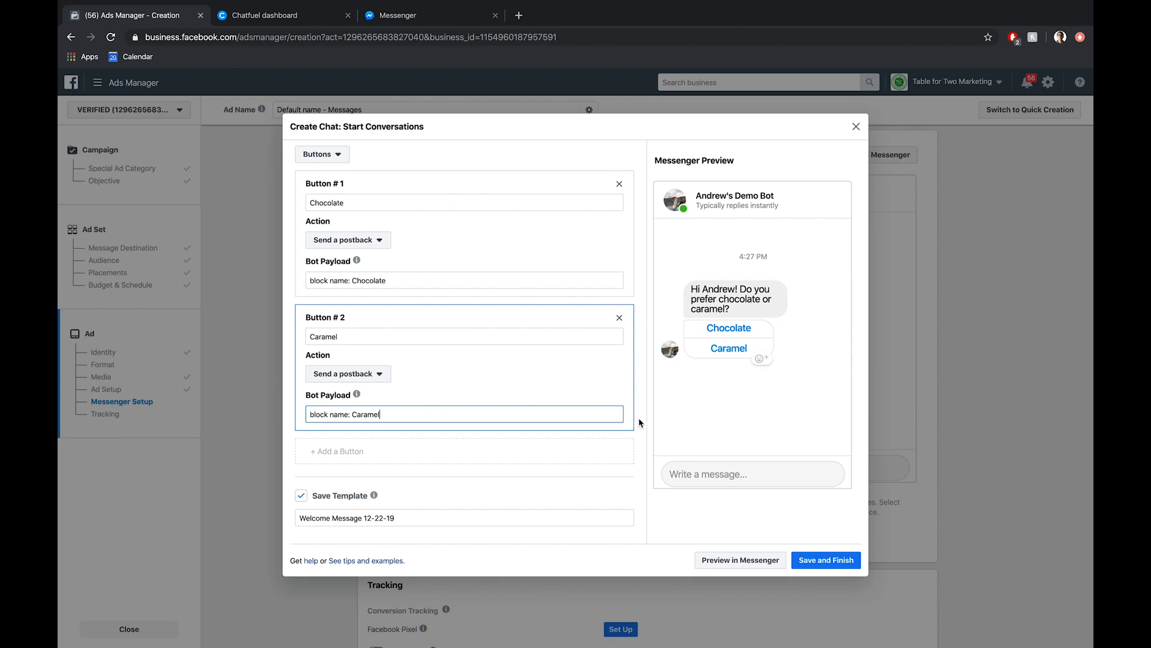
mouse_move(764, 375)
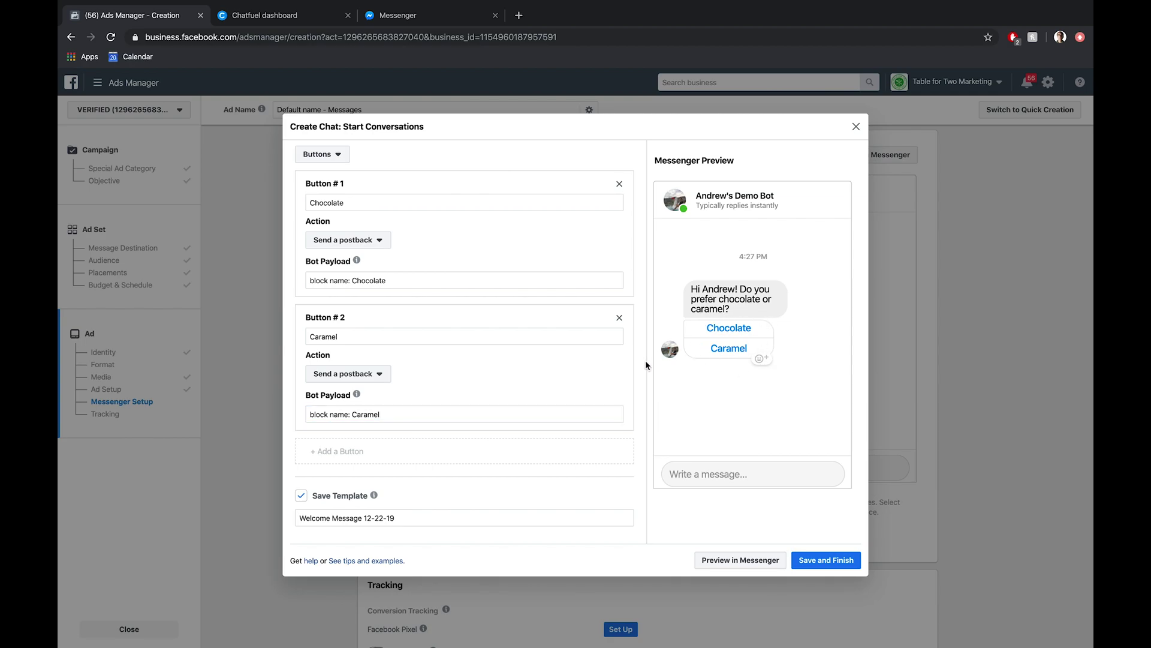
mouse_move(644, 364)
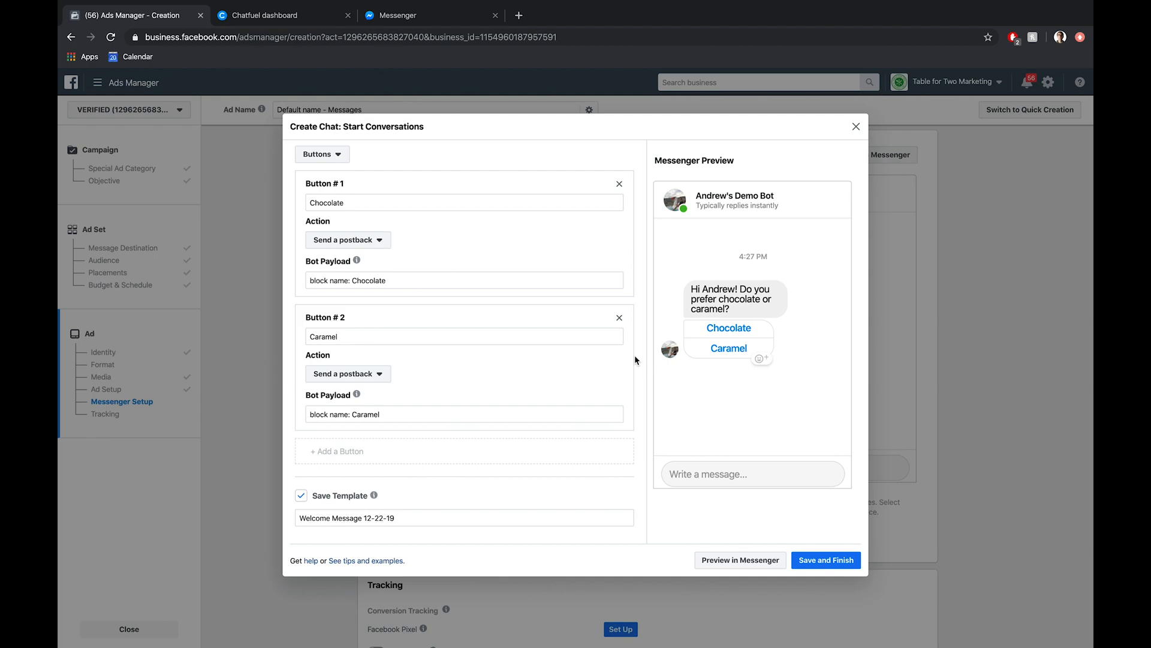
mouse_move(373, 279)
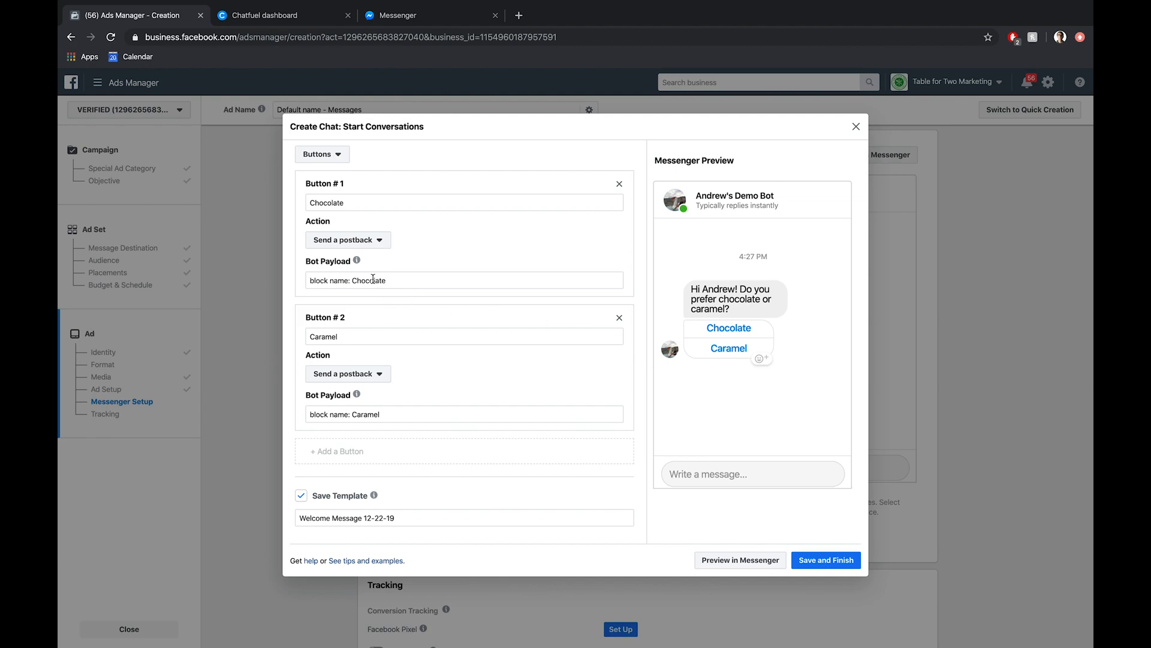
mouse_move(438, 402)
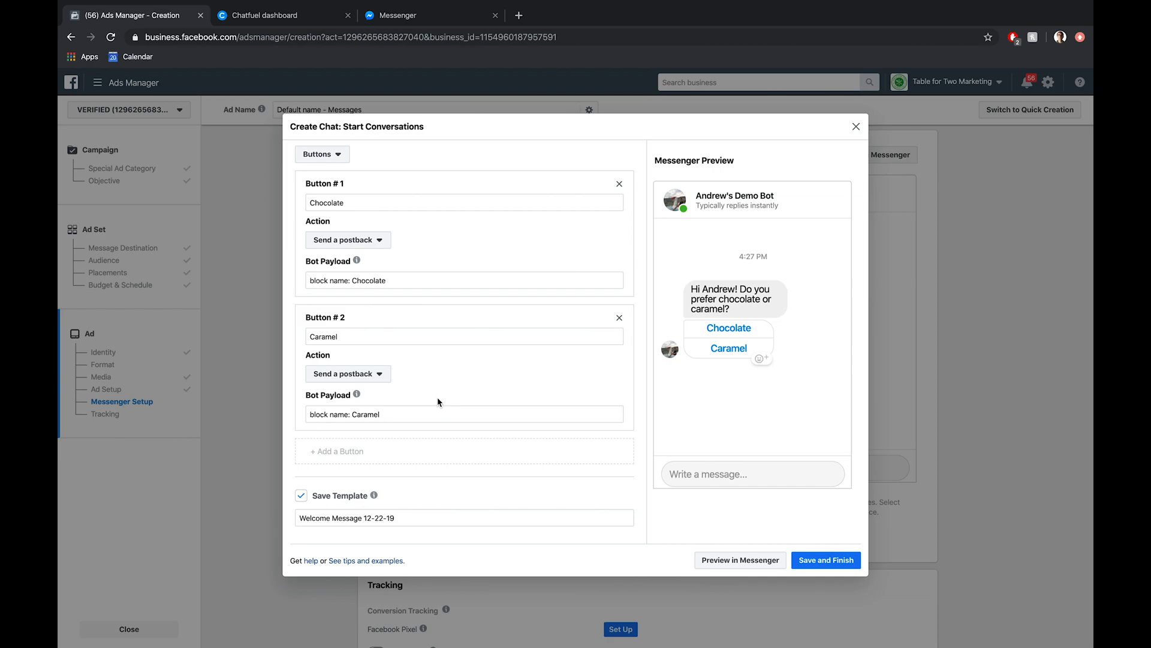
mouse_move(652, 418)
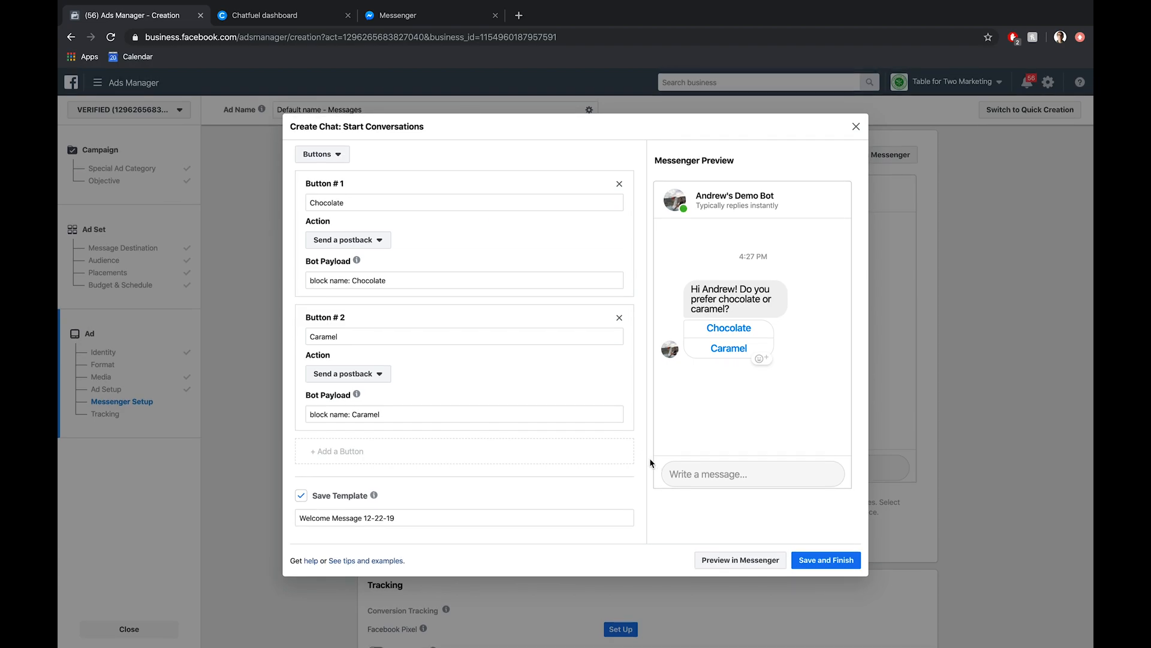
Step: Send the welcome chat via Preview in Messenger
left_click(740, 560)
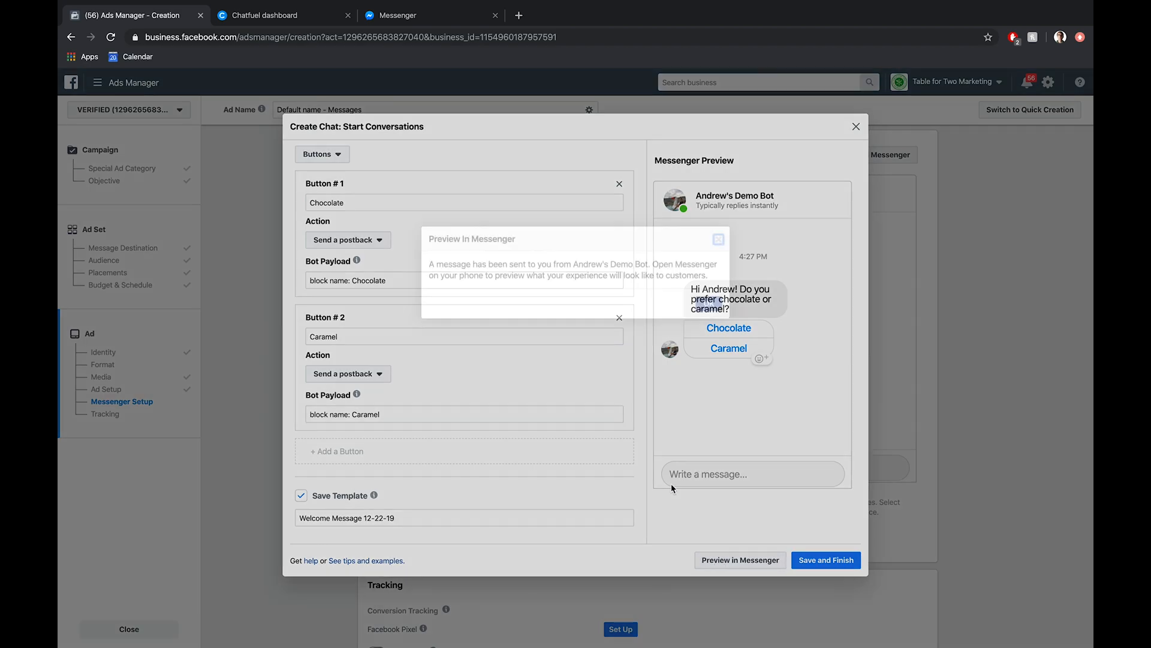
left_click(740, 560)
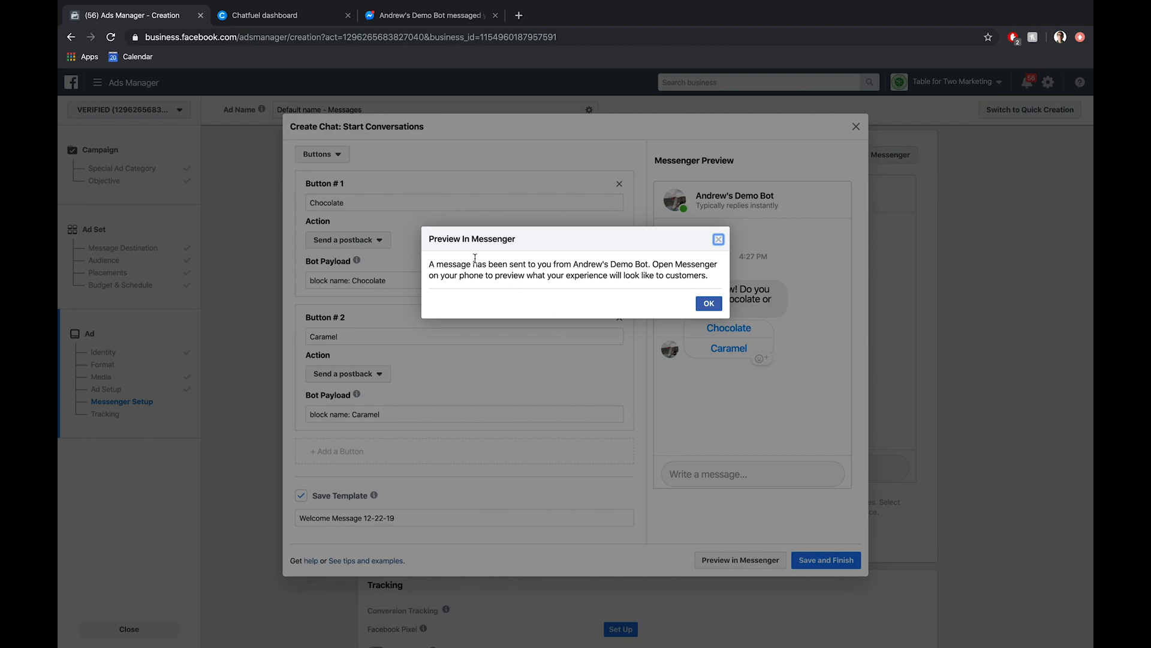
mouse_move(459, 160)
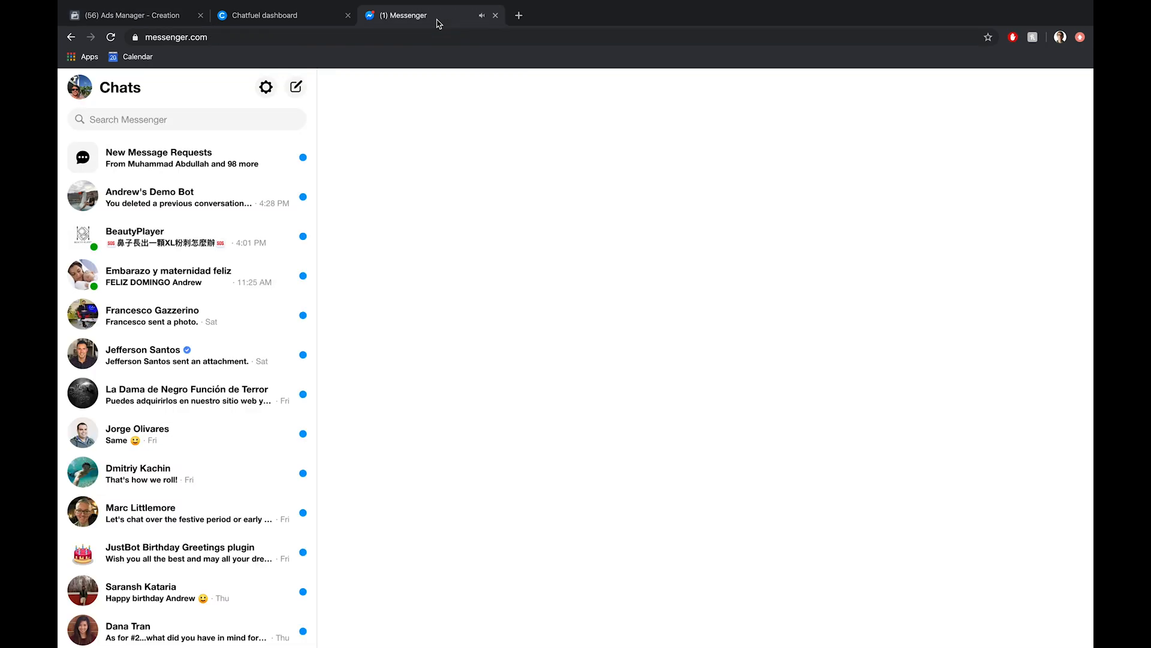
Step: Open Andrew's Demo Bot conversation and answer with Chocolate
left_click(183, 197)
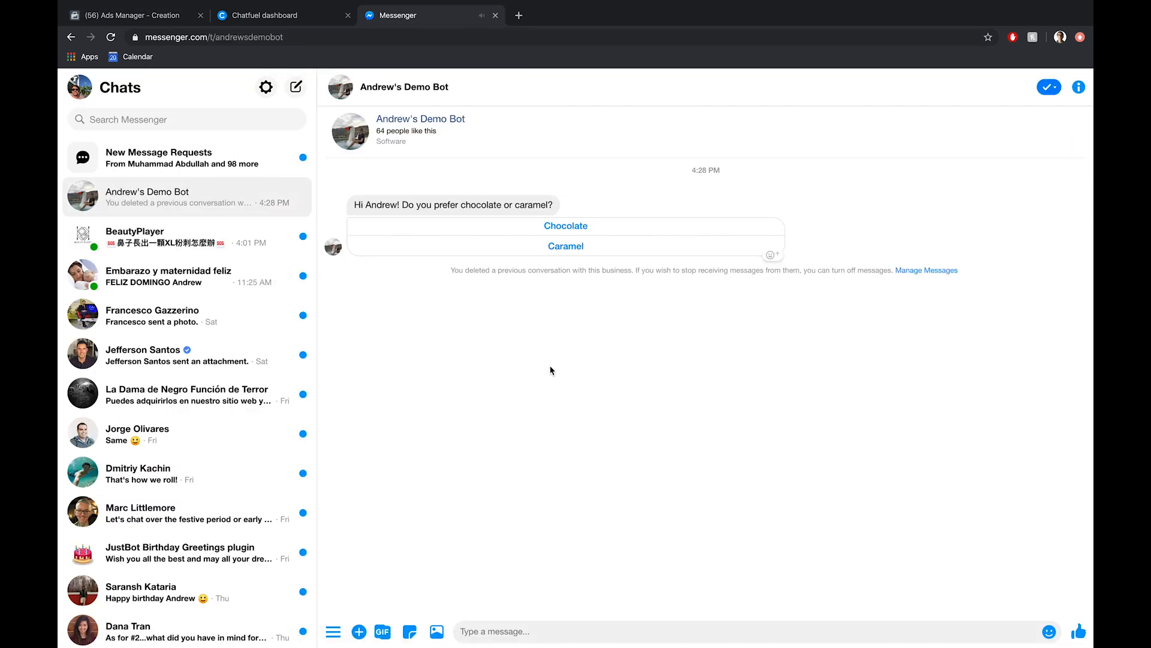
left_click(565, 225)
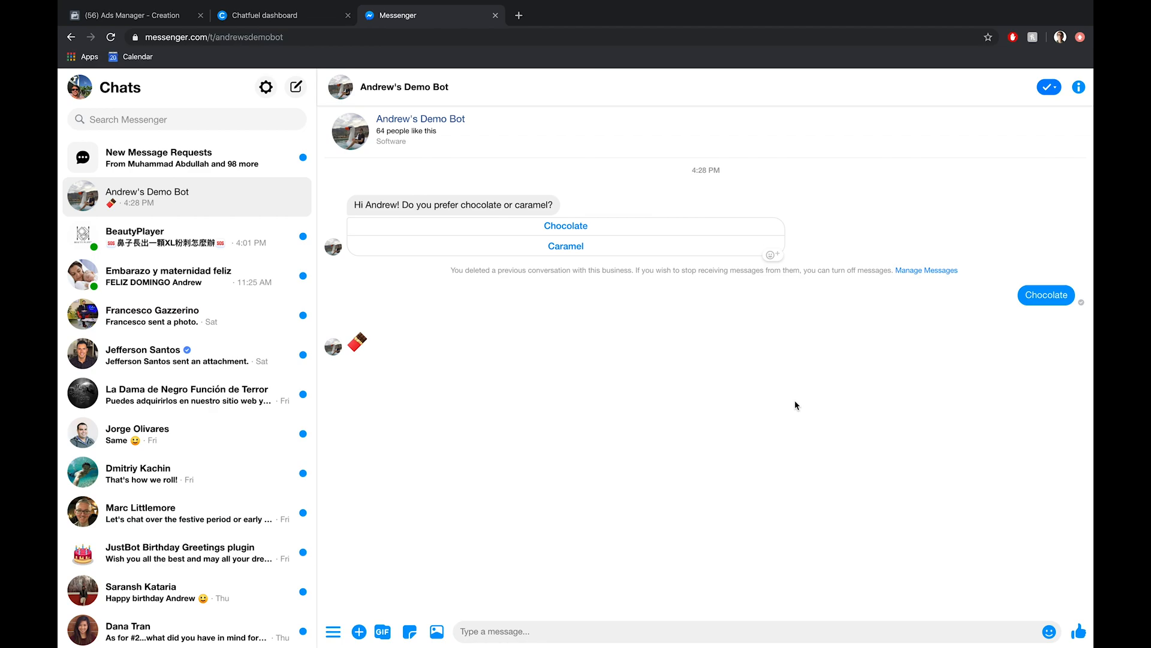
Step: Glance at Chatfuel, return to Ads Manager and OK the Preview In Messenger notice
left_click(282, 15)
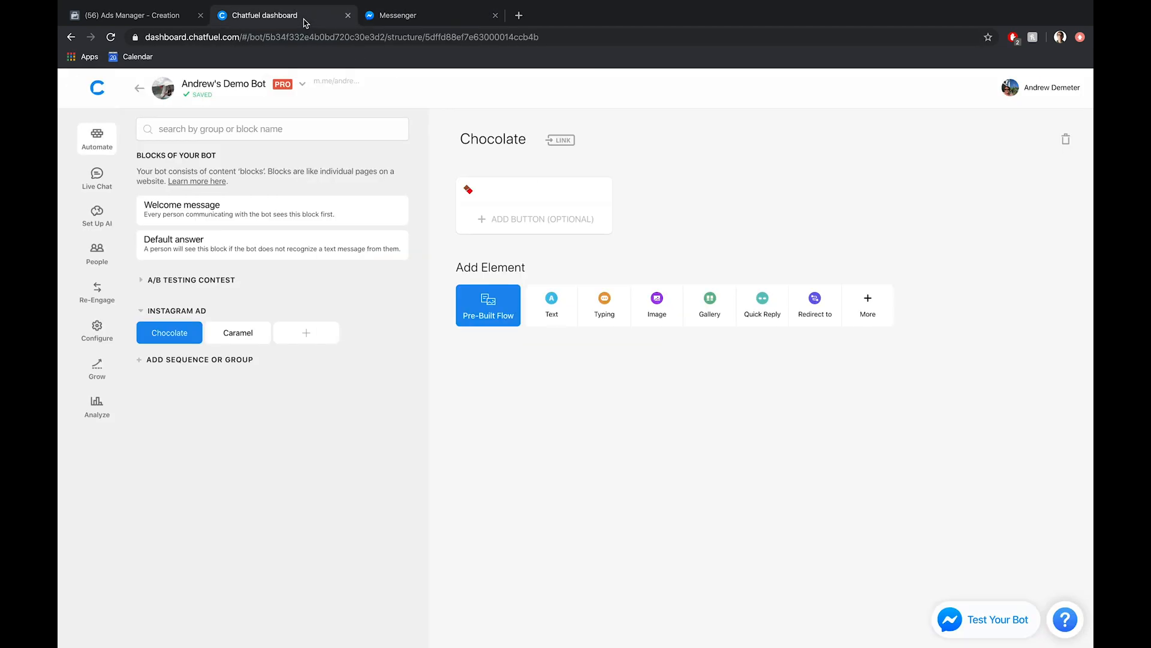
left_click(132, 14)
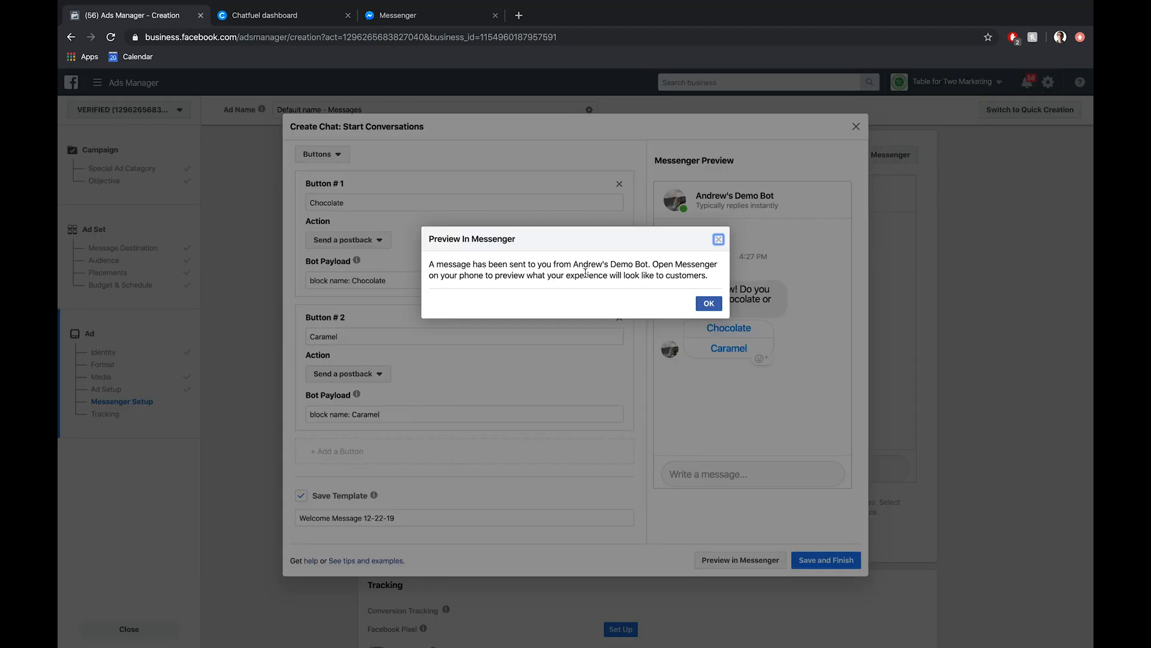
left_click(707, 303)
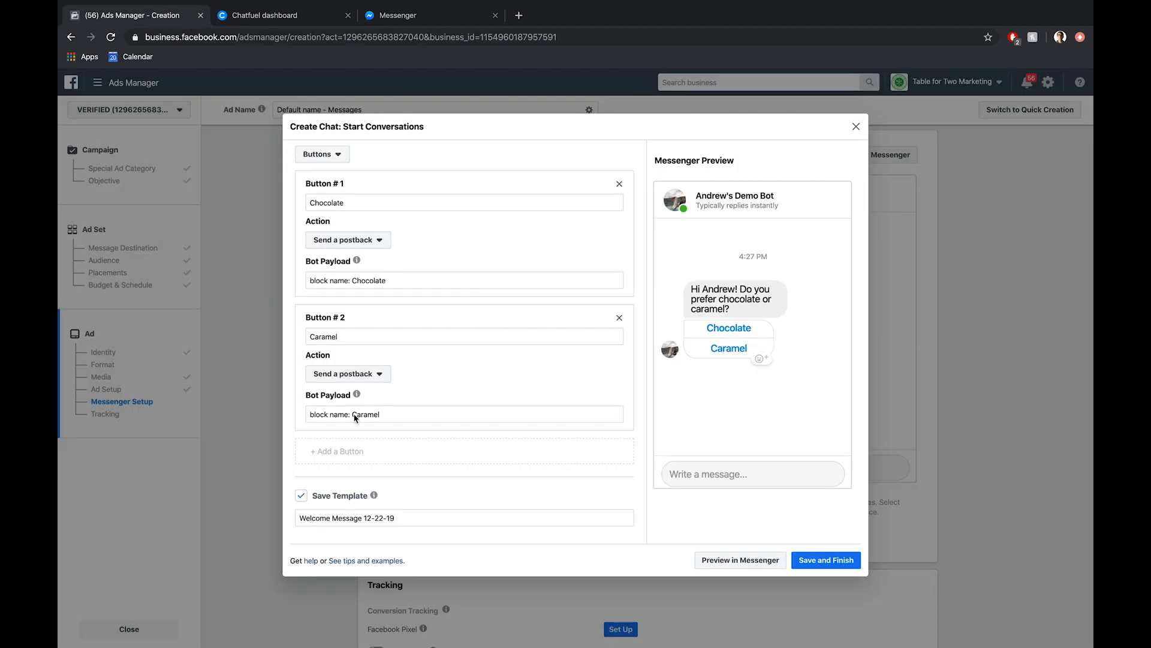
mouse_move(246, 499)
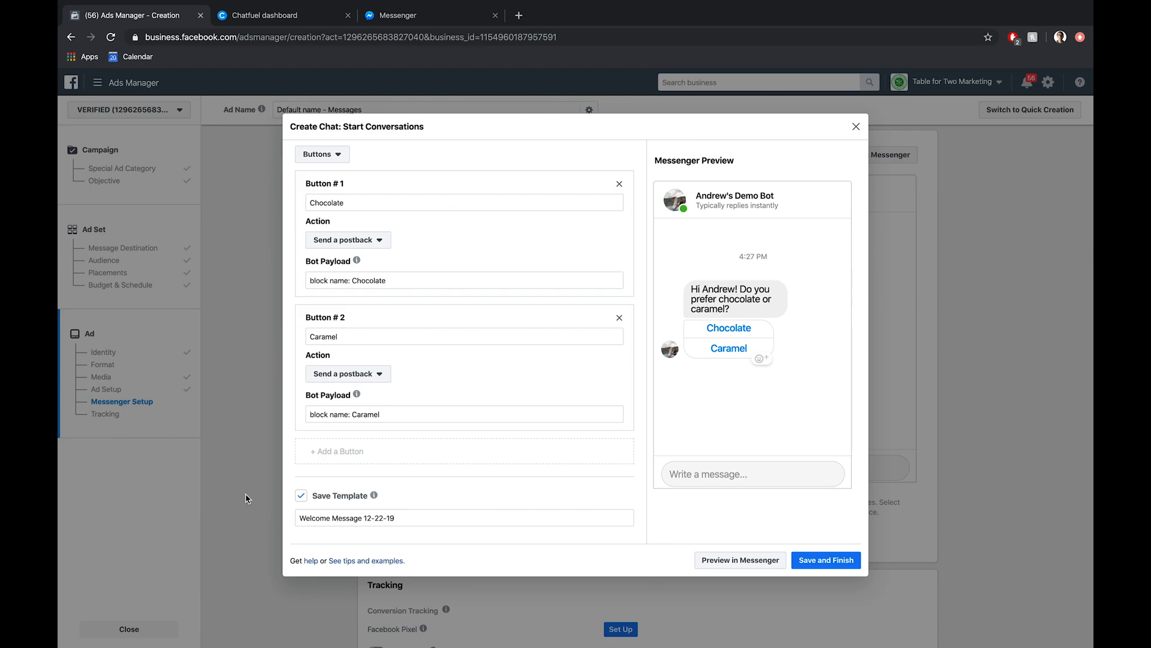
mouse_move(840, 551)
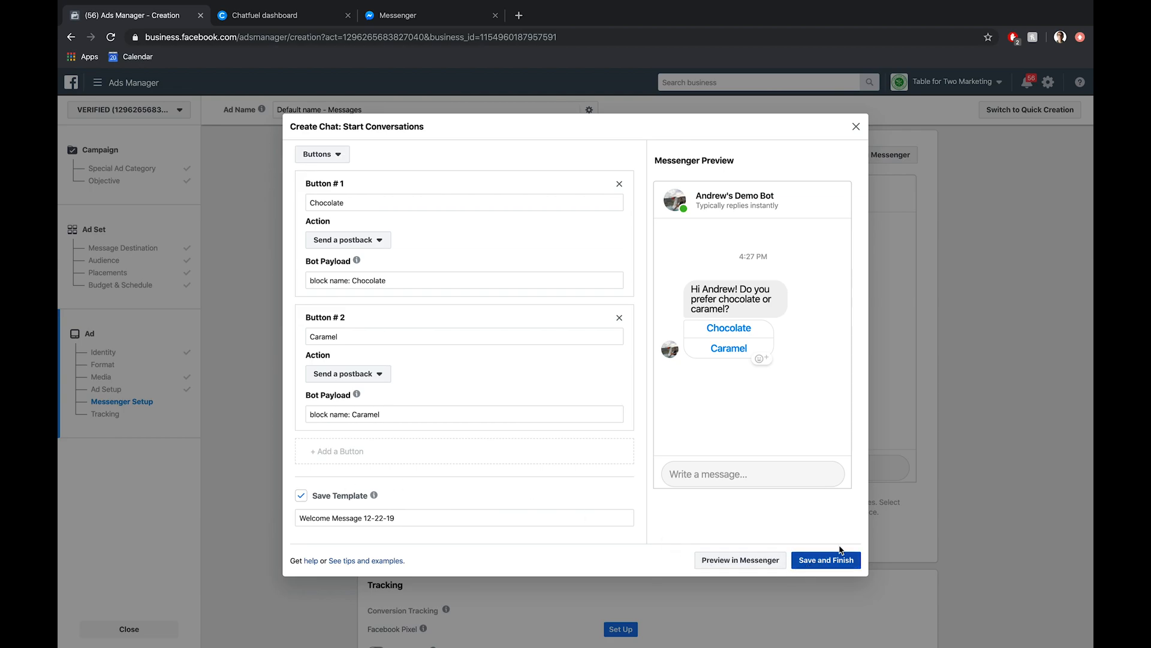
mouse_move(942, 520)
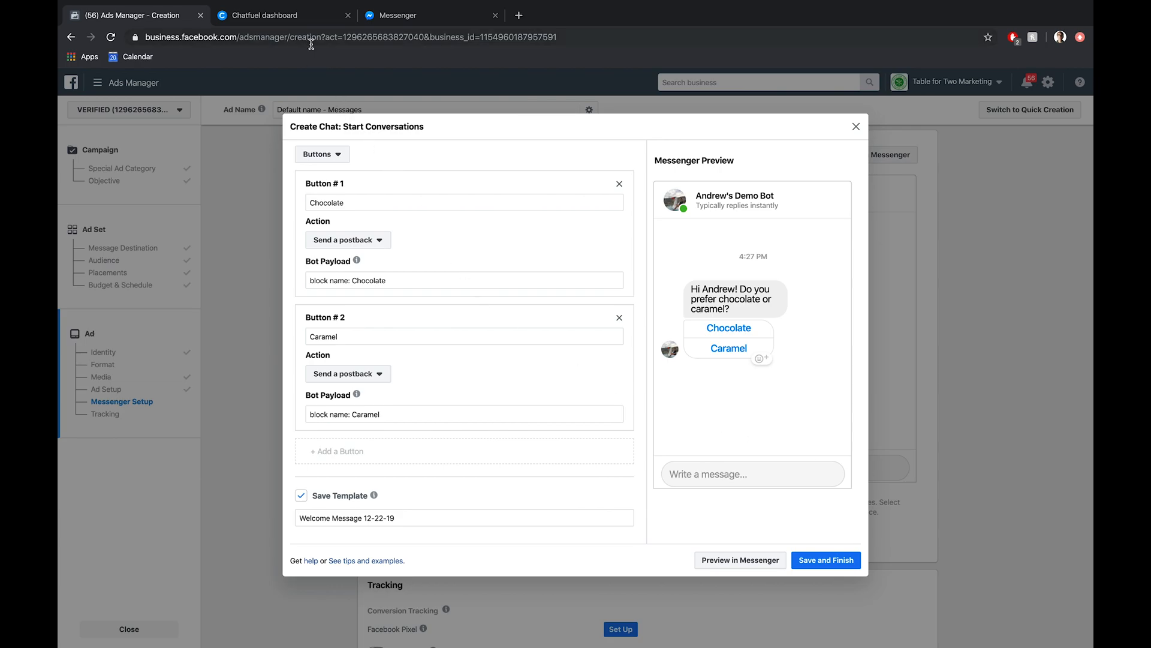
Step: In Chatfuel, visit Grow, then return to Automate with the Welcome message block
left_click(264, 14)
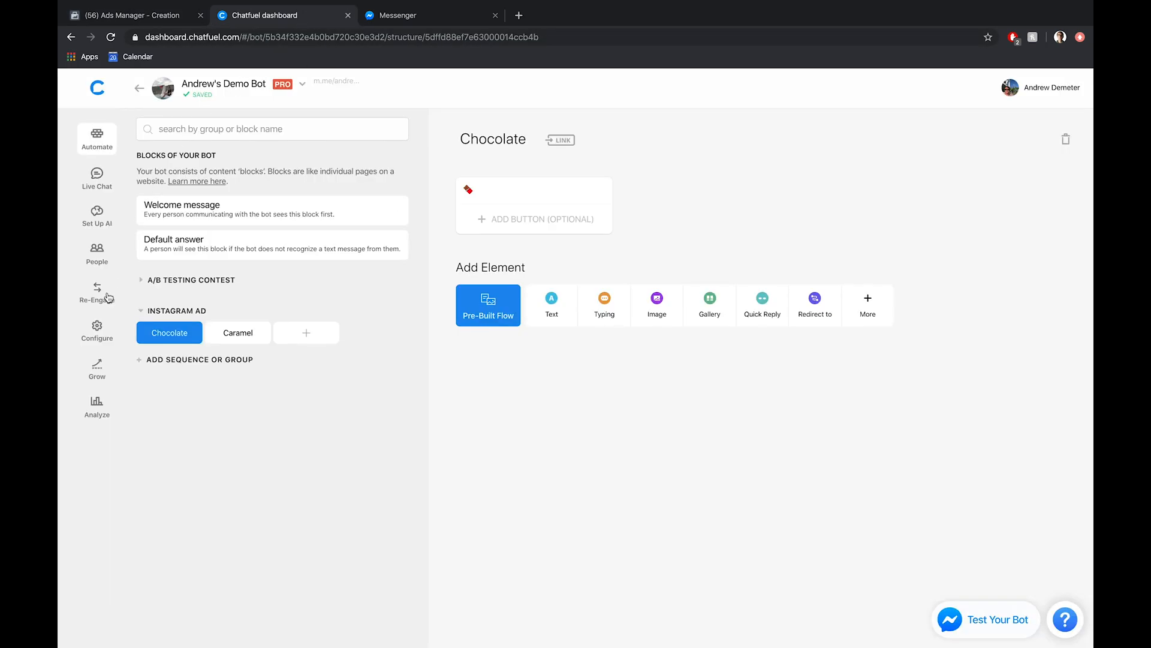
left_click(96, 367)
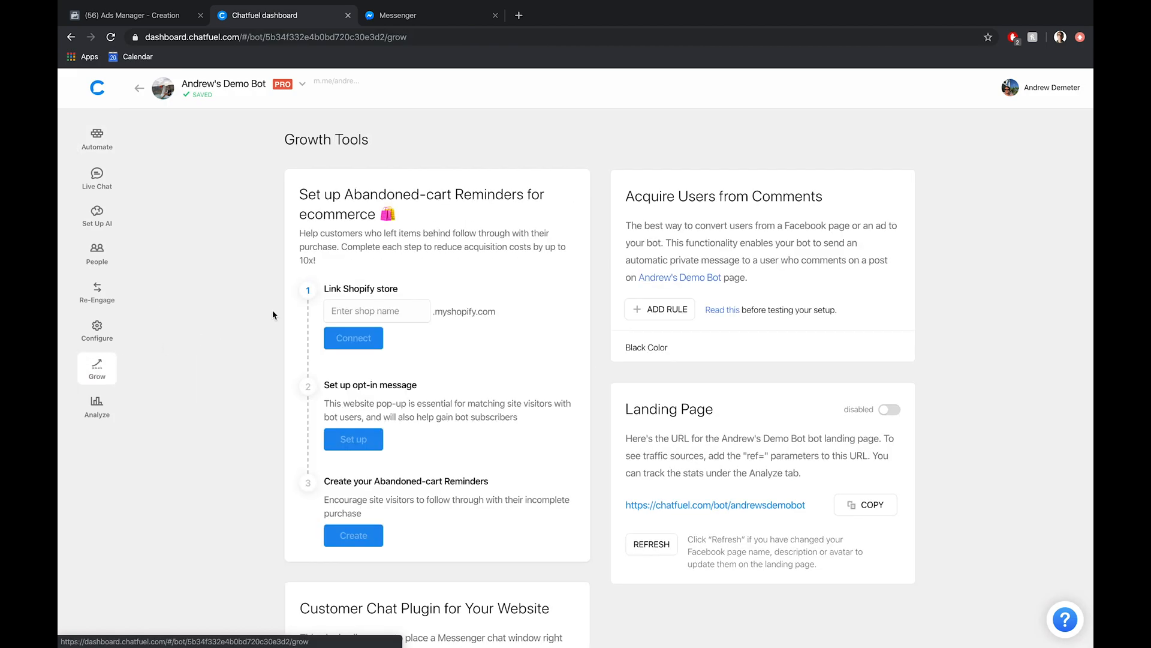
mouse_move(293, 214)
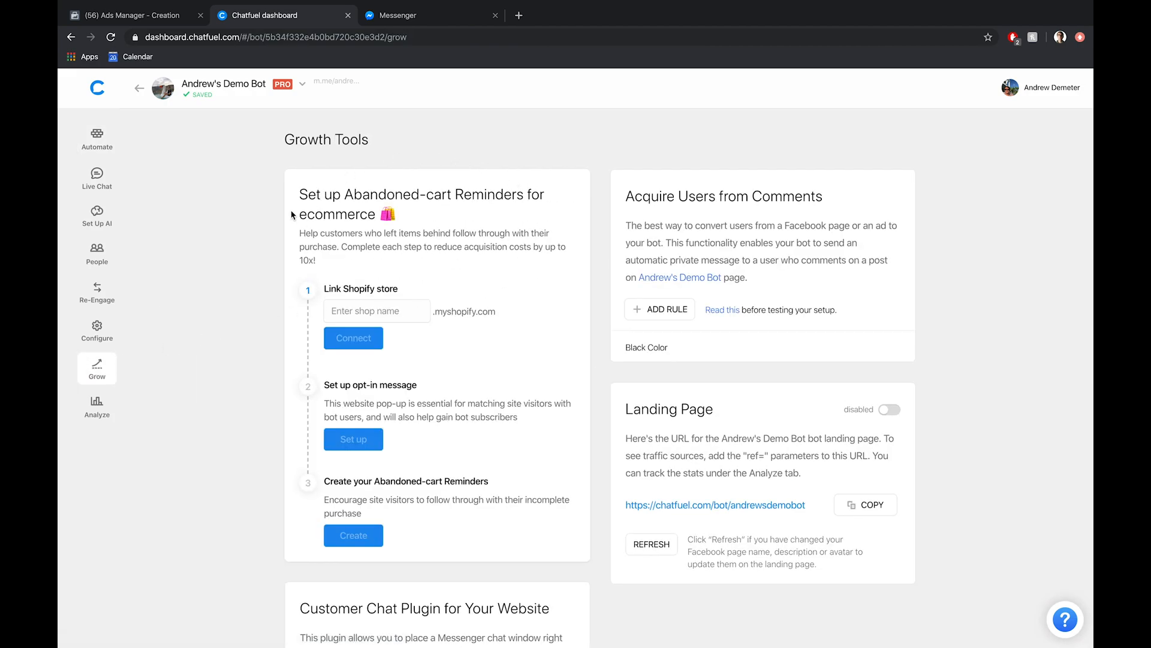
mouse_move(87, 625)
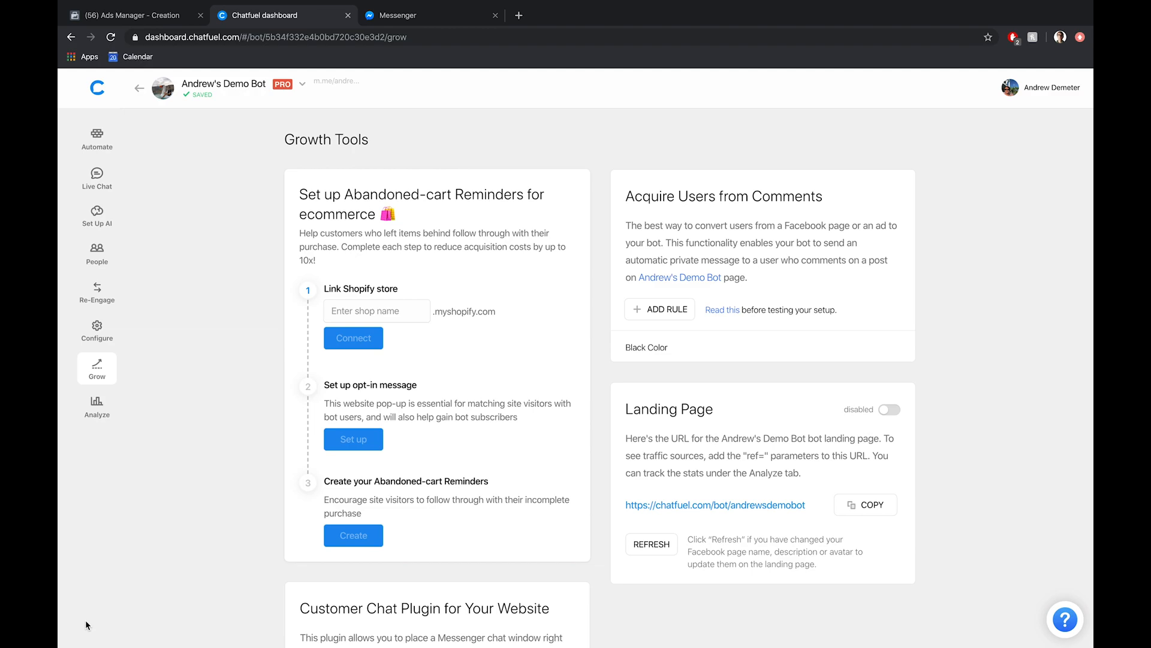
left_click(96, 139)
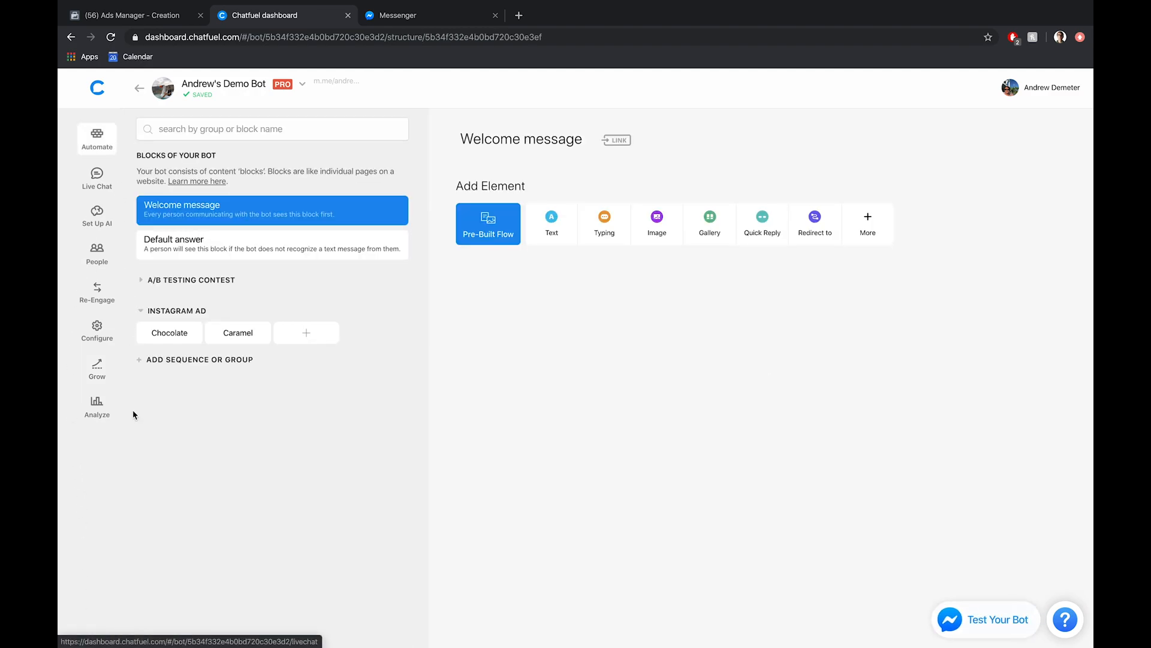
mouse_move(76, 626)
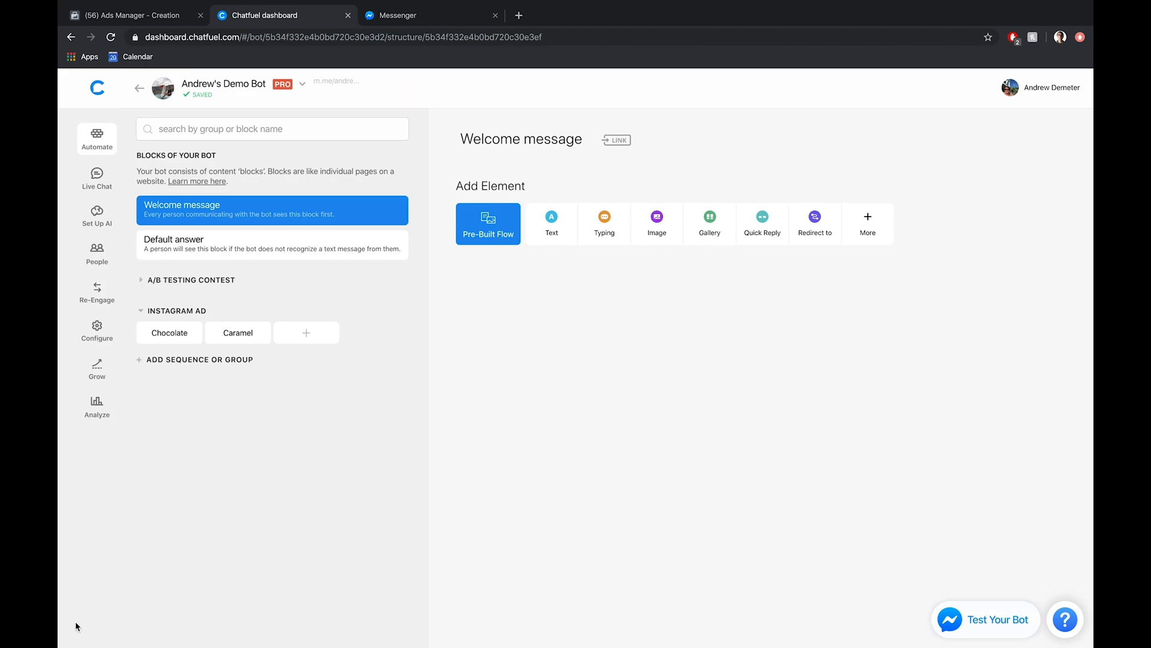